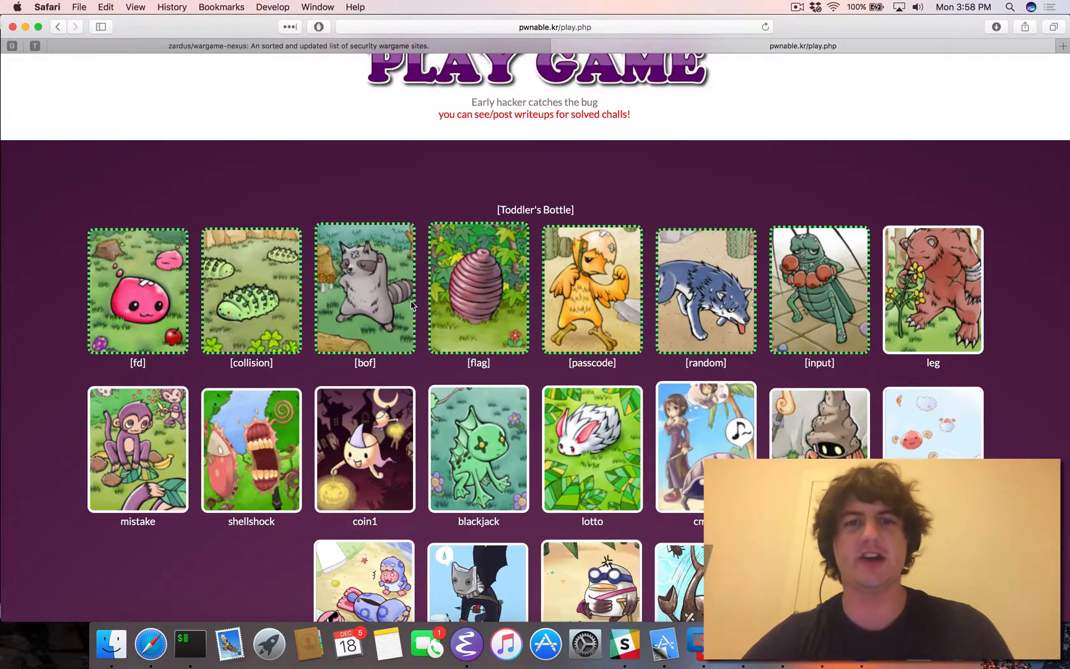
Show the flag challenge's description with its packed-binary hint and download link.
click(478, 288)
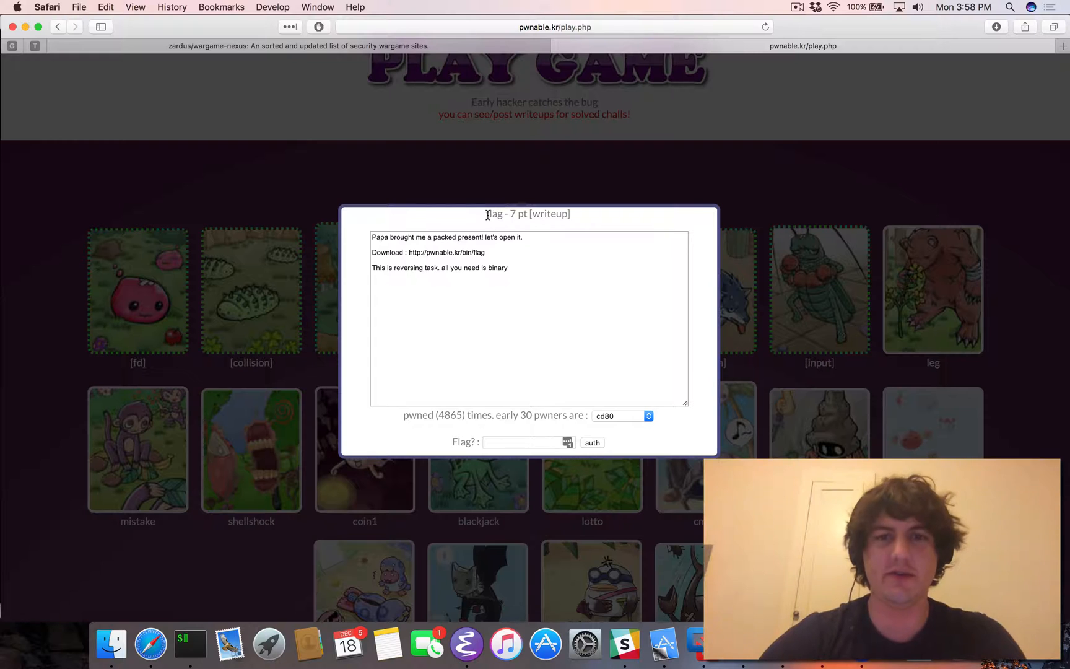
mouse_move(536, 245)
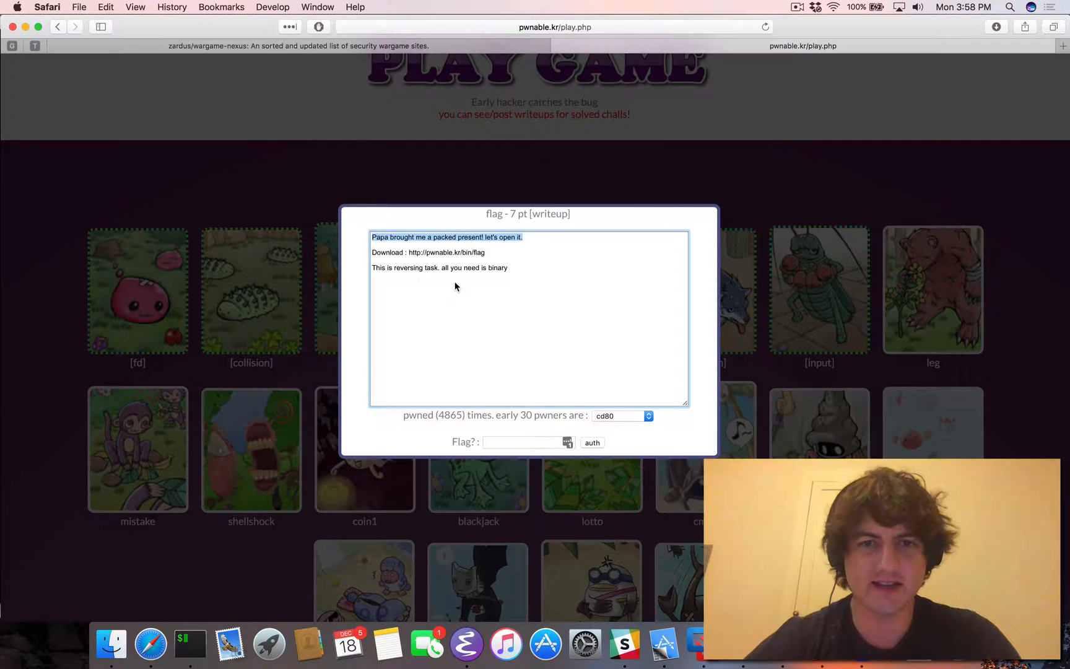
click(429, 252)
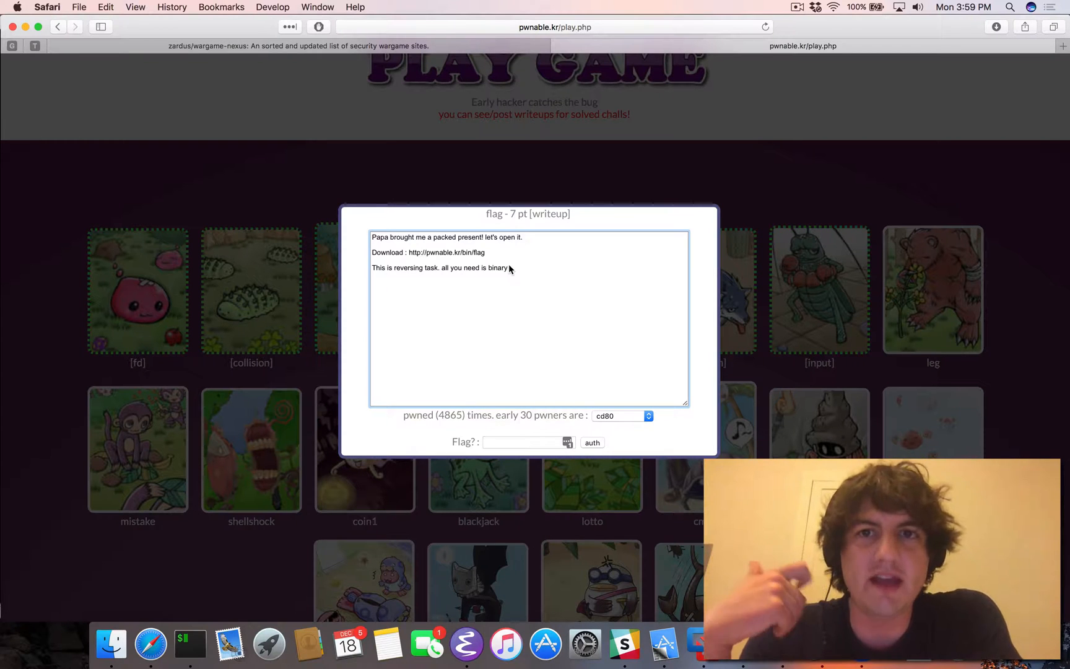
Switch to the terminal and run `file flag`, revealing a statically linked, stripped 64-bit ELF.
key(cmd+tab)
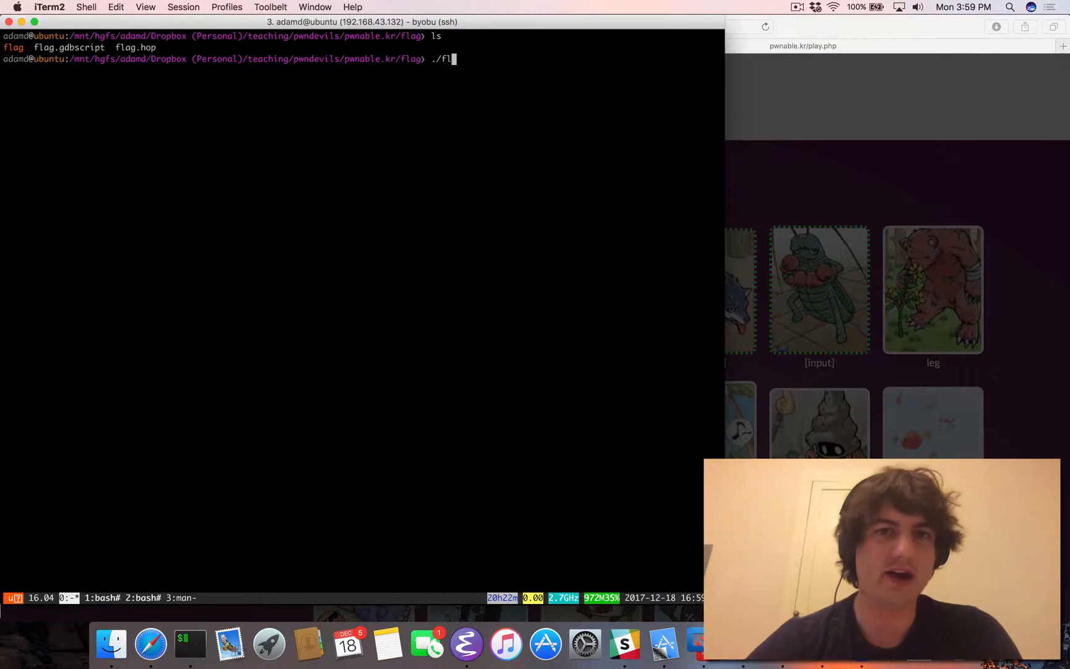
text(ag)
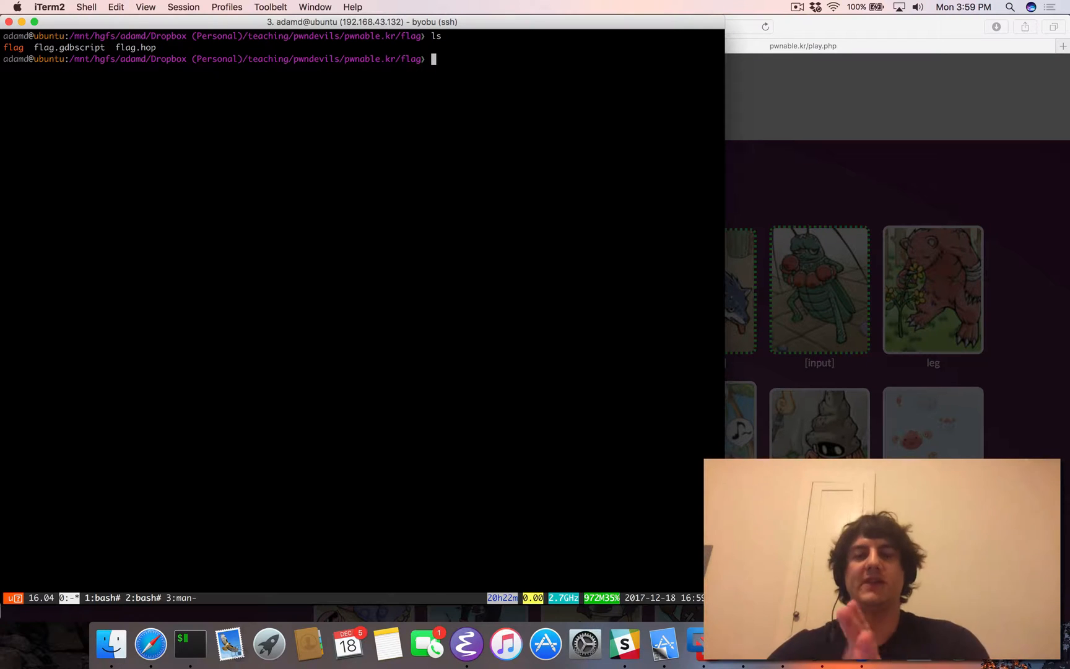
text(fi)
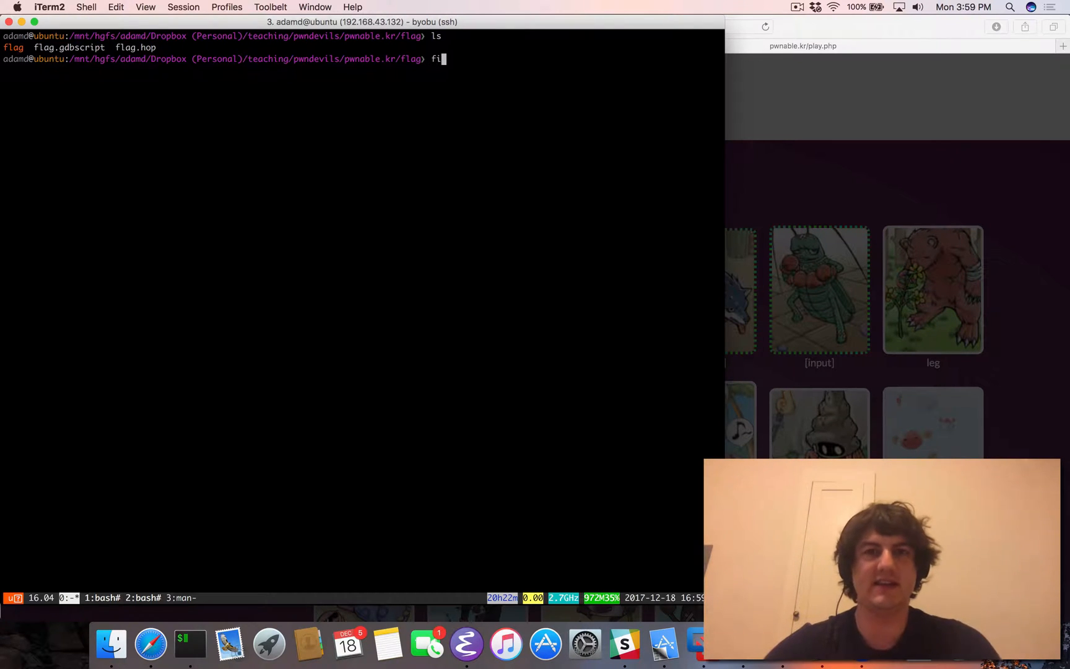
text(le)
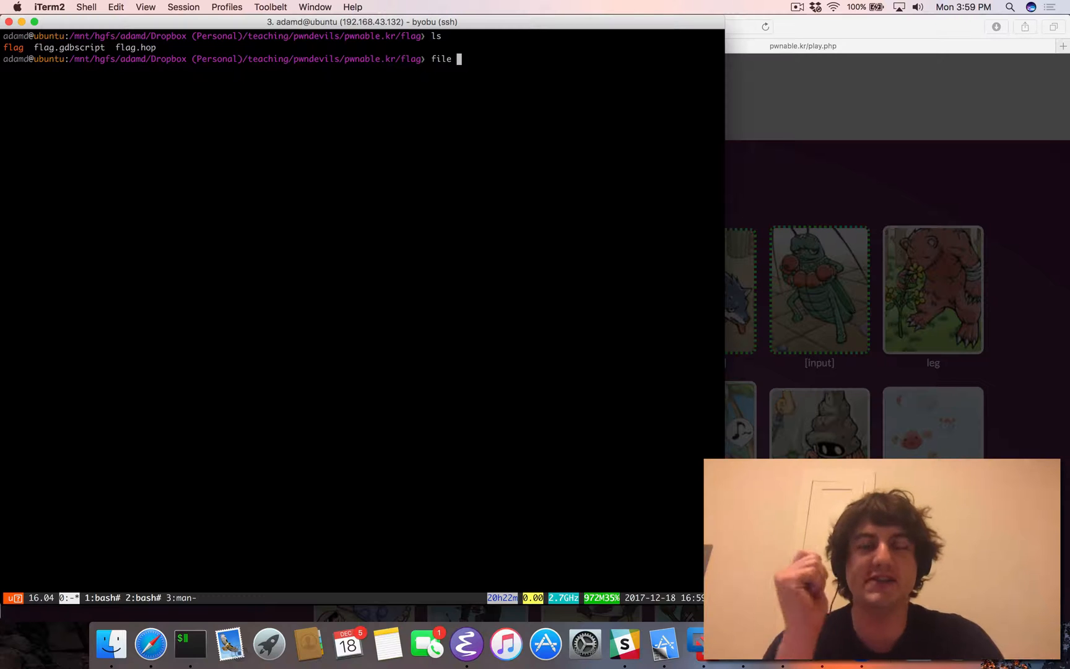
text(fa)
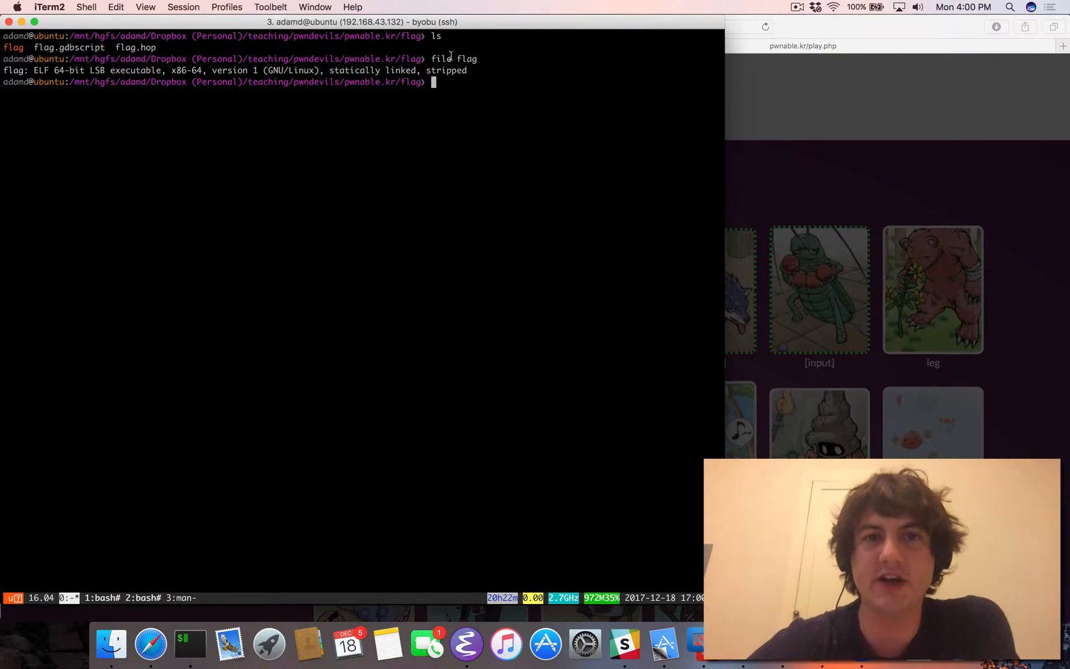
Skim `man file`, then list flag with `ls -lah`, highlighting its 328K size and 'stripped'.
text(man file)
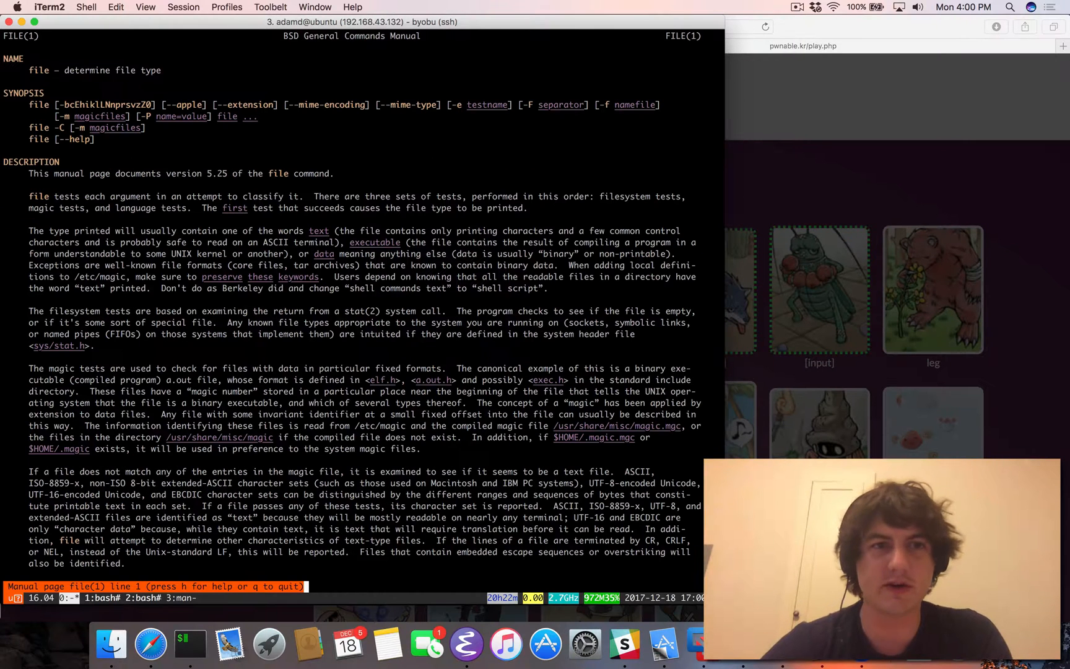
key(q)
text(ls -lah flag)
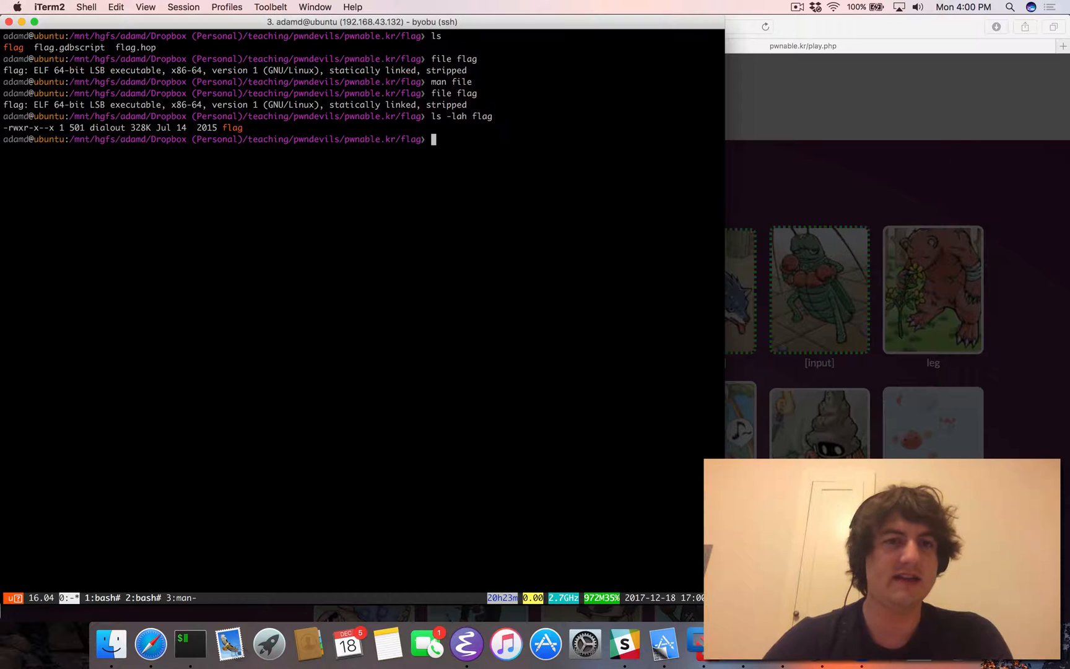
double_click(141, 127)
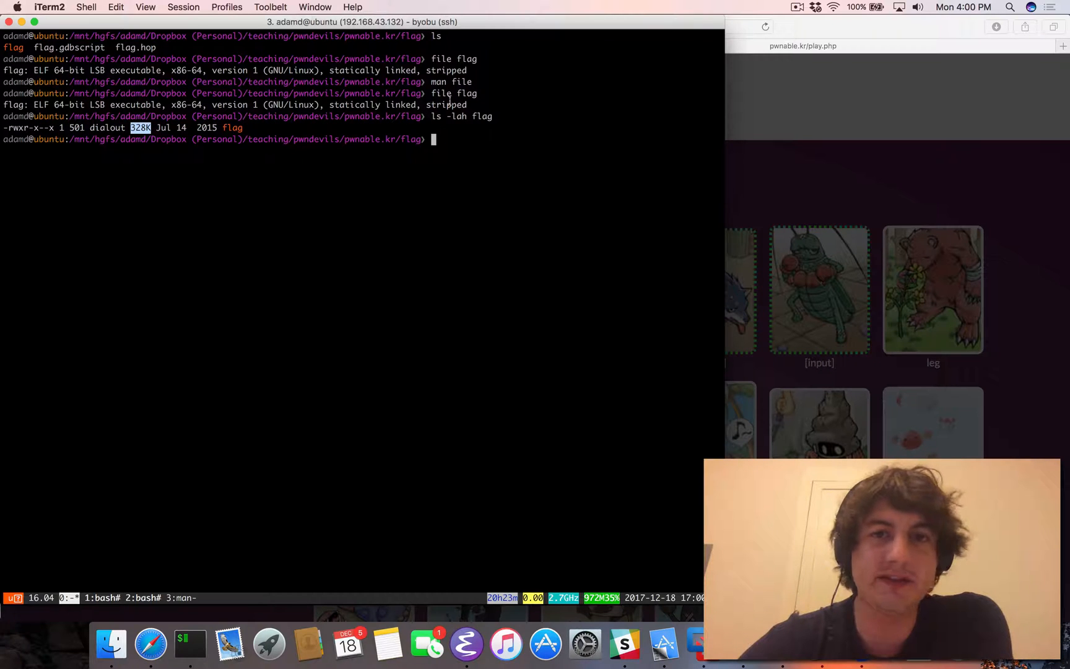
double_click(446, 106)
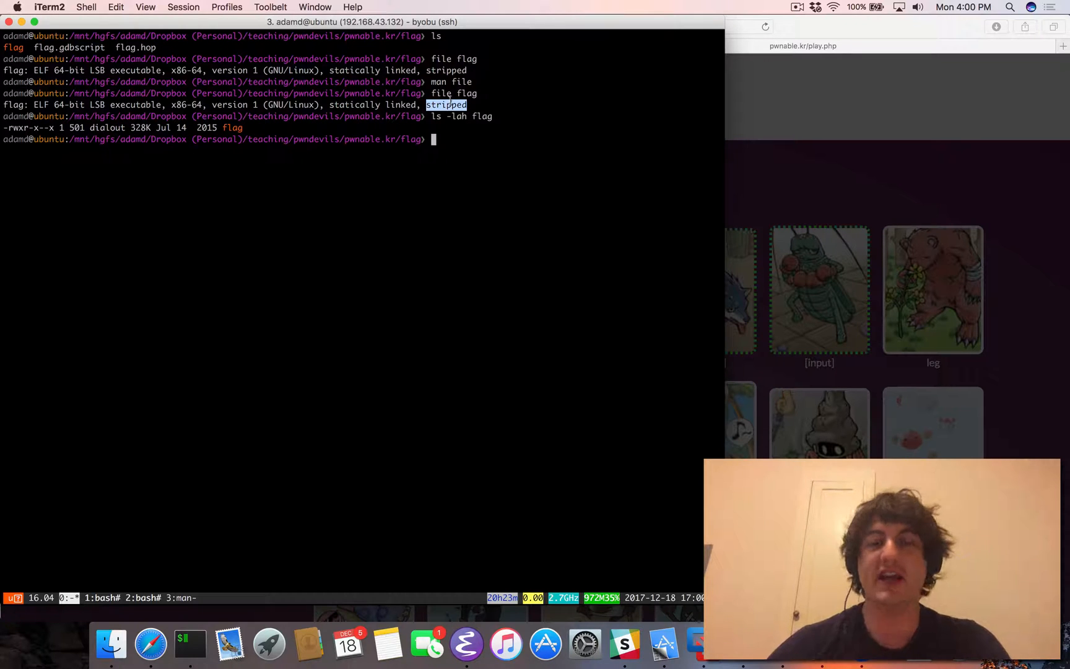
Read the `man strings` page and return to the shell prompt.
text(s)
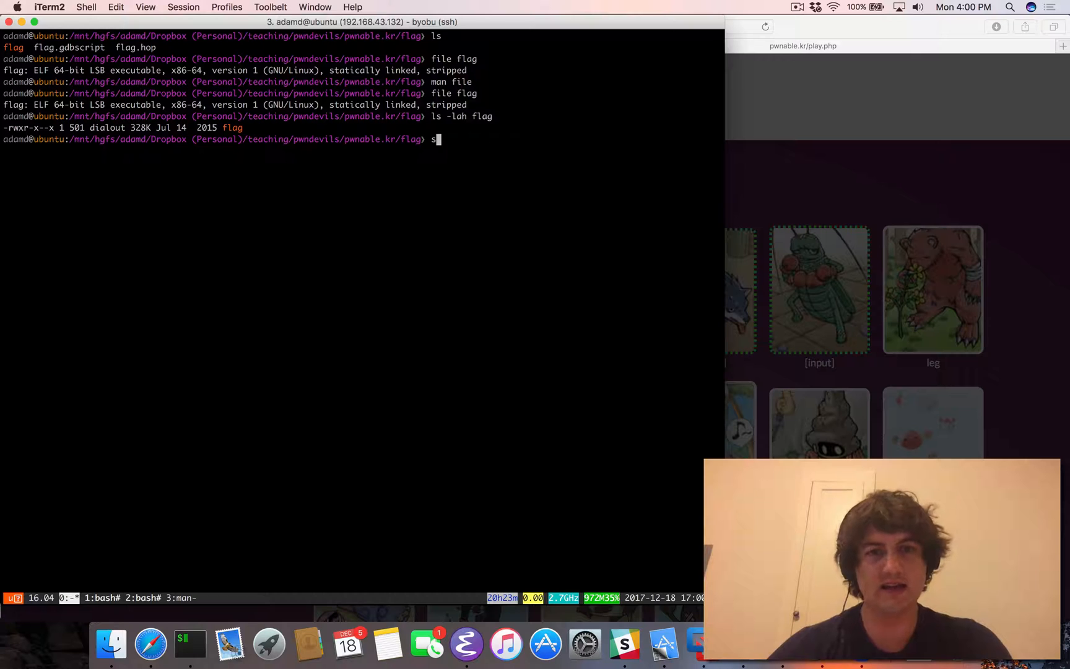
text(string)
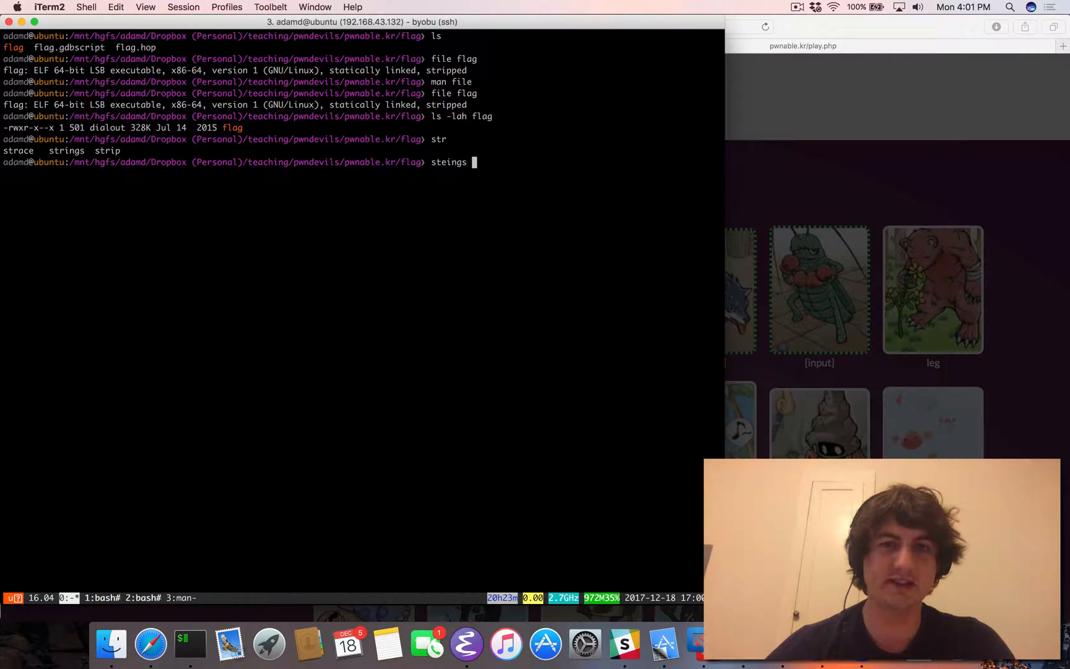
text(strings)
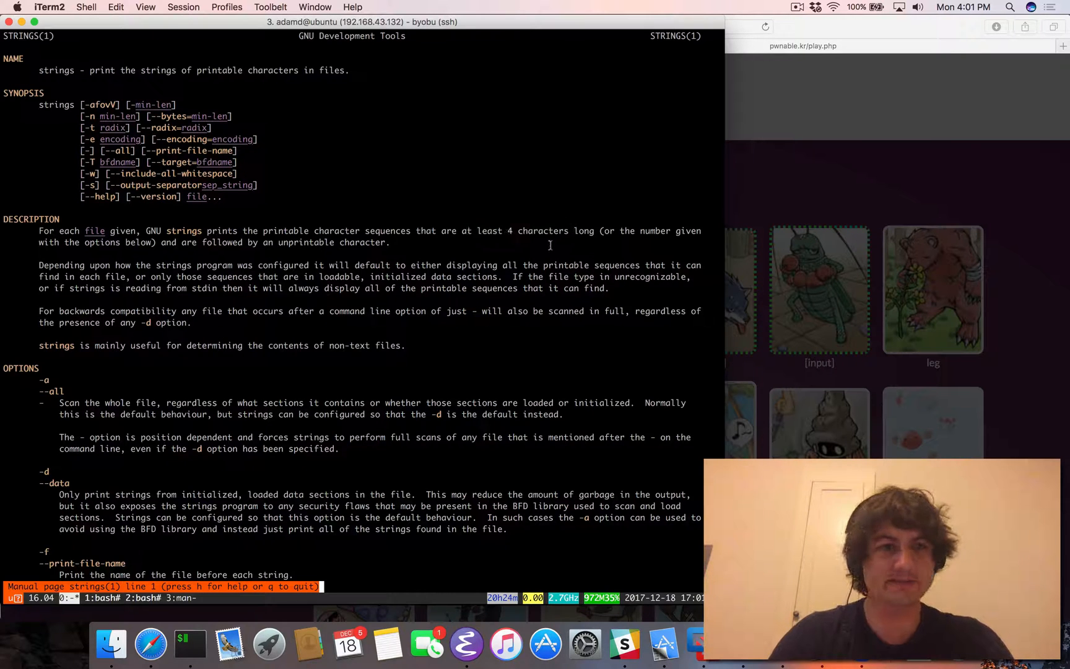
key(q)
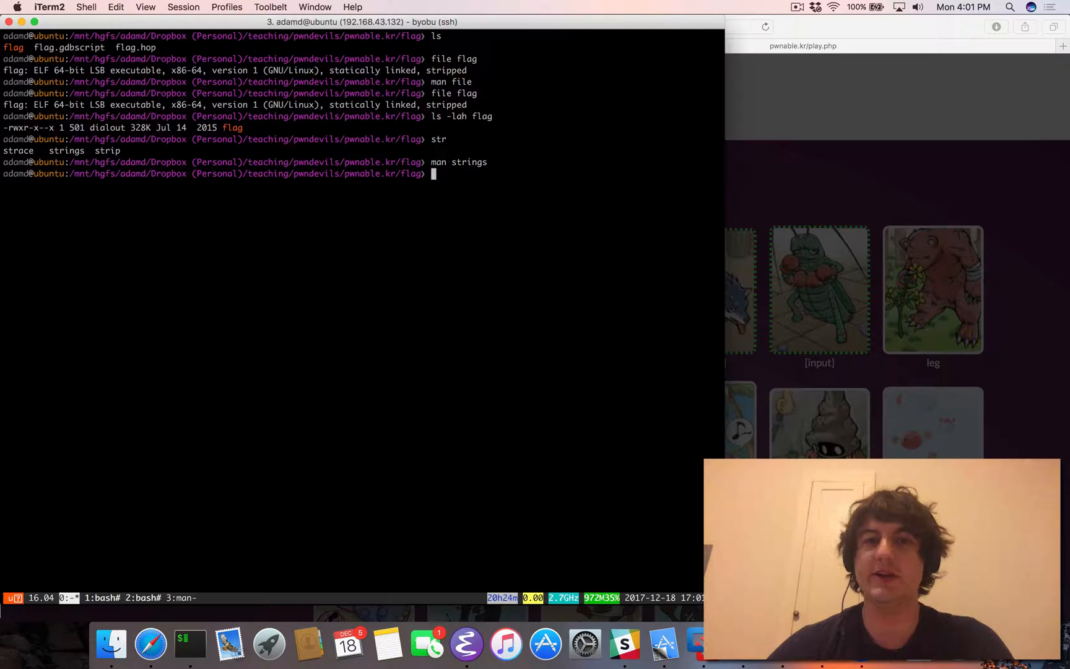
Run `strings flag`, dumping garbled strings that begin with a UPX! marker.
text(strings fl)
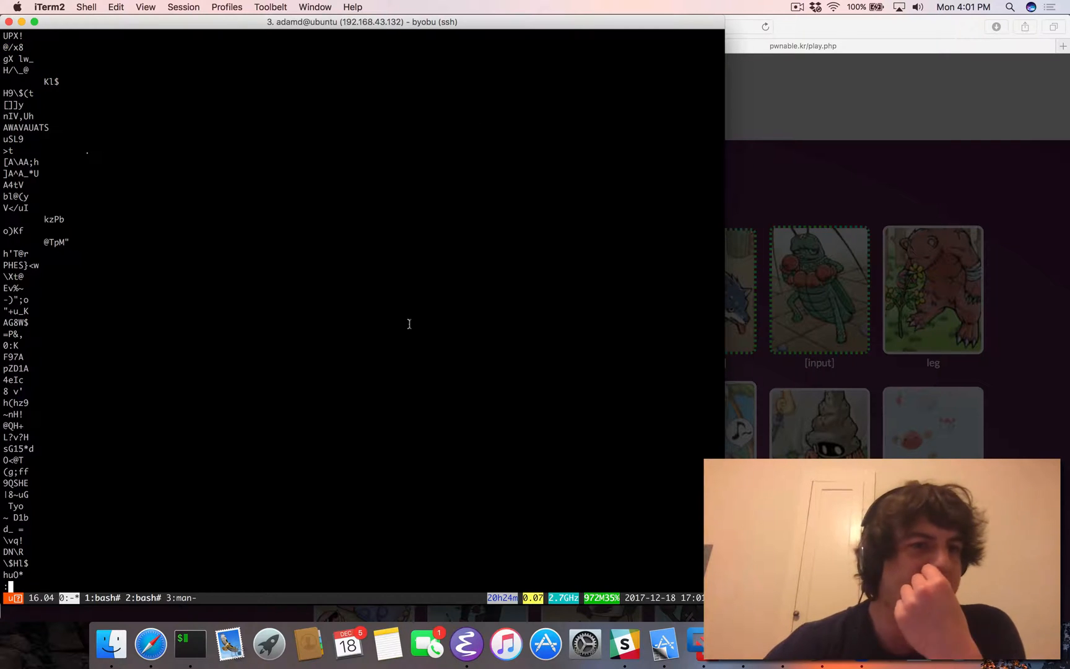
mouse_move(67, 276)
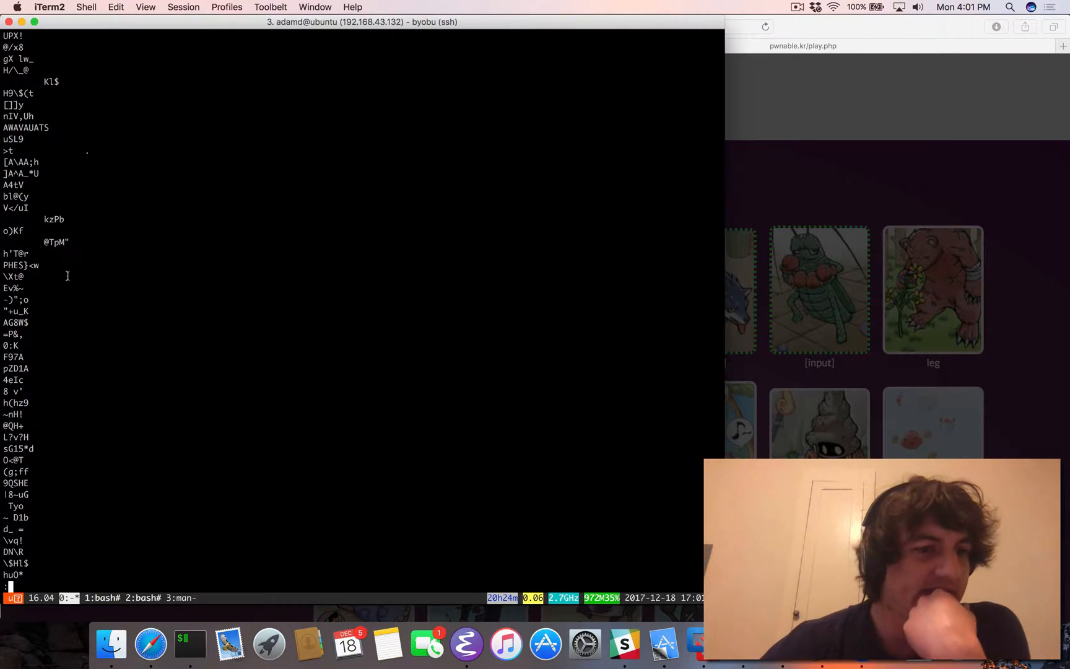
mouse_move(61, 116)
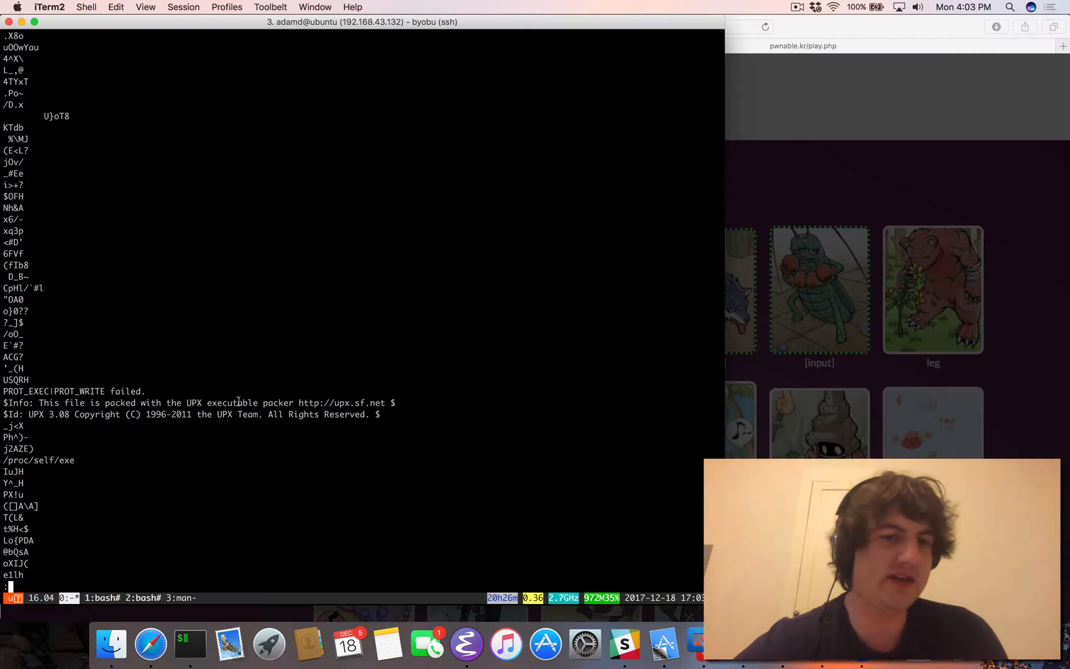
Locate the 'packed with the UPX executable packer' line and follow its upx.sf.net URL.
double_click(342, 403)
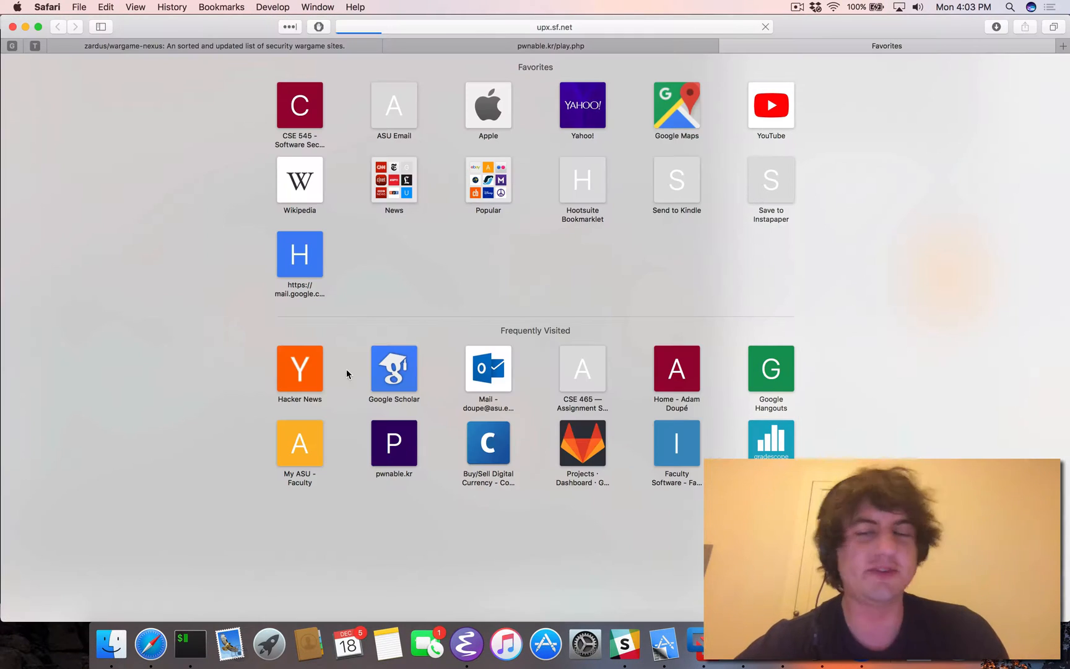
mouse_move(609, 50)
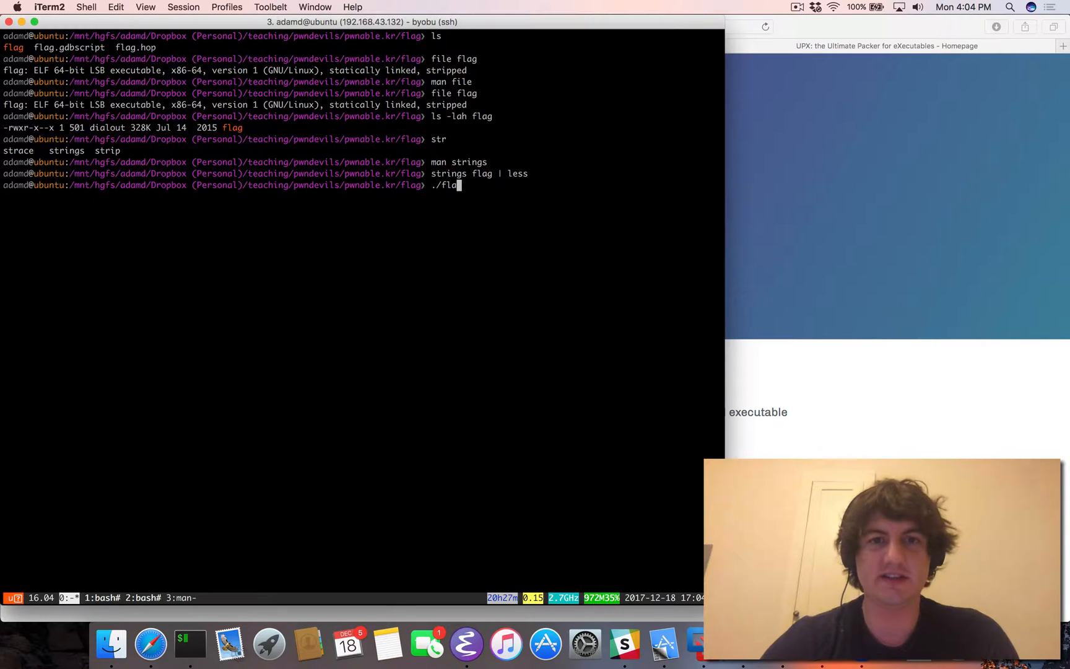
Execute ./flag, printing 'I will malloc() and strcpy the flag there. take it.'.
text(" ")
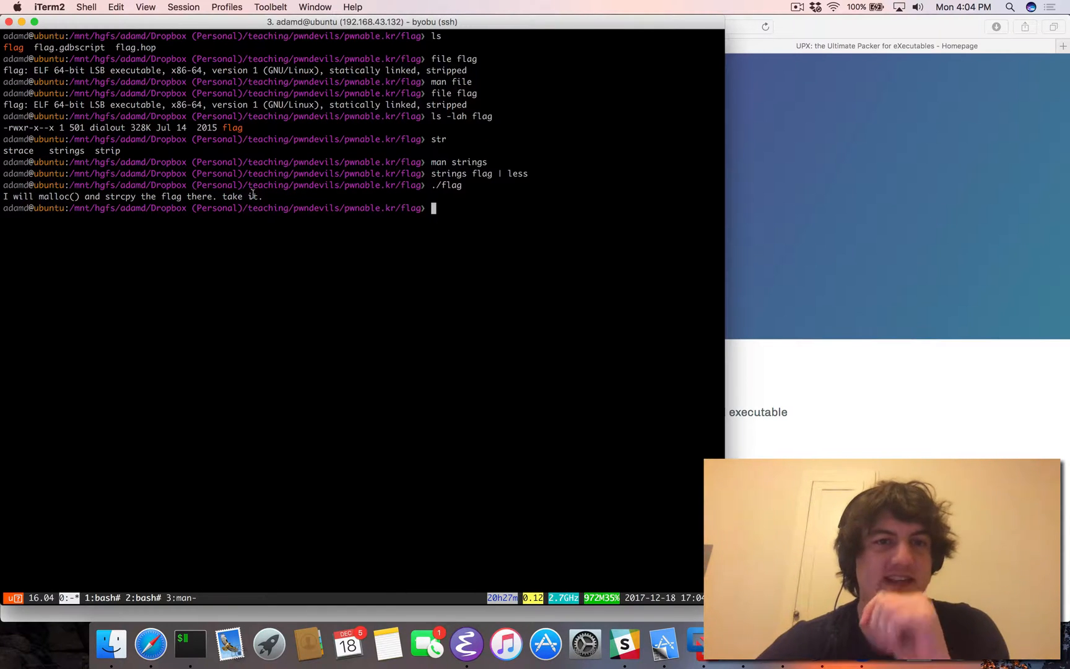
Review the strings dump again, then bring up the ltrace manual page.
text(./flag)
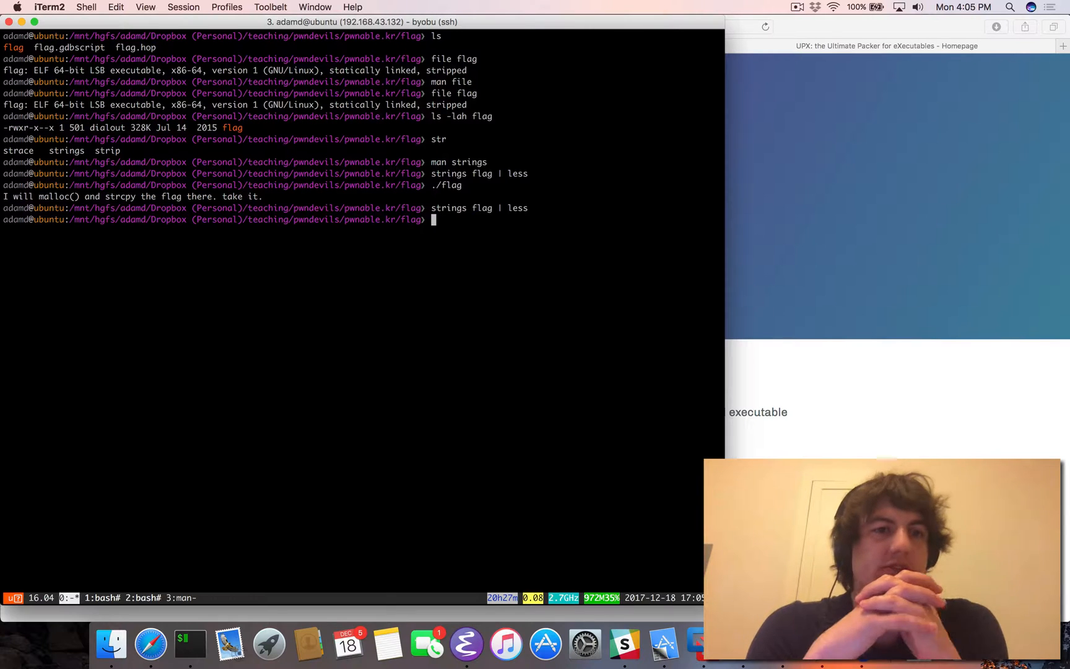
text(./flag)
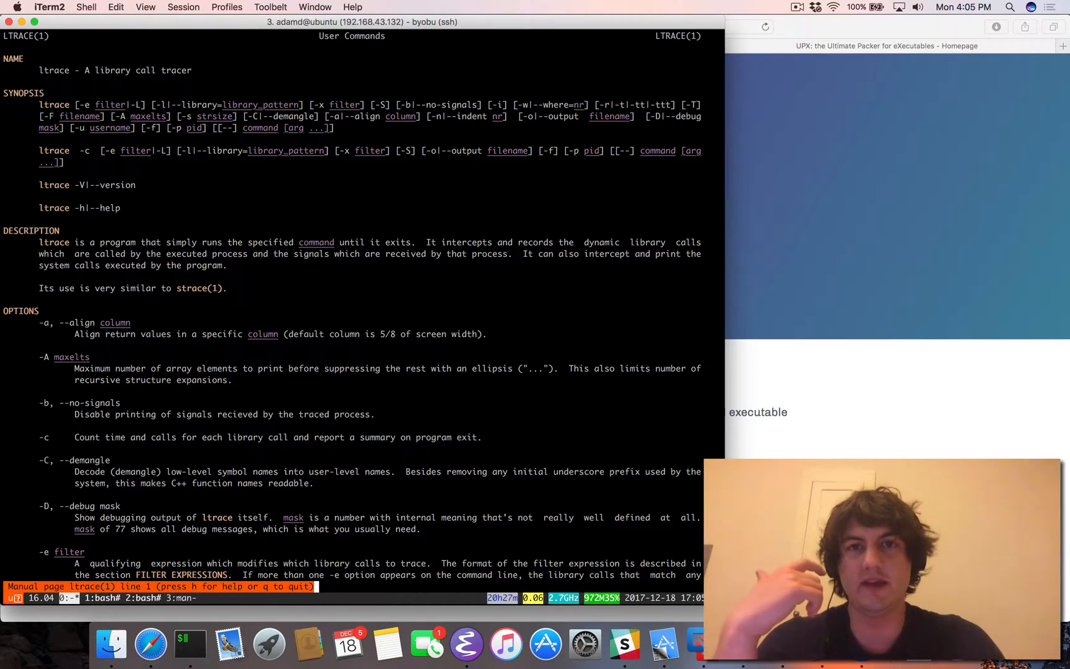
Try ltrace on ./flag, then run `strace ./flag` listing its mmap, brk and write calls.
key(q)
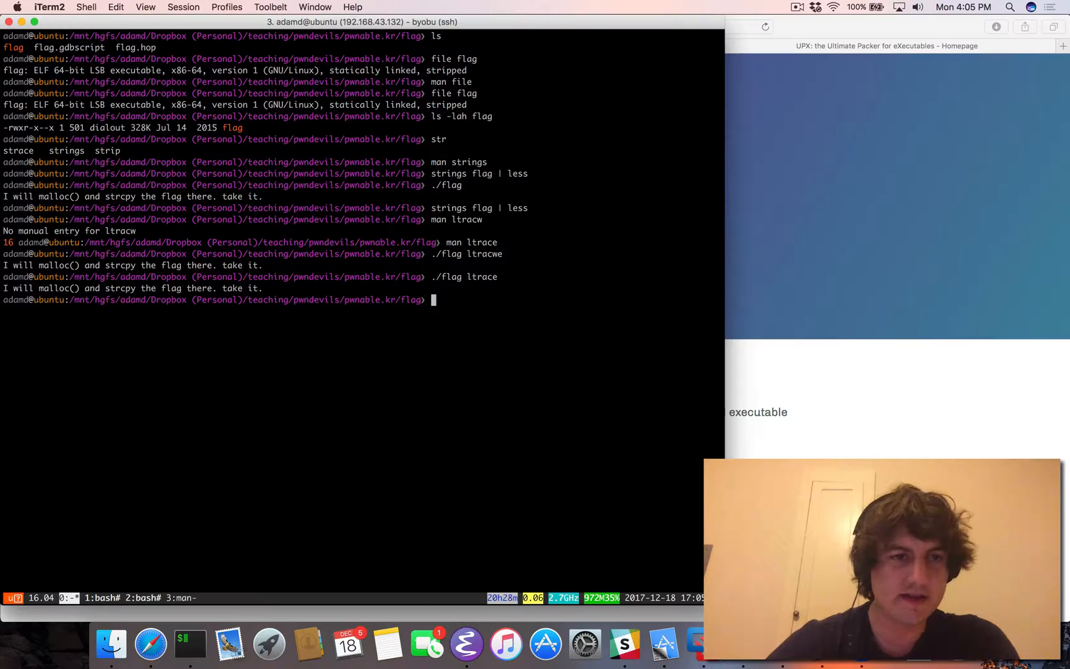
text(./flag)
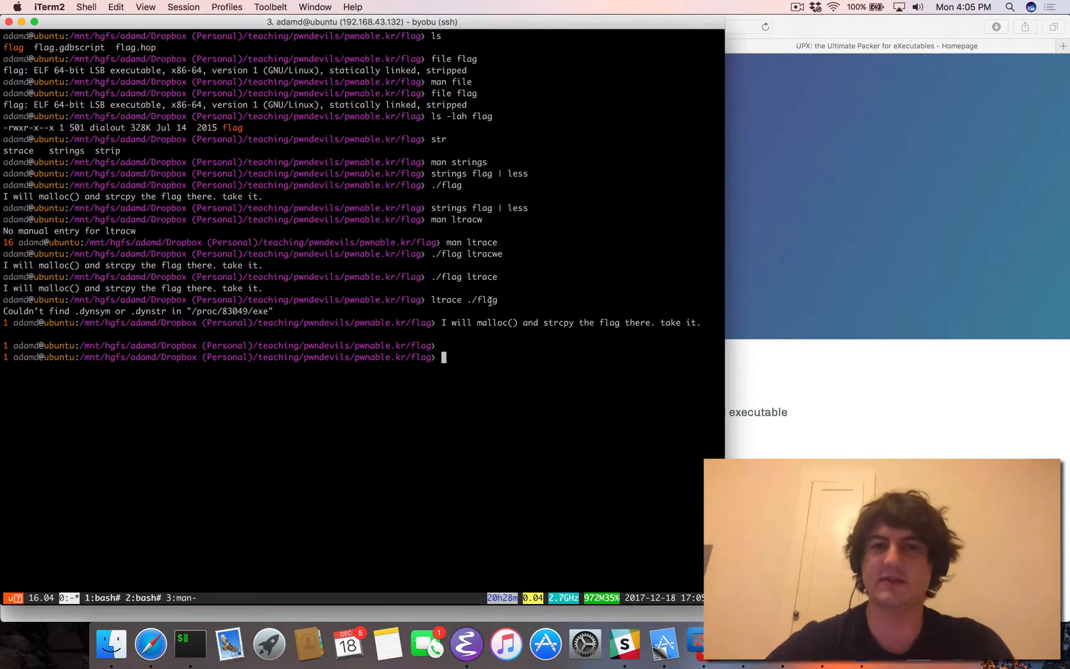
text(stran)
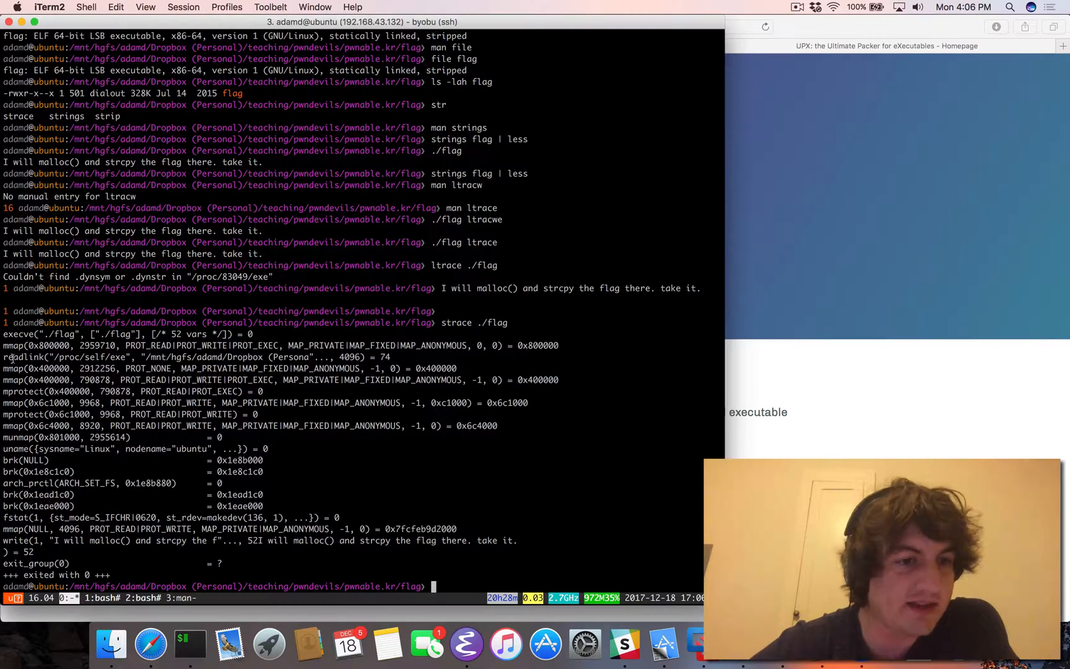
double_click(28, 357)
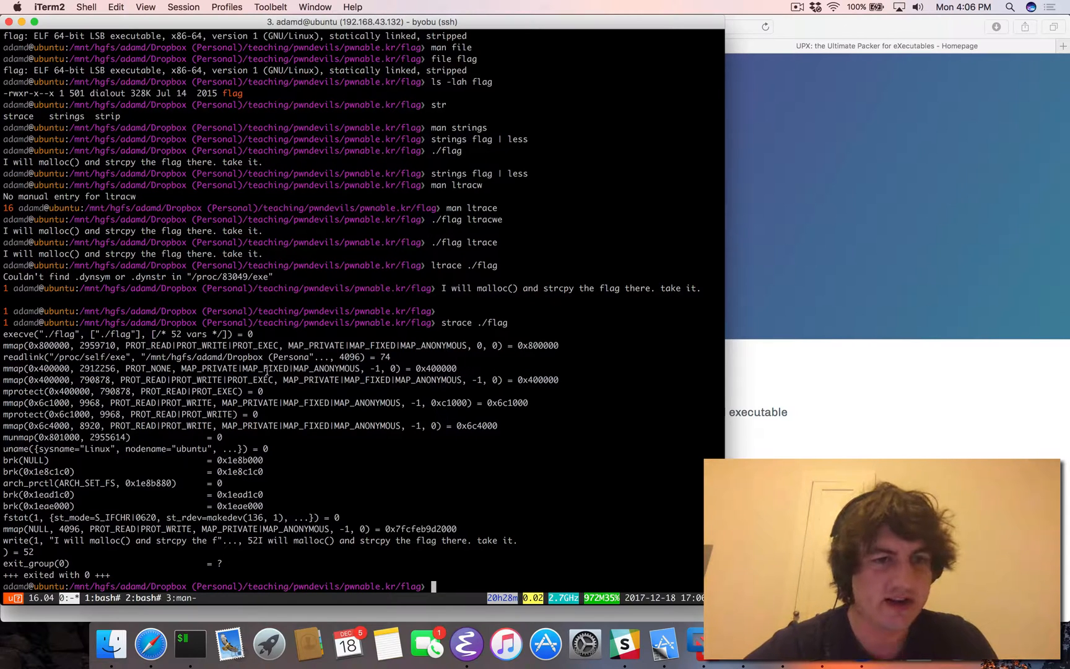
double_click(23, 391)
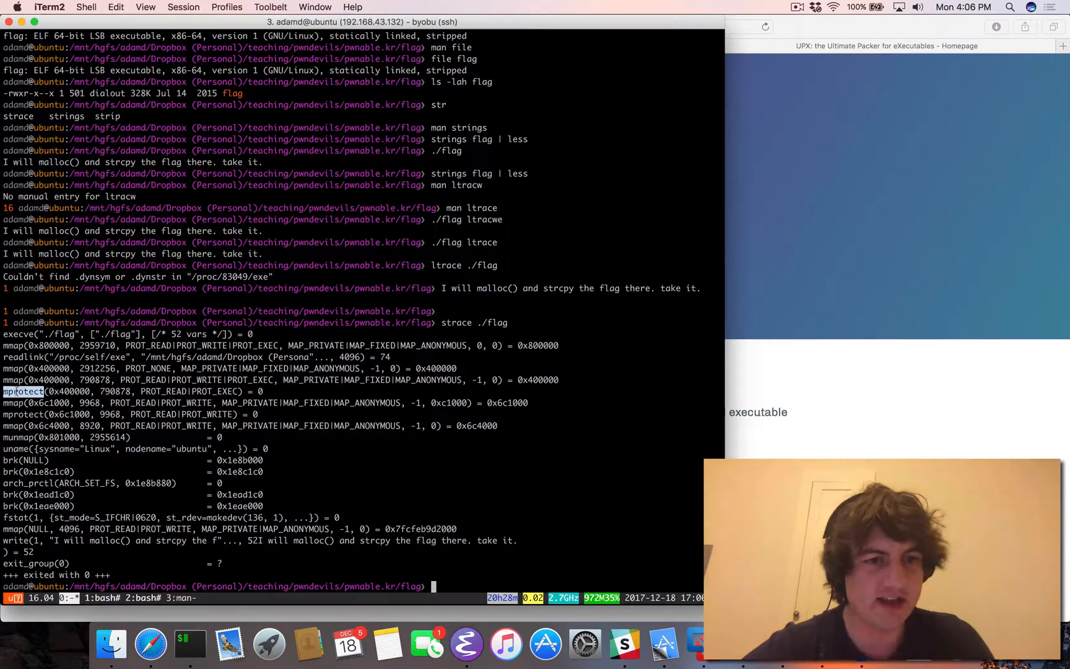
double_click(67, 392)
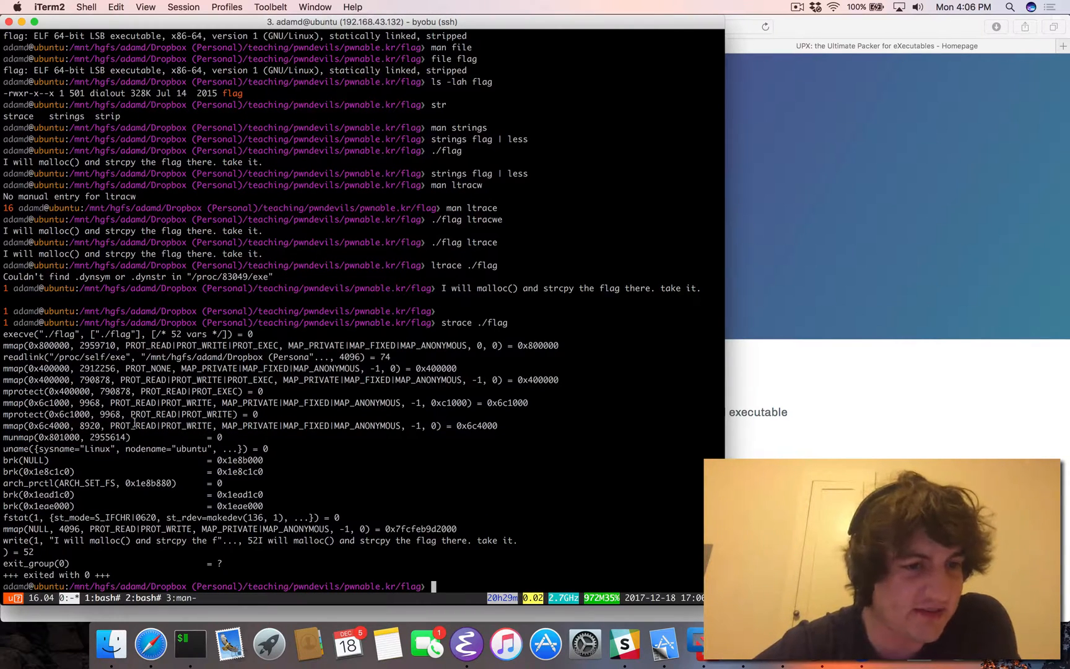
double_click(17, 448)
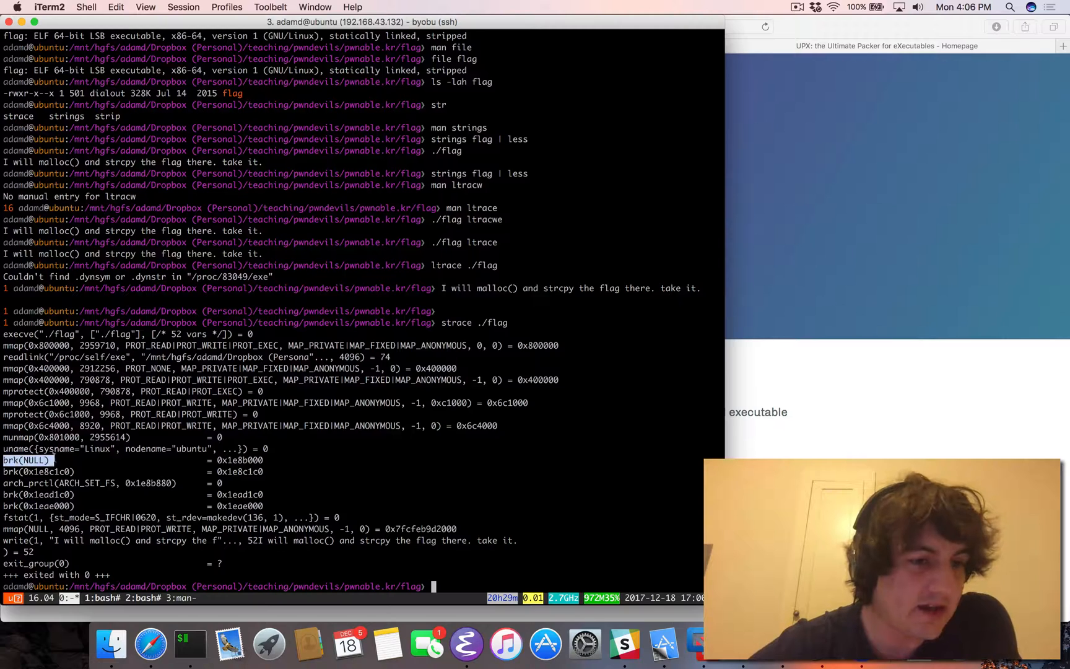
Highlight the first brk calls in the trace and bring up `man brk`.
drag(27, 460, 266, 470)
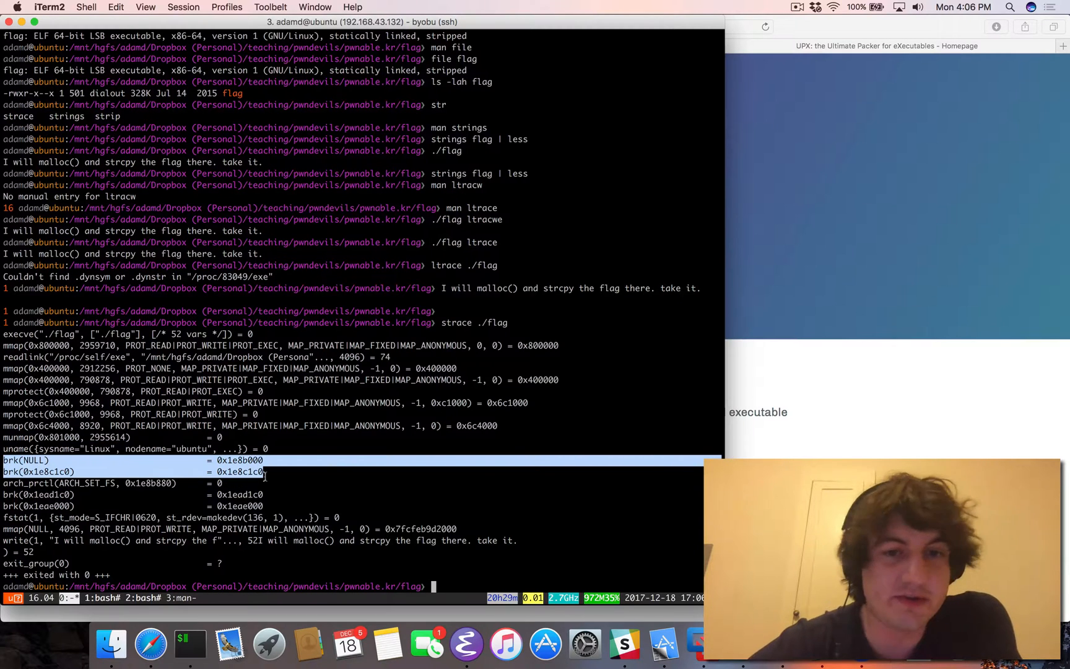
mouse_move(493, 284)
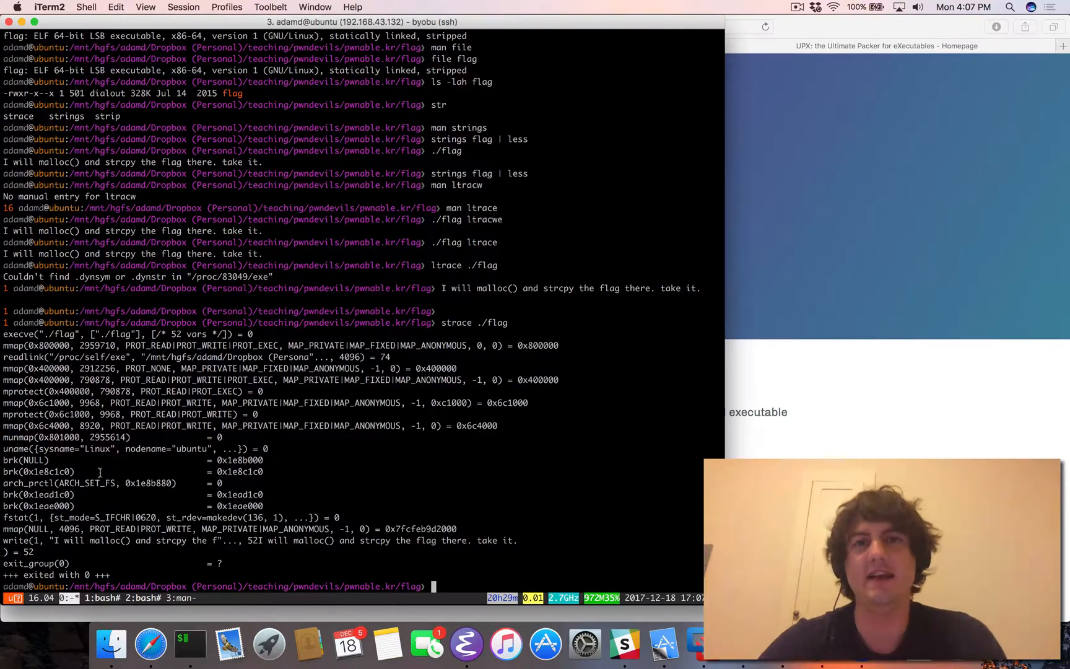
text(,man)
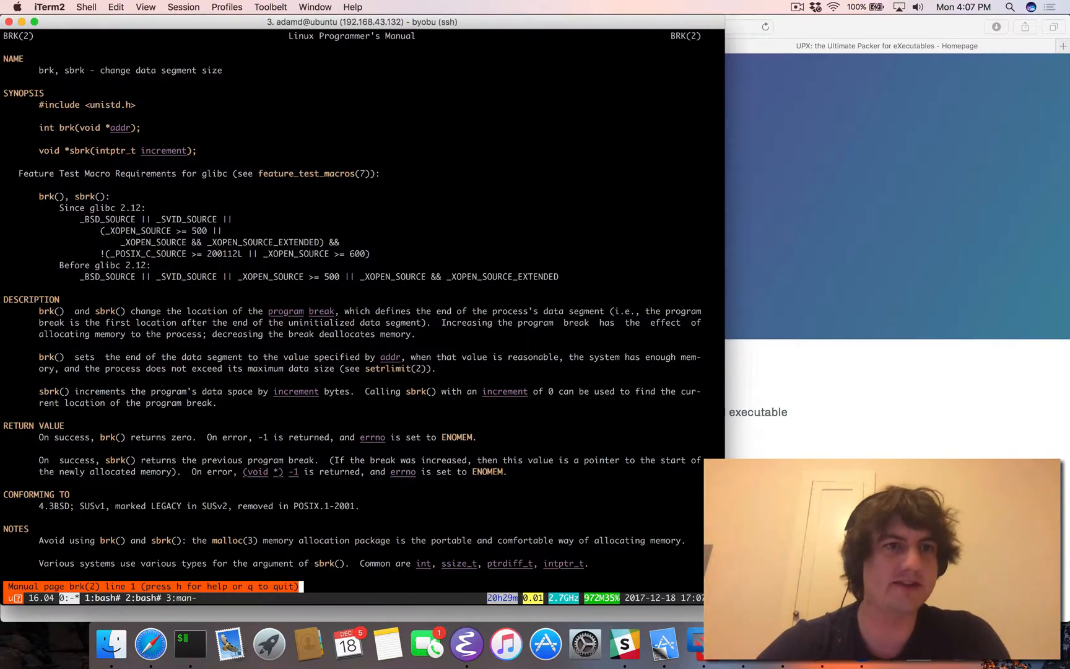
Quit the brk man page and begin the gdb command for the flag binary.
key(q)
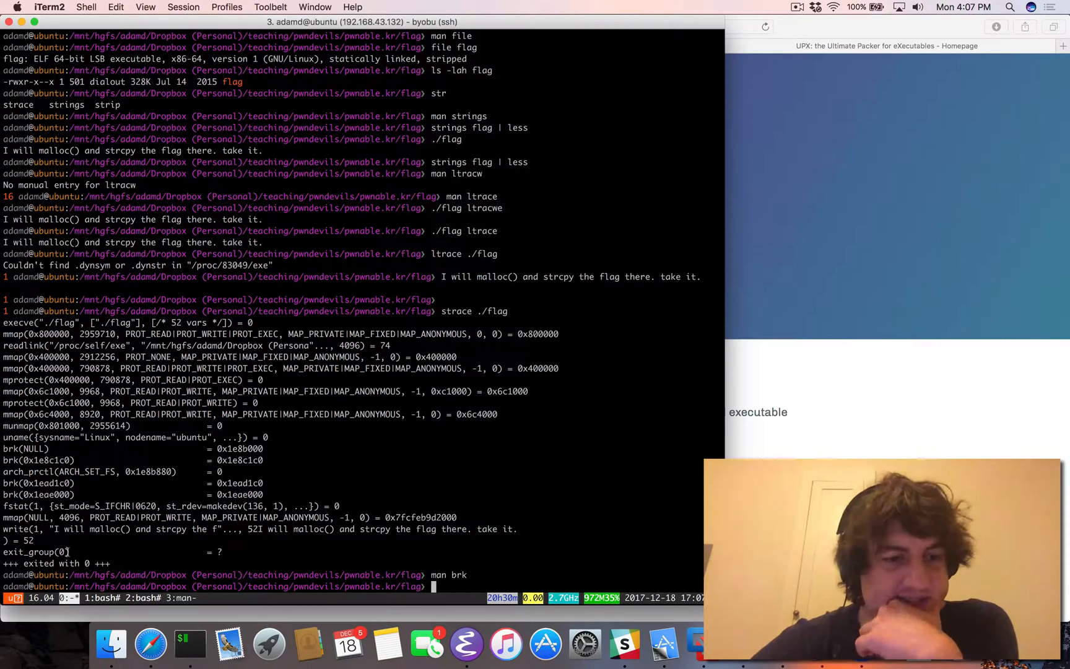
double_click(30, 550)
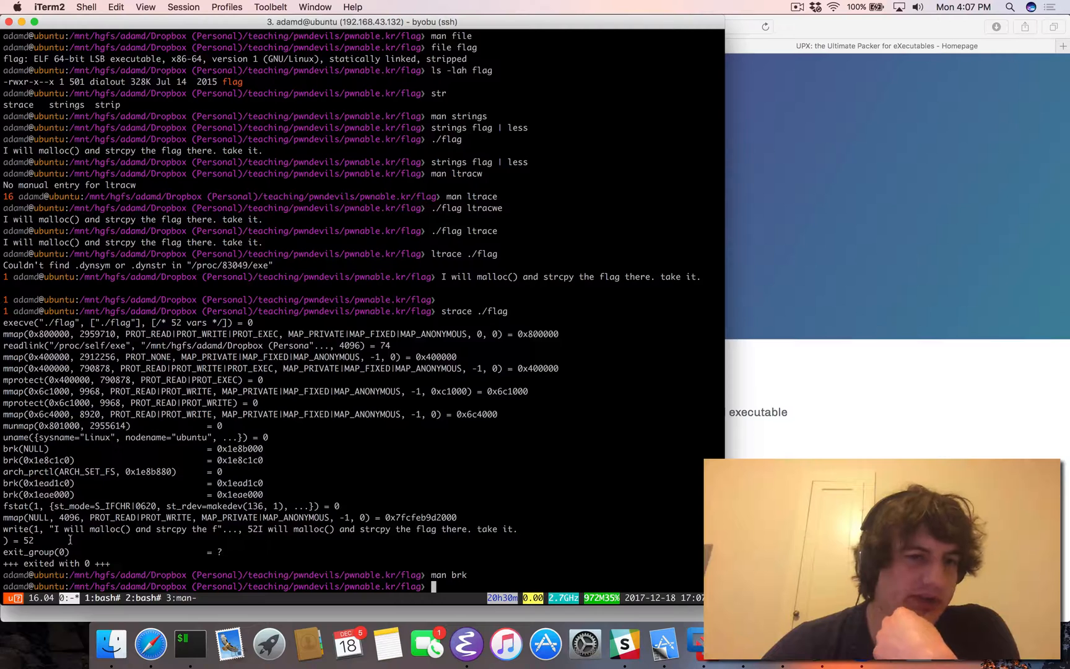
text(gdb ./flag)
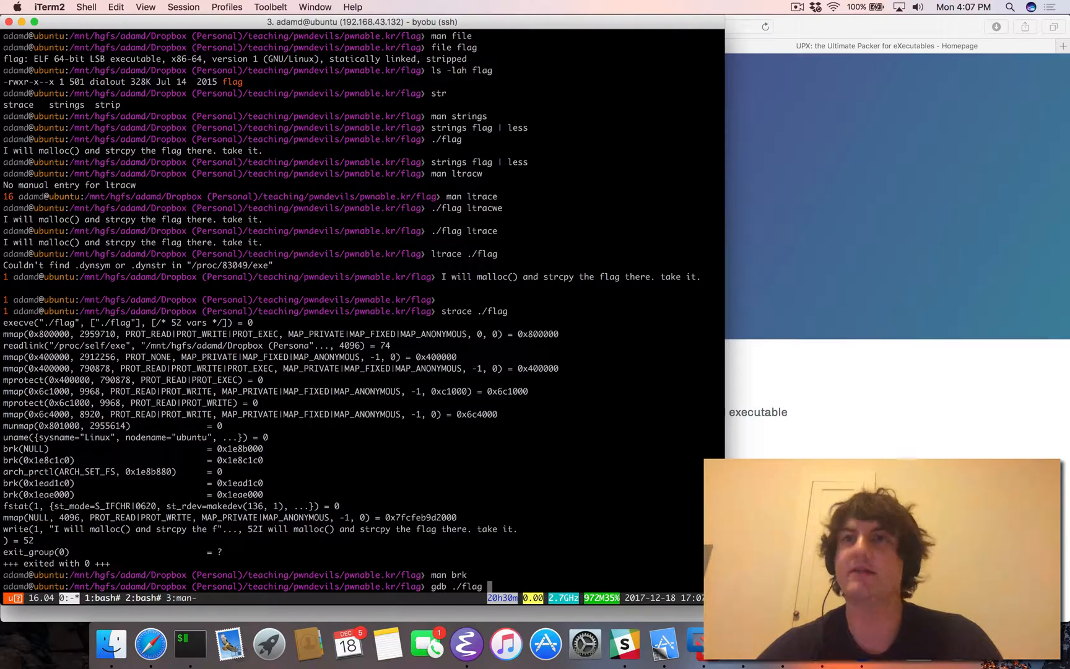
Launch gdb ./flag and run it repeatedly, each run printing its malloc message and exiting.
key(Return)
text(r)
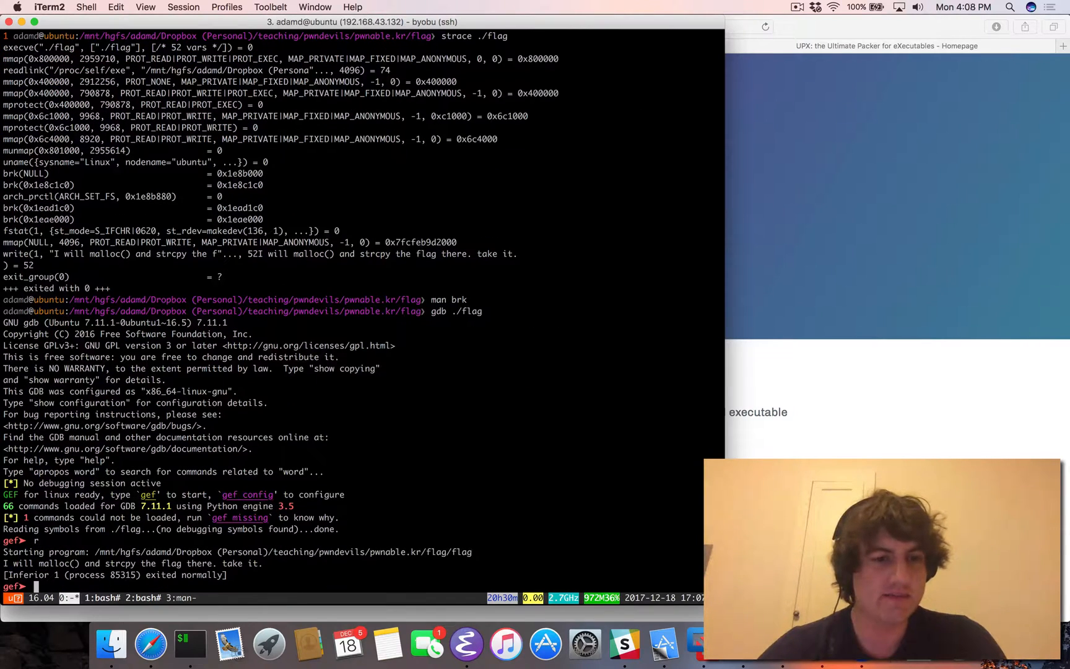
key(Return)
text(r)
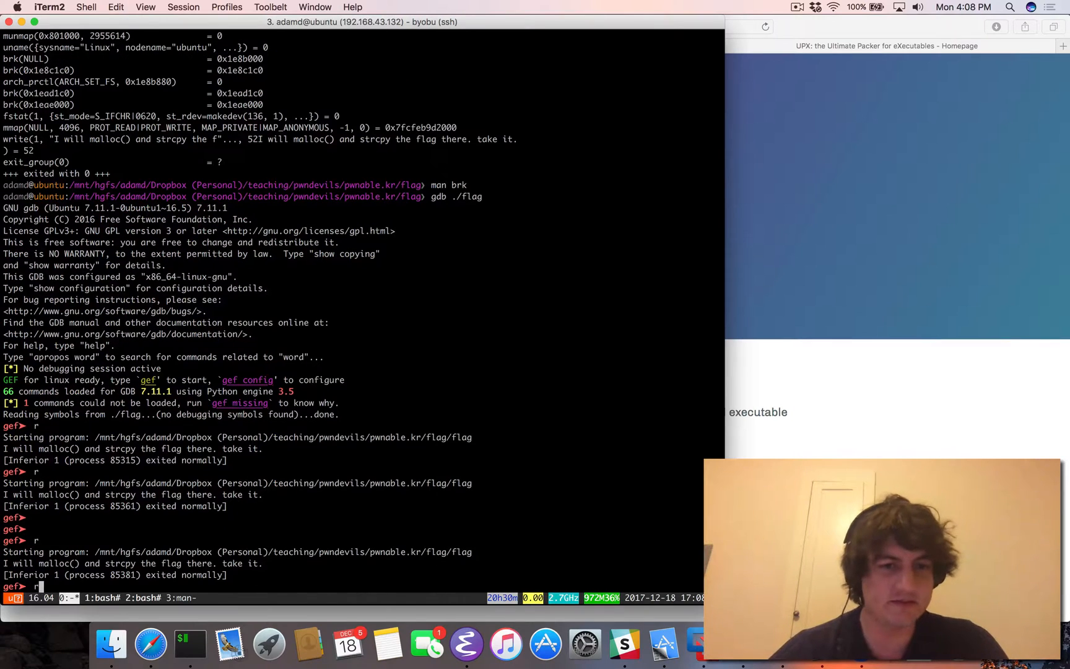
key(Enter)
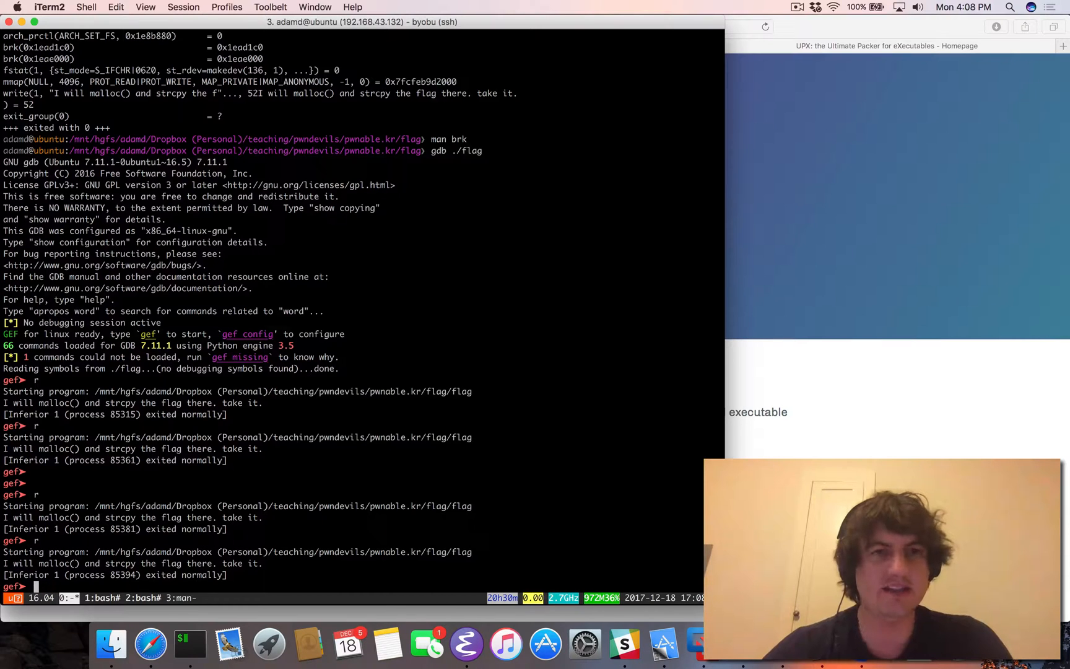
Read the flag executable into Hopper via Read Executable to Disassemble with automatic analysis.
click(663, 642)
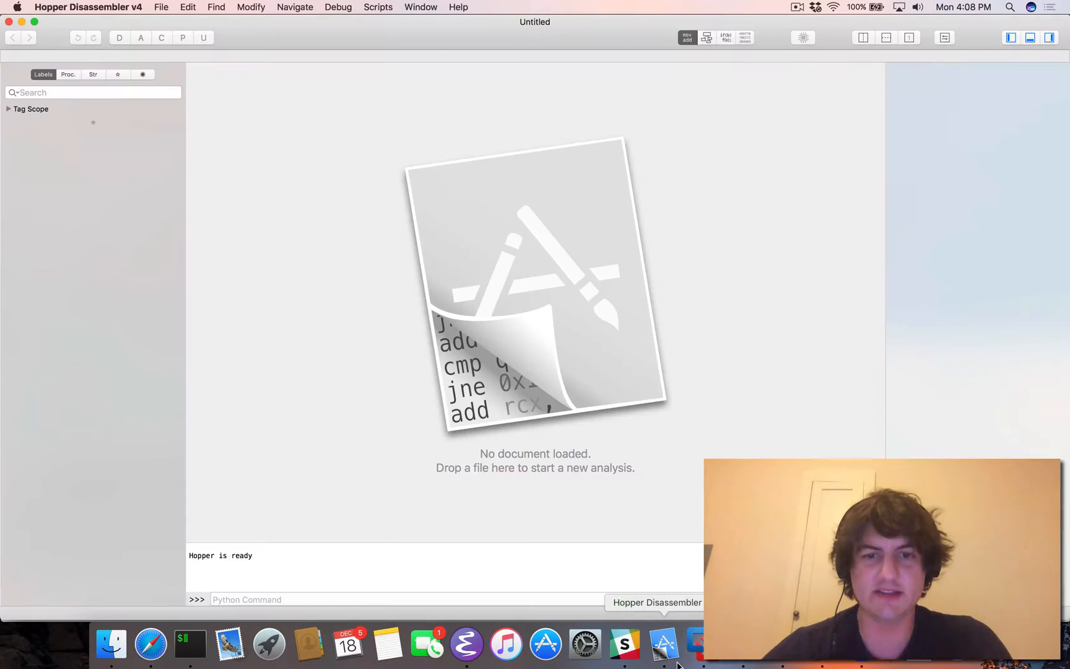
click(161, 7)
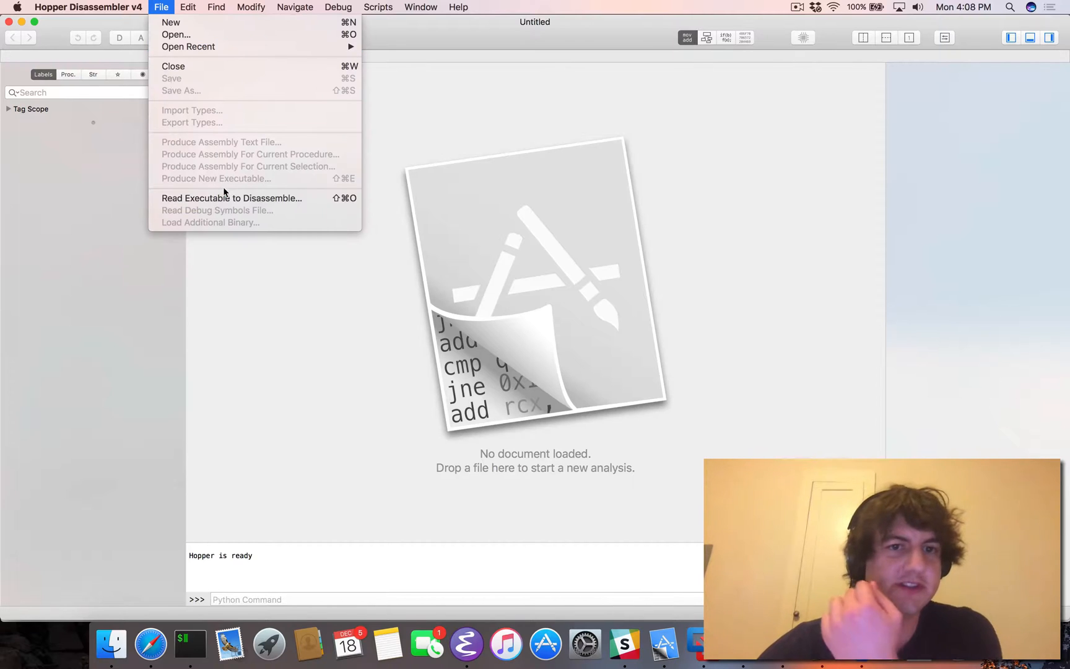
click(232, 198)
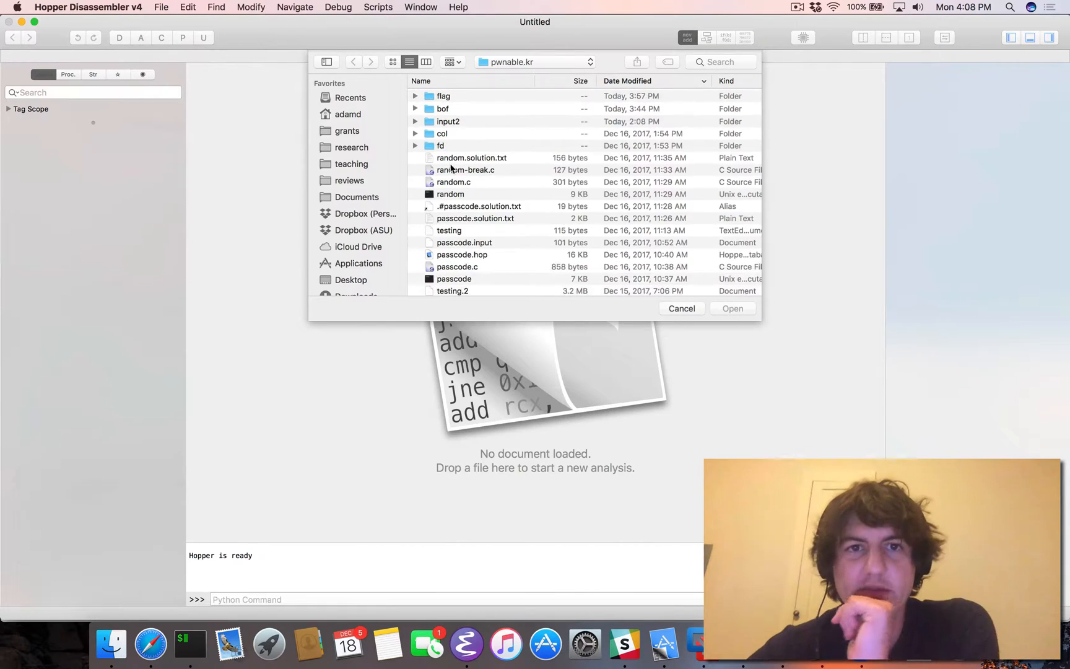
double_click(443, 95)
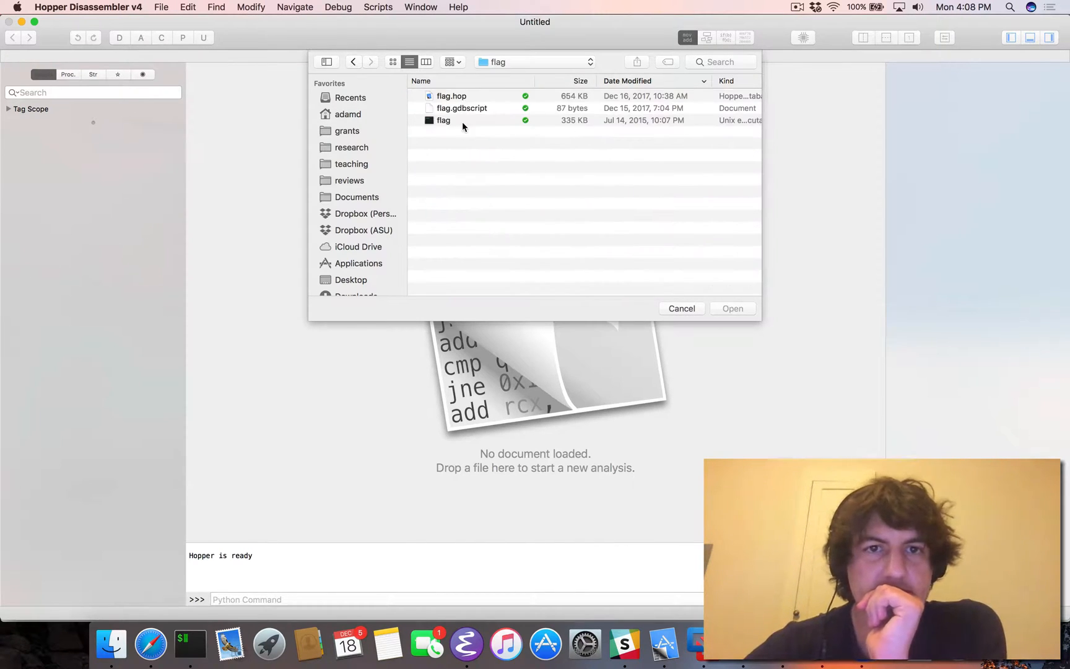
click(733, 308)
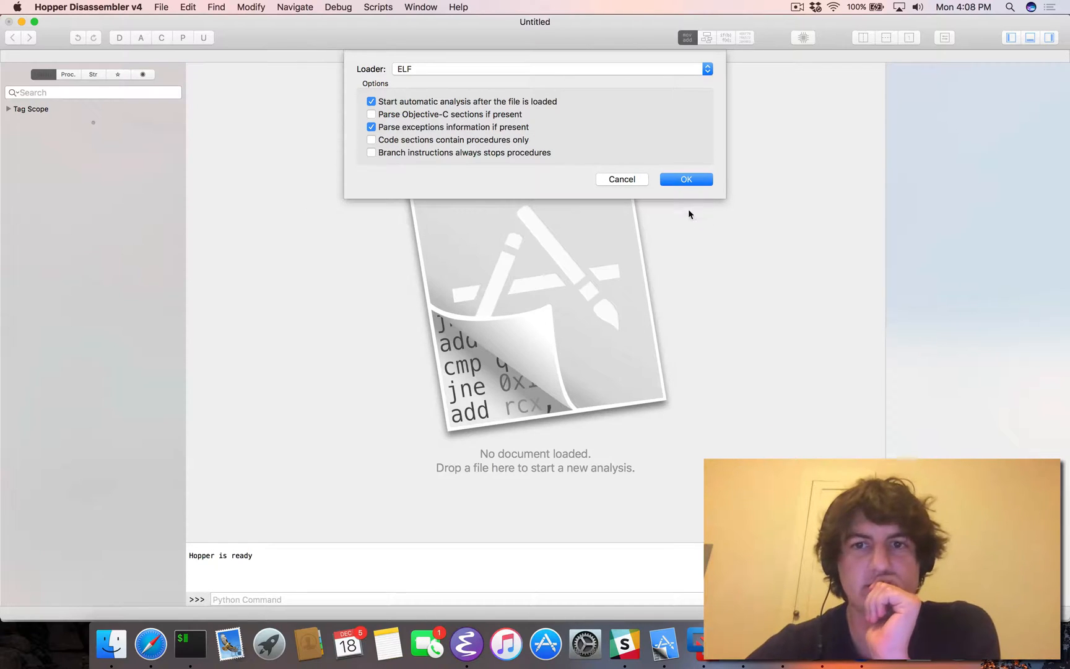
click(686, 178)
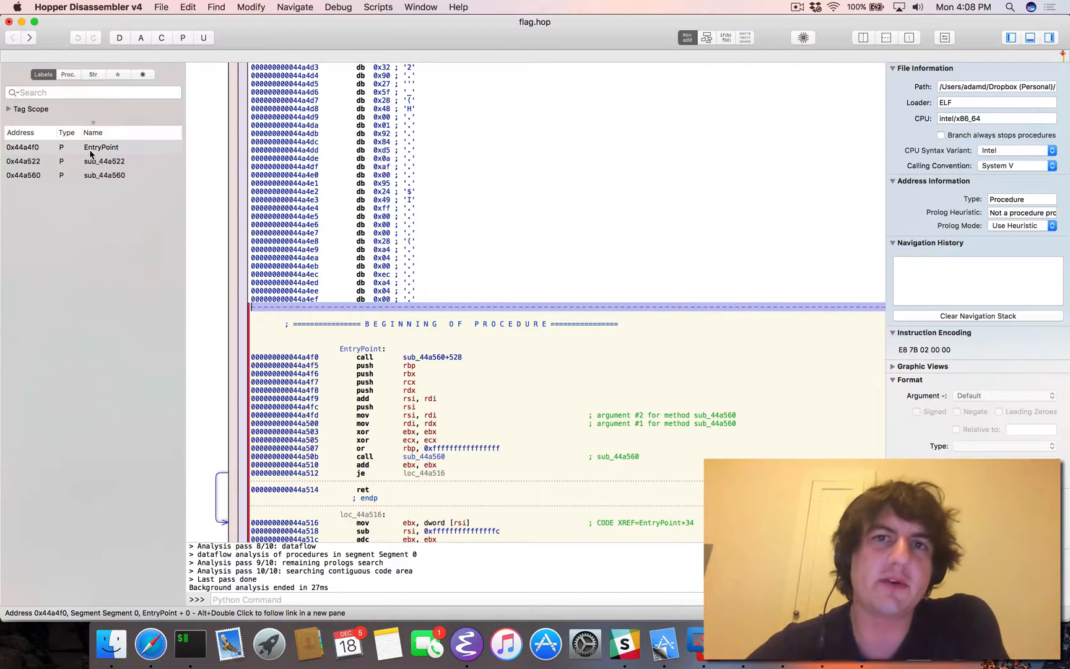
Follow the first call in EntryPoint to its target address in the listing.
scroll(down, 3)
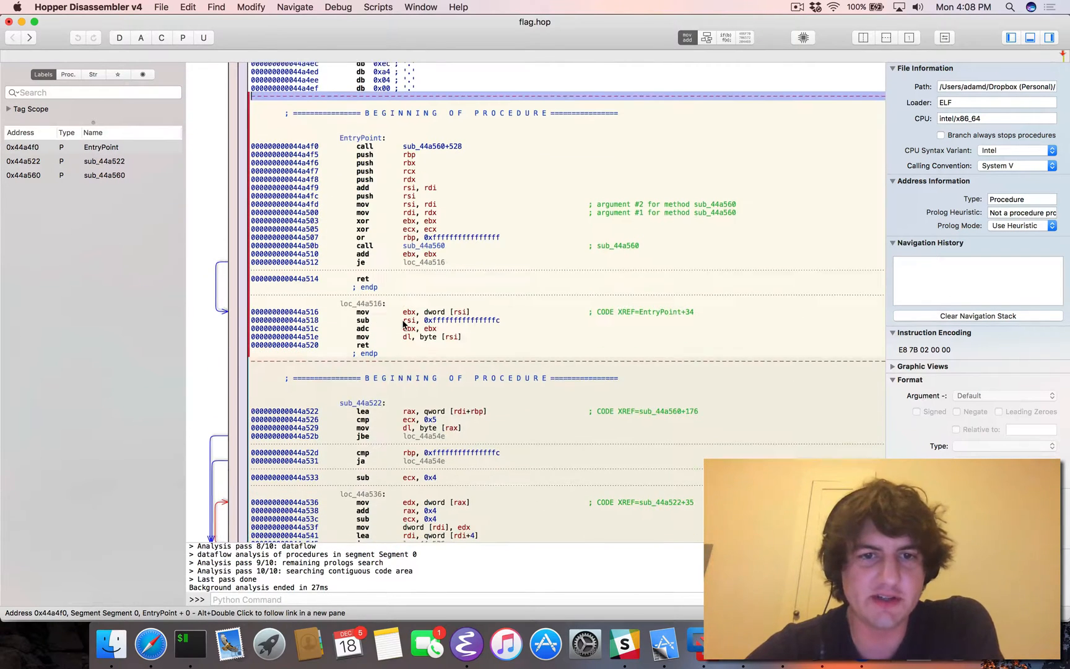
click(444, 143)
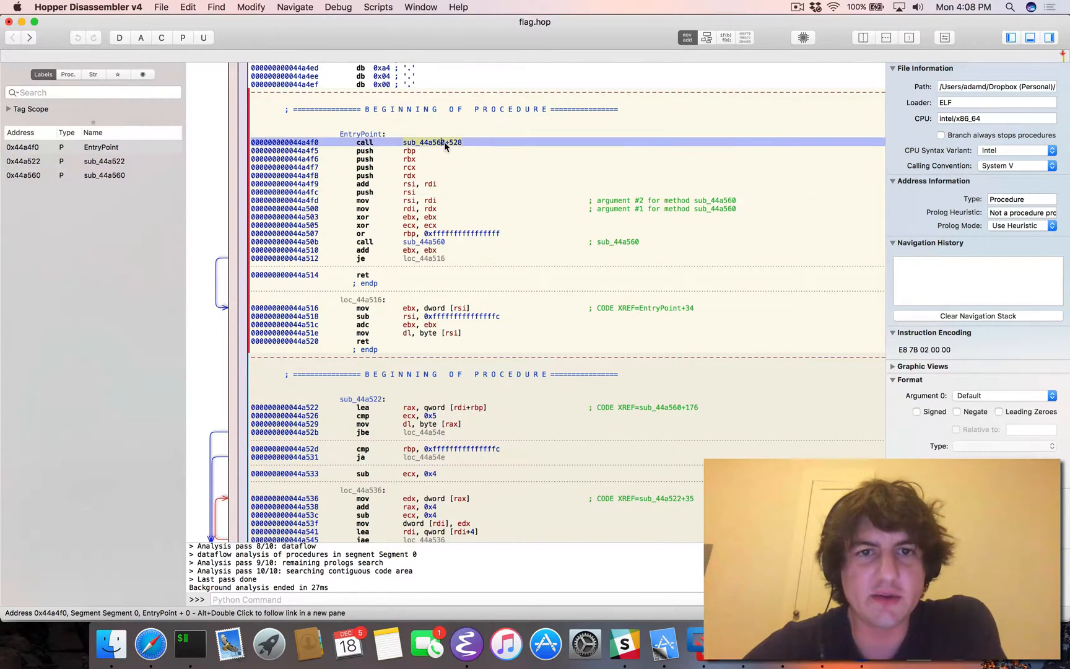
double_click(428, 142)
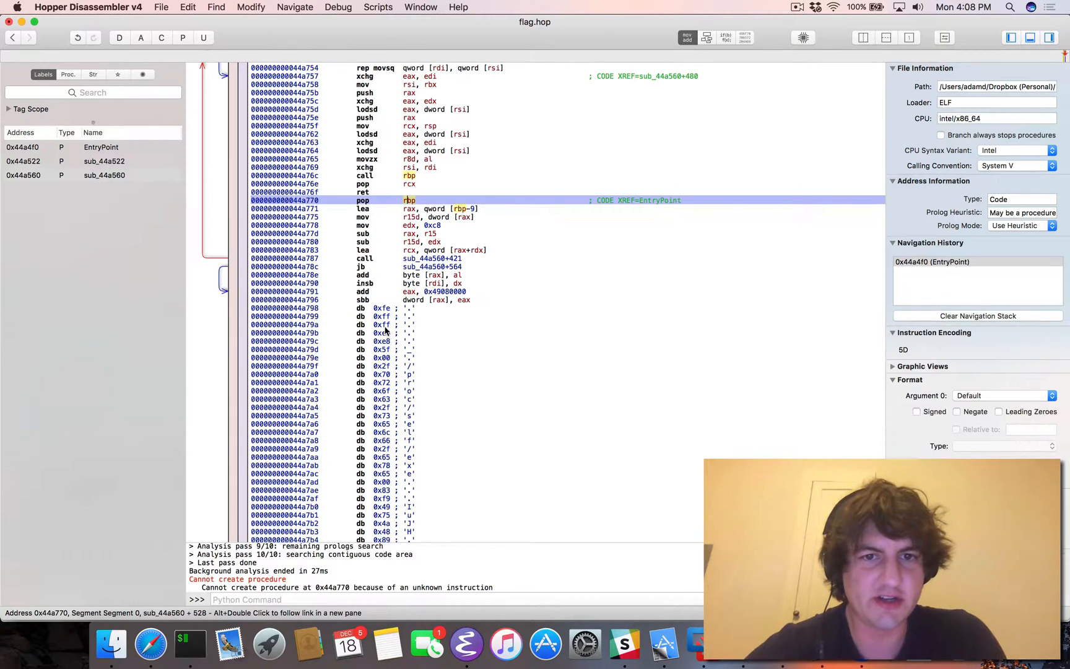
mouse_move(431, 314)
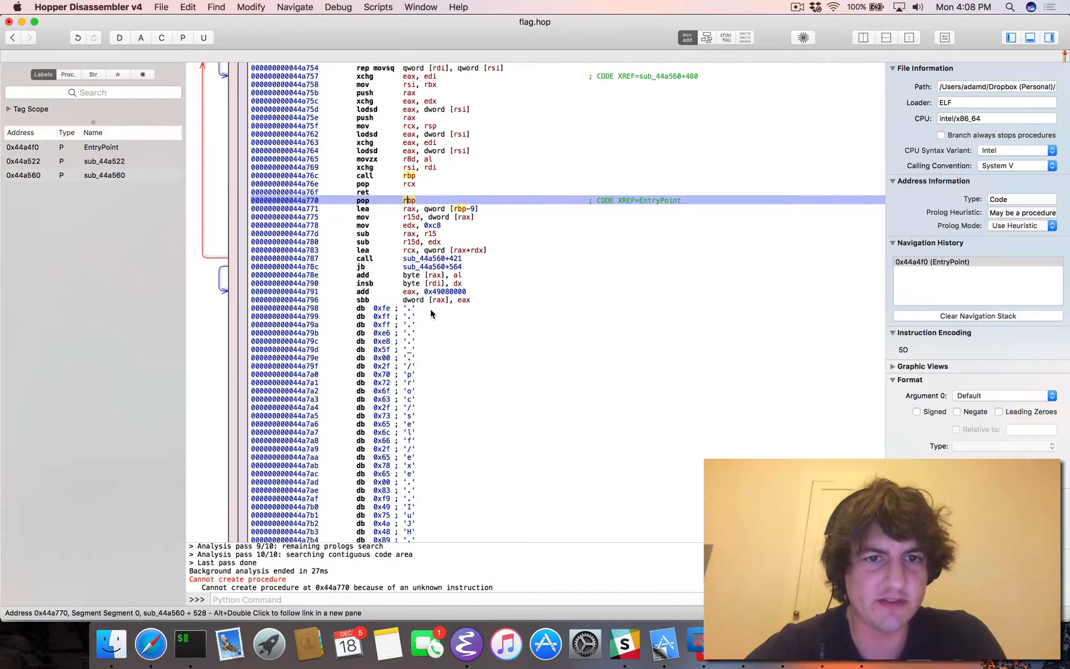
Select the code lines from 0x44a770 to 0x44a796 after the pop and review the bytes following.
click(408, 308)
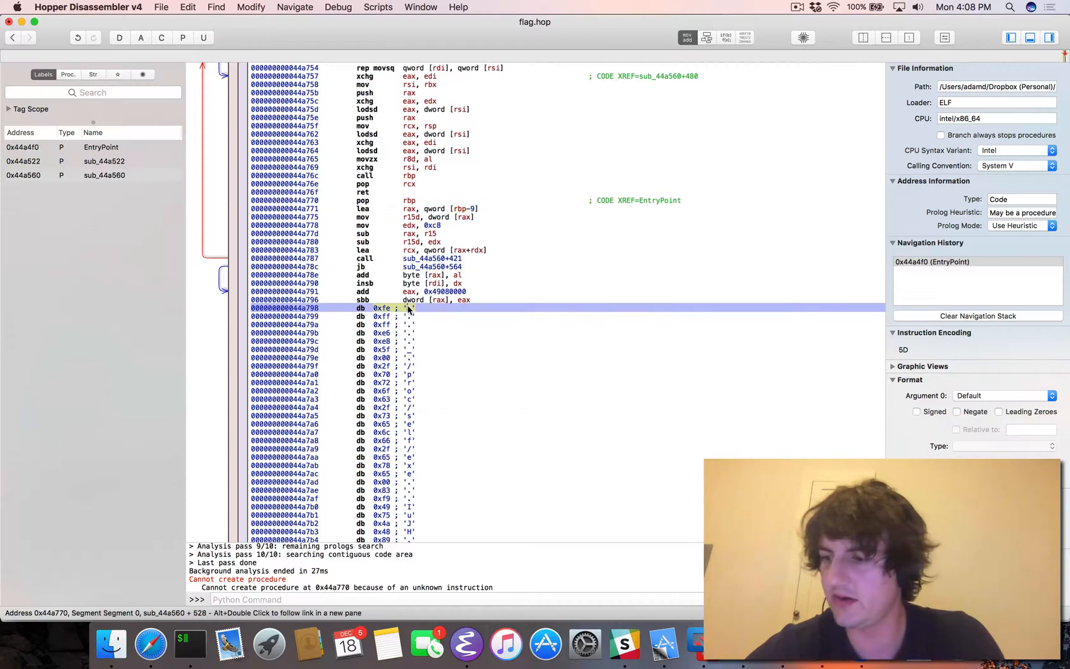
click(408, 208)
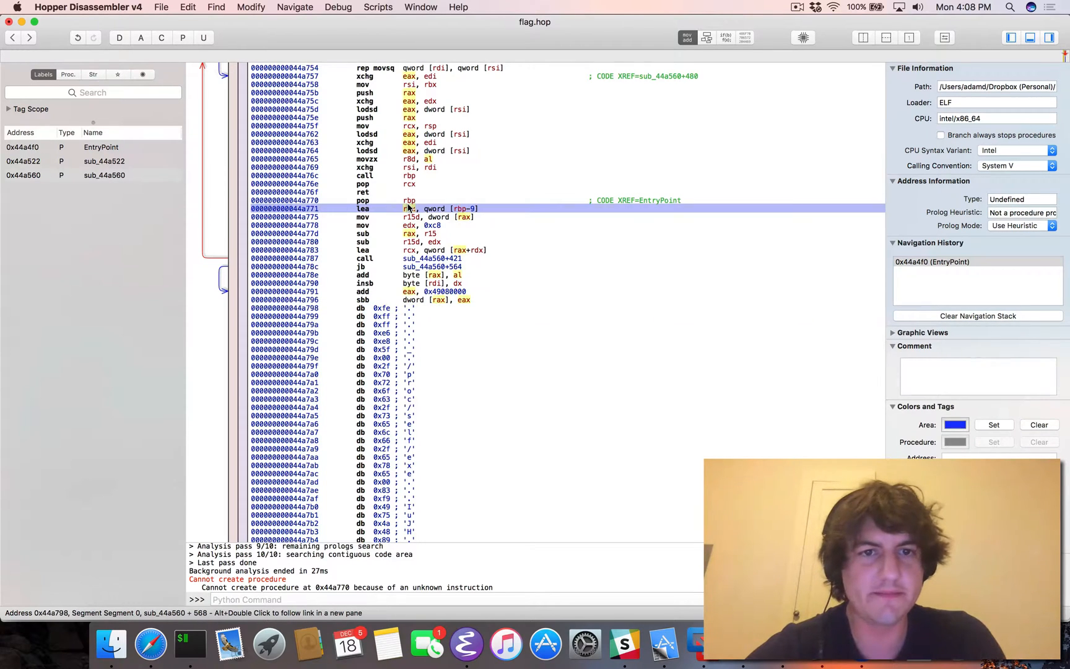
click(409, 208)
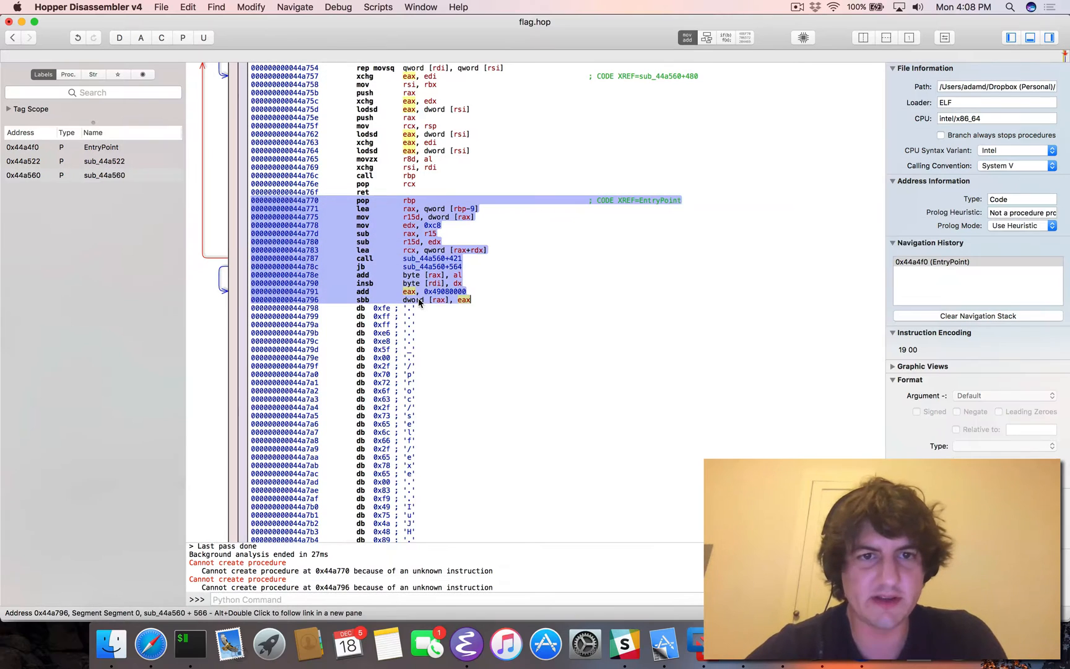
click(409, 201)
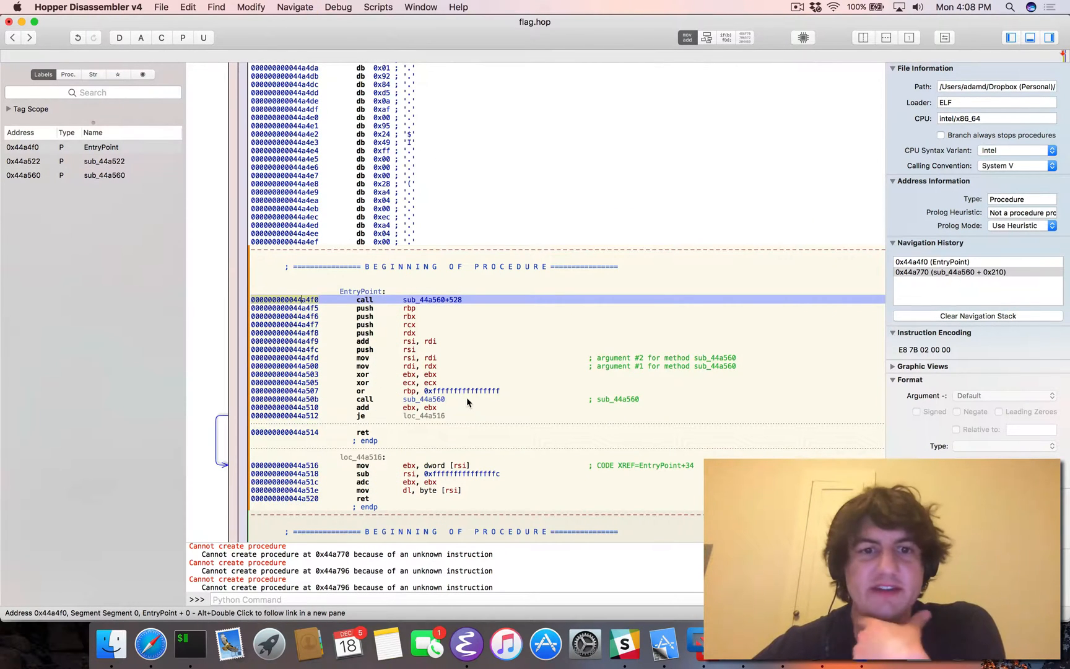
scroll(down, 3)
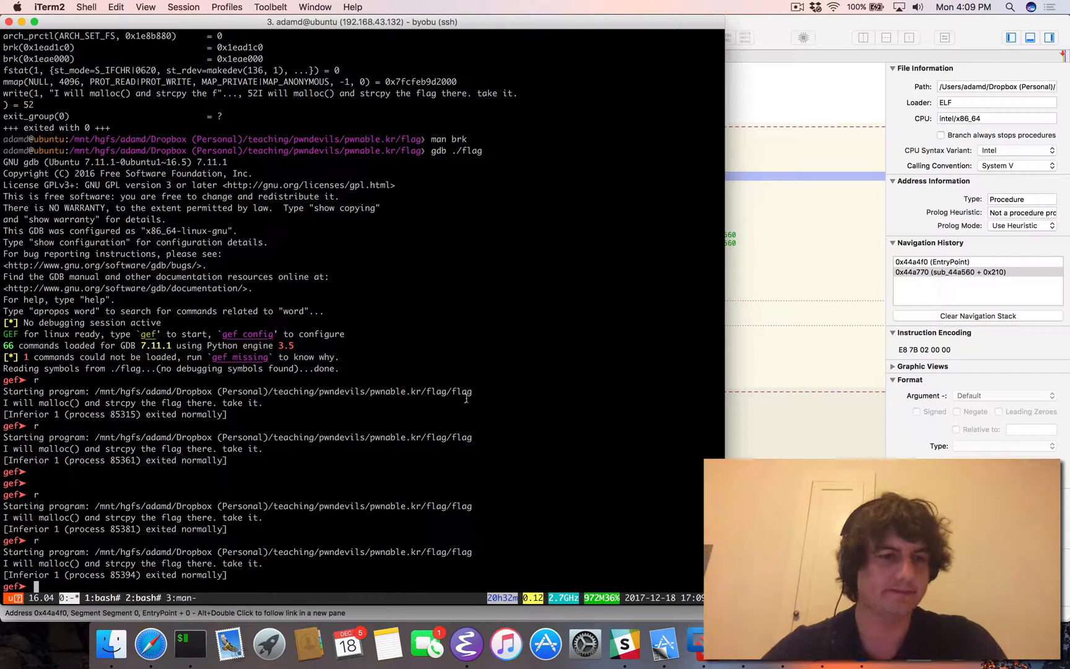
Attempt 'b write' in gdb, rerun the program to a normal exit, then switch to the browser.
text(b write)
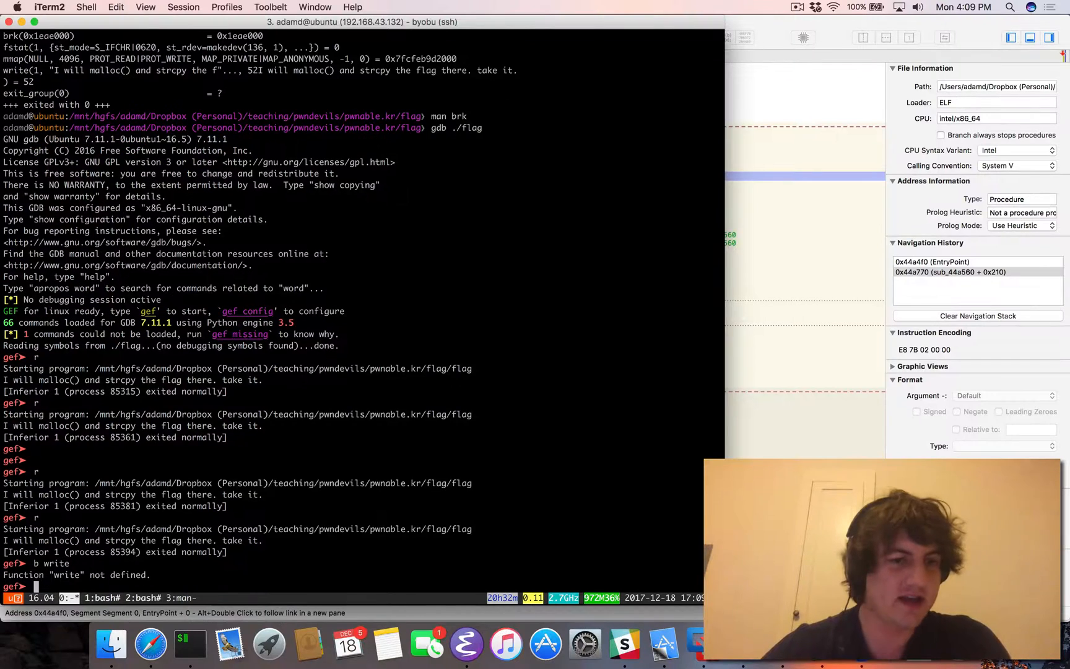
text(r)
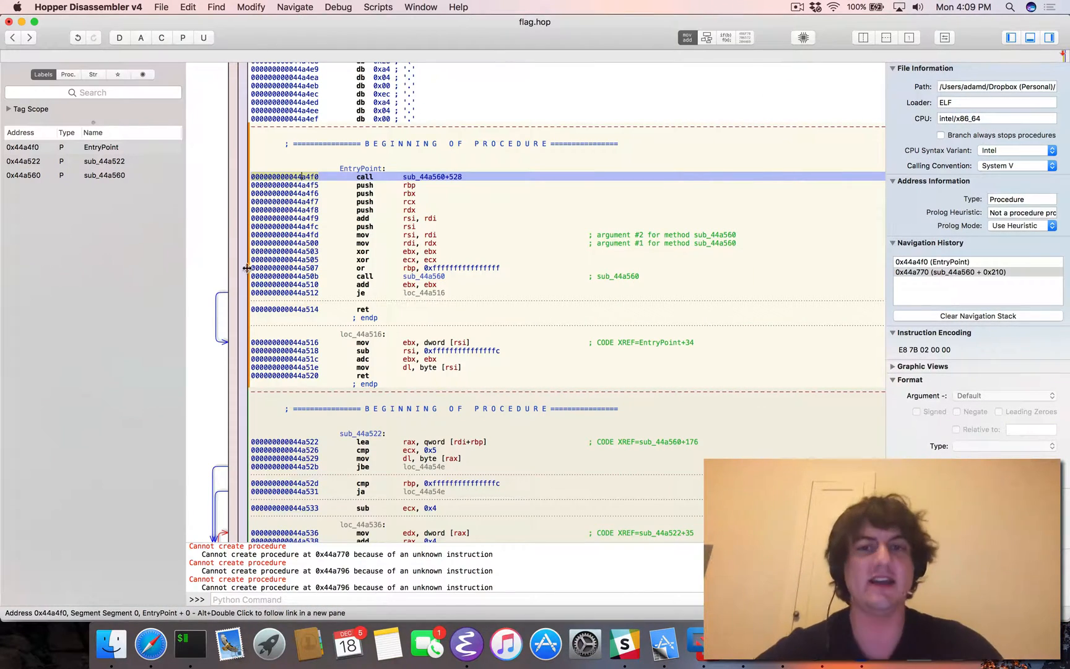
scroll(down, 3)
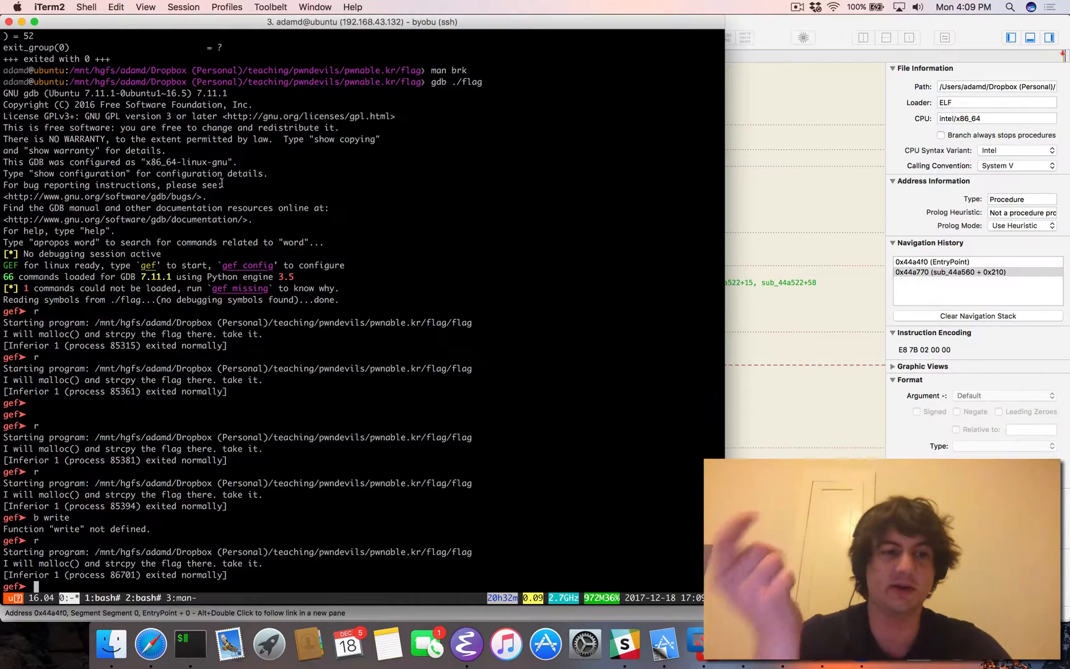
key(Cmd+Tab)
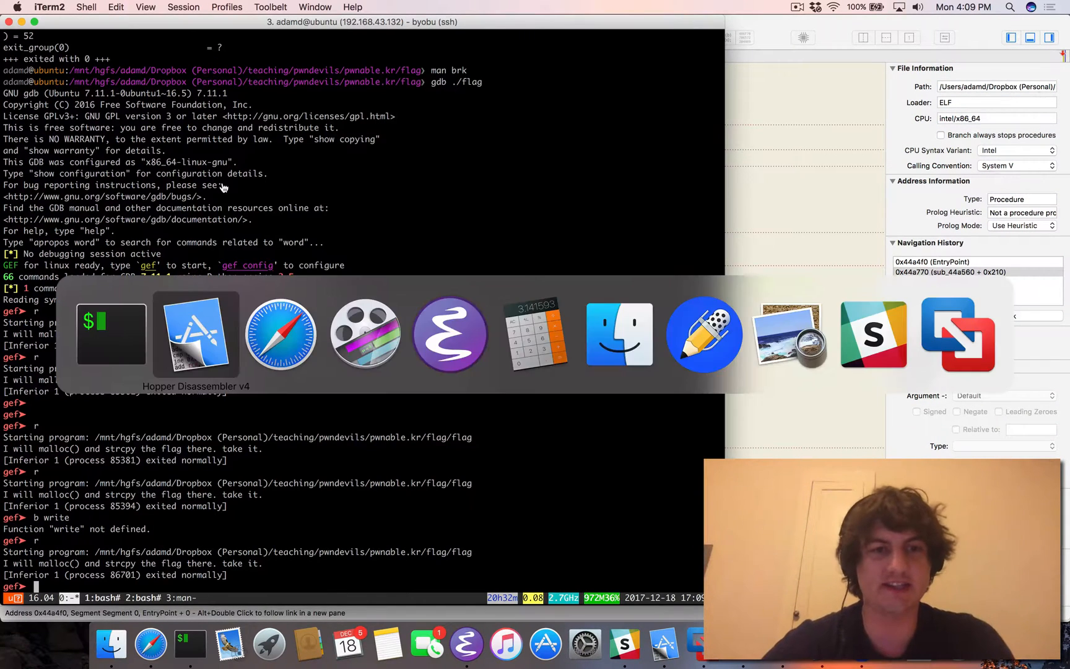
click(280, 335)
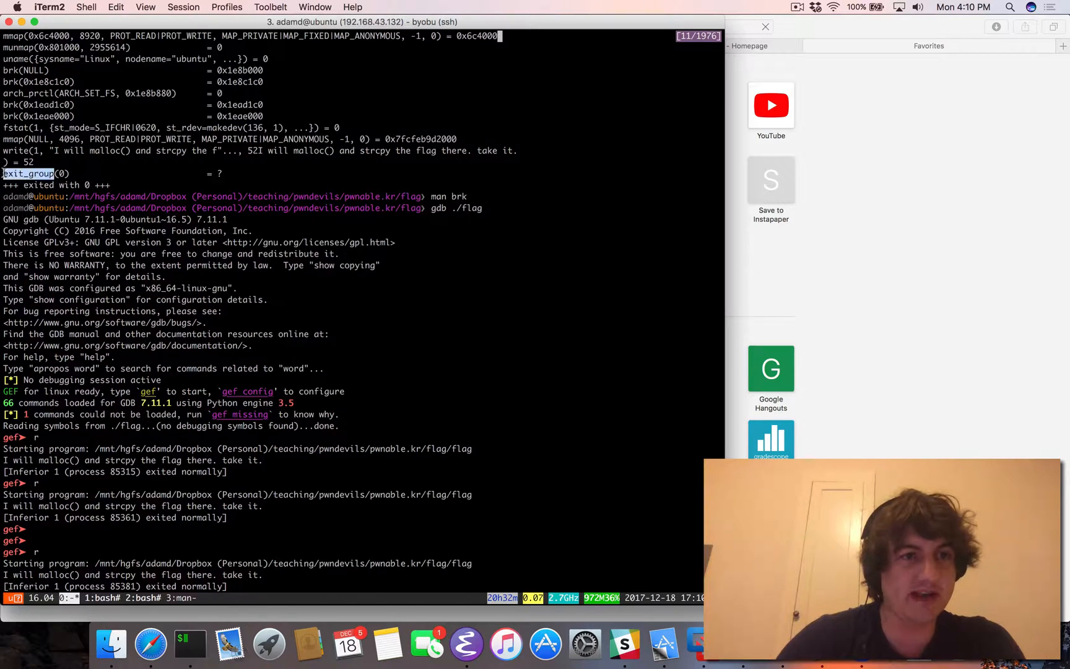
Search for gdb syscall breakpoints and try 'catch exit_group' in gdb.
click(135, 642)
text(gdb breakpoint on syscall)
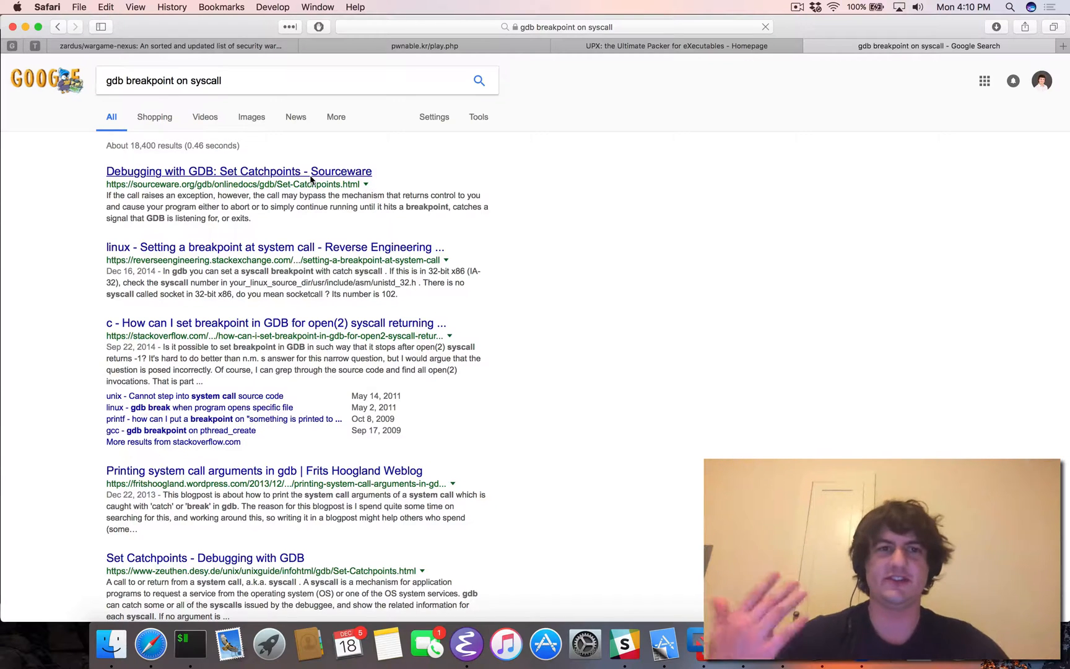
mouse_move(294, 176)
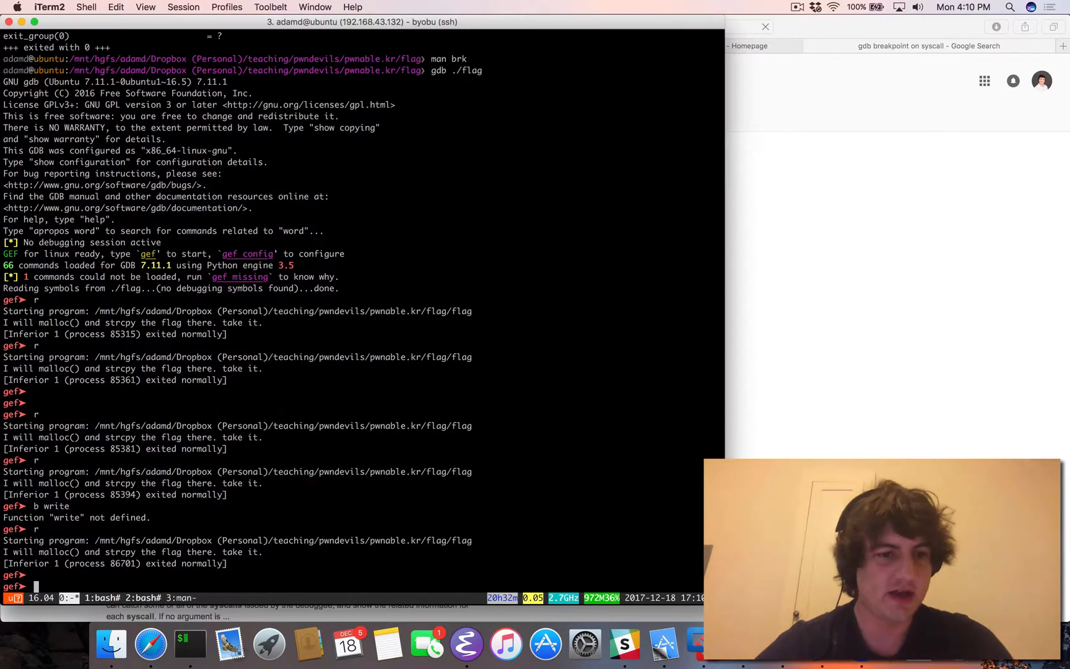
text(set cac)
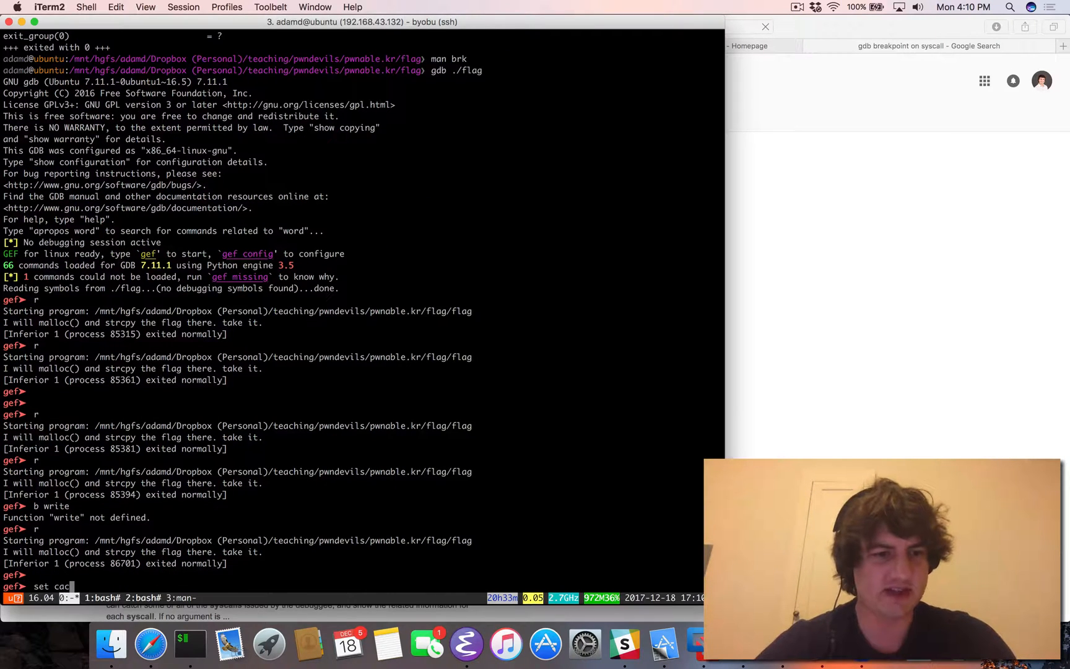
text(catch)
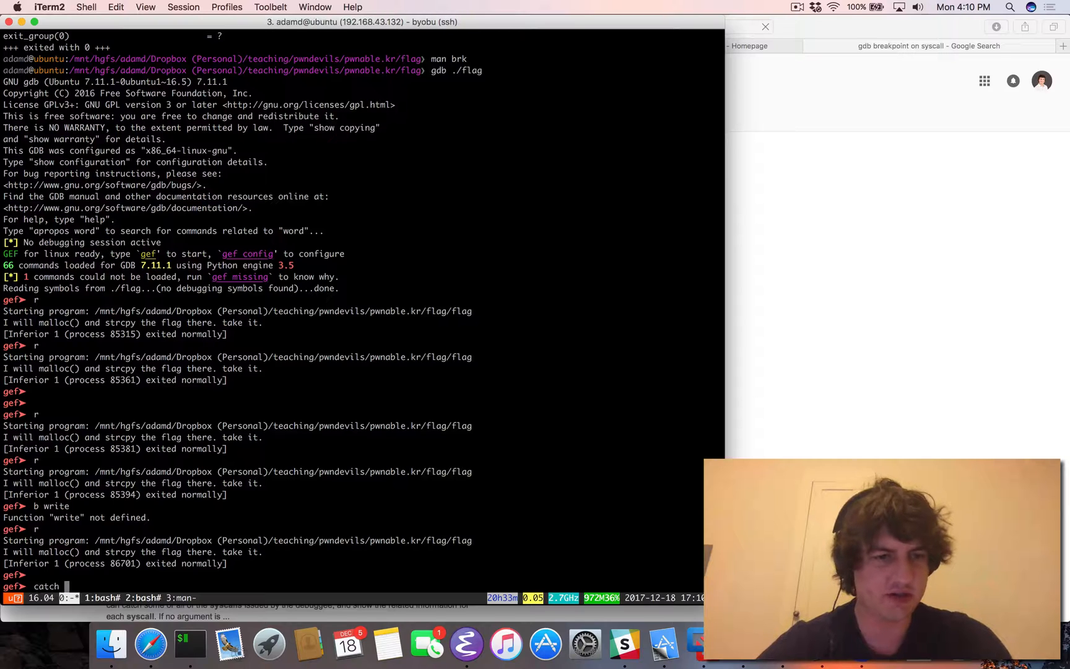
text(exit_group)
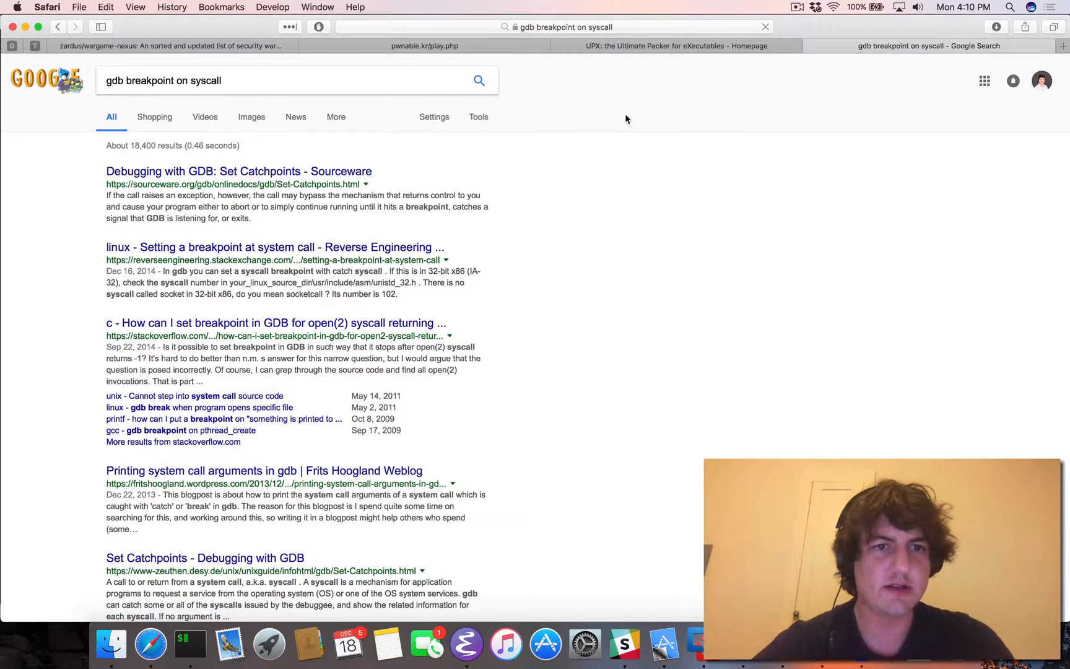
Open the Sourceware catchpoints and reverse engineering results in new tabs.
right_click(316, 180)
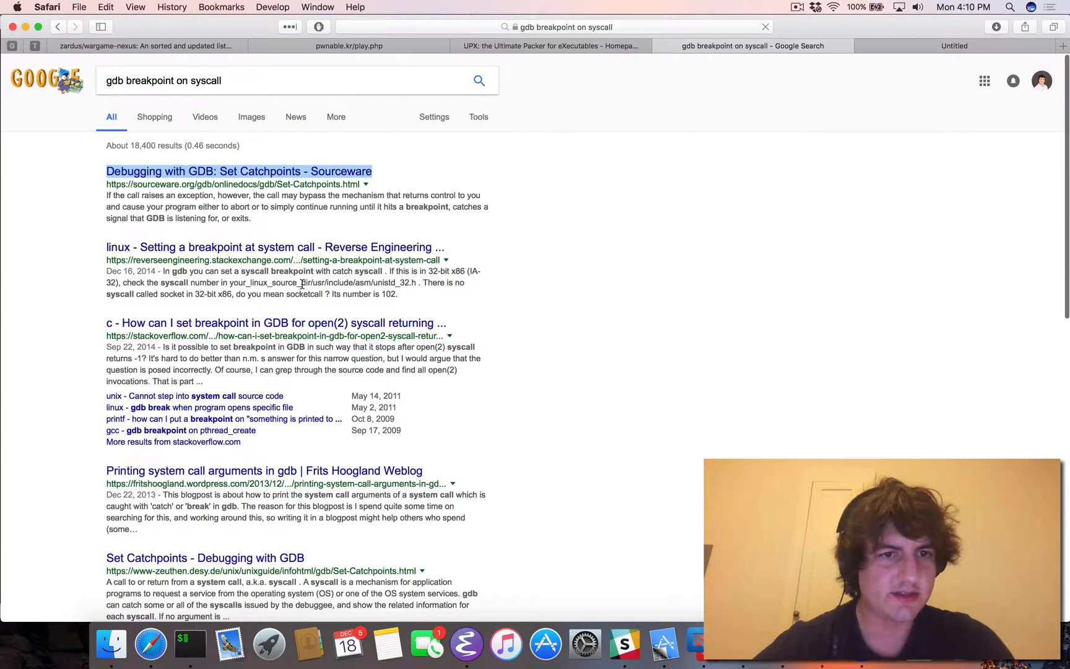
right_click(274, 248)
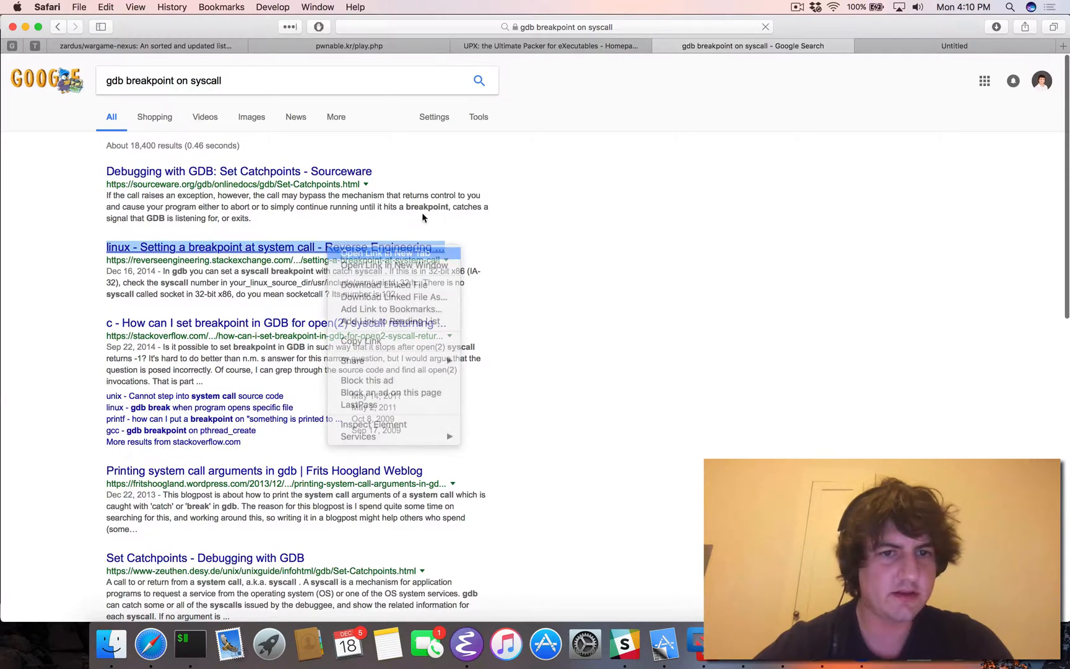
click(190, 658)
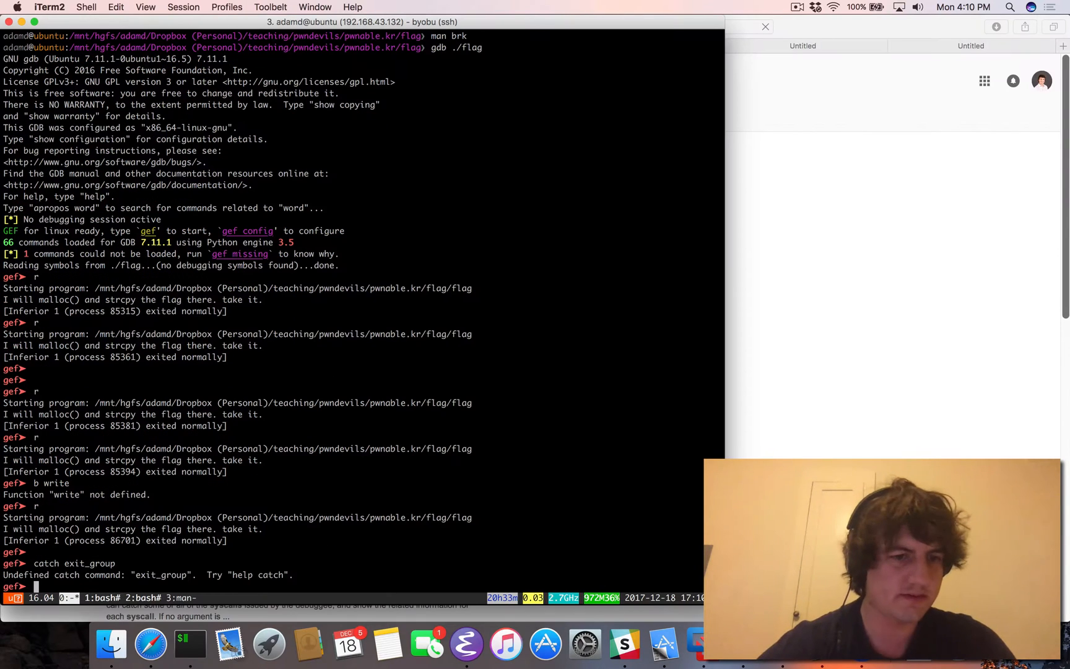
Try 'catch exit_group', 'catch syscall' and 'catch syscall write' in gdb, then ask for 'help syscall'.
text(catch exit_group)
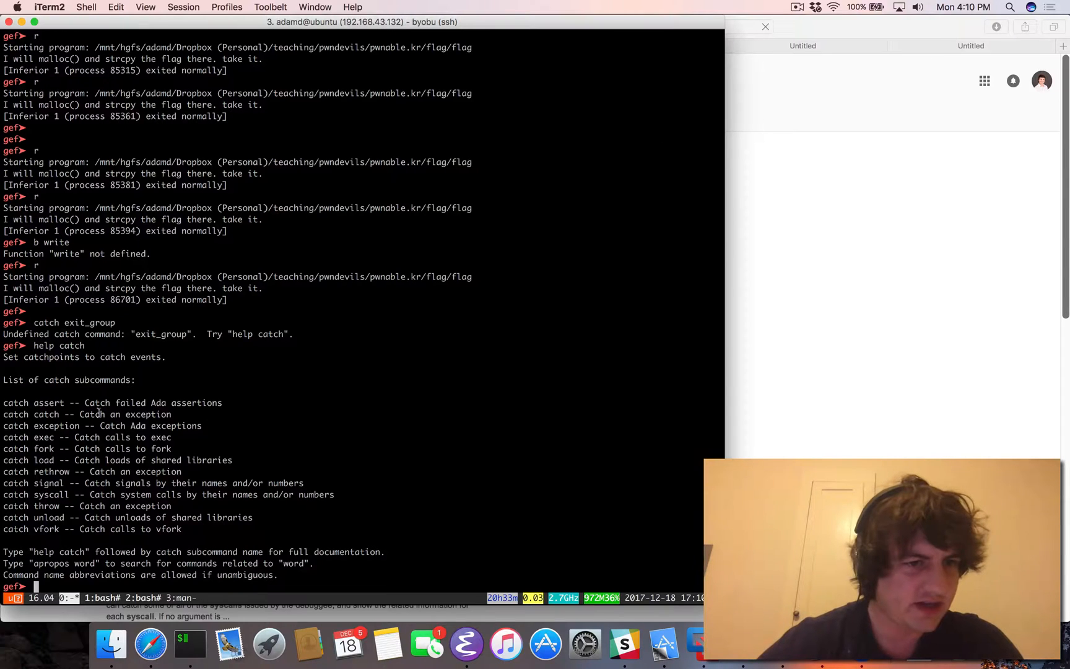
text(catch s)
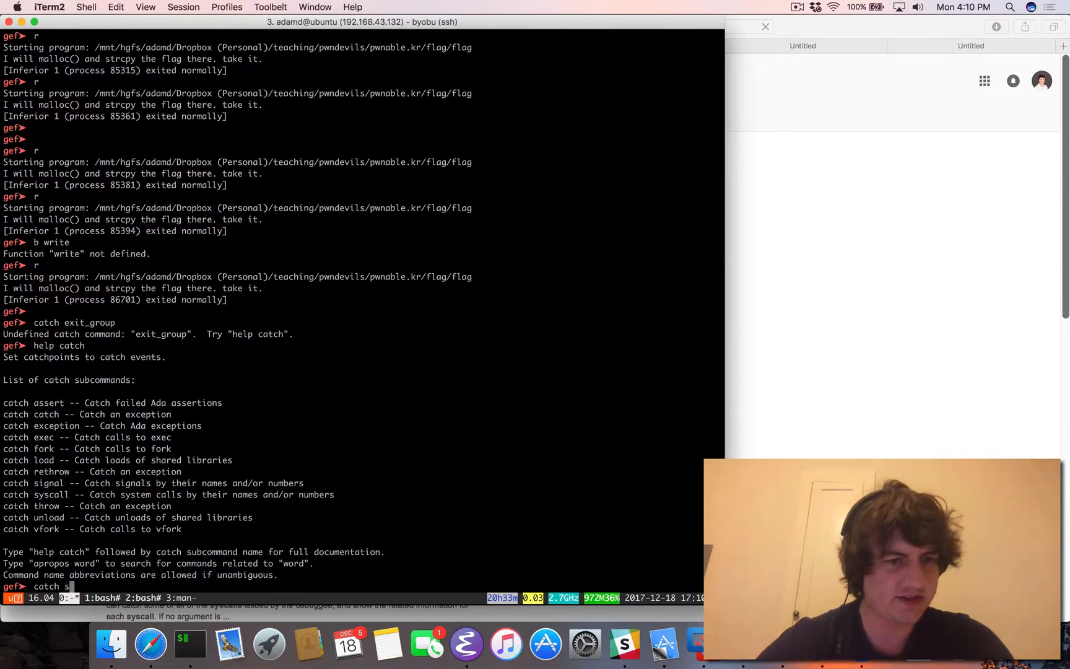
text(yscall exit_group)
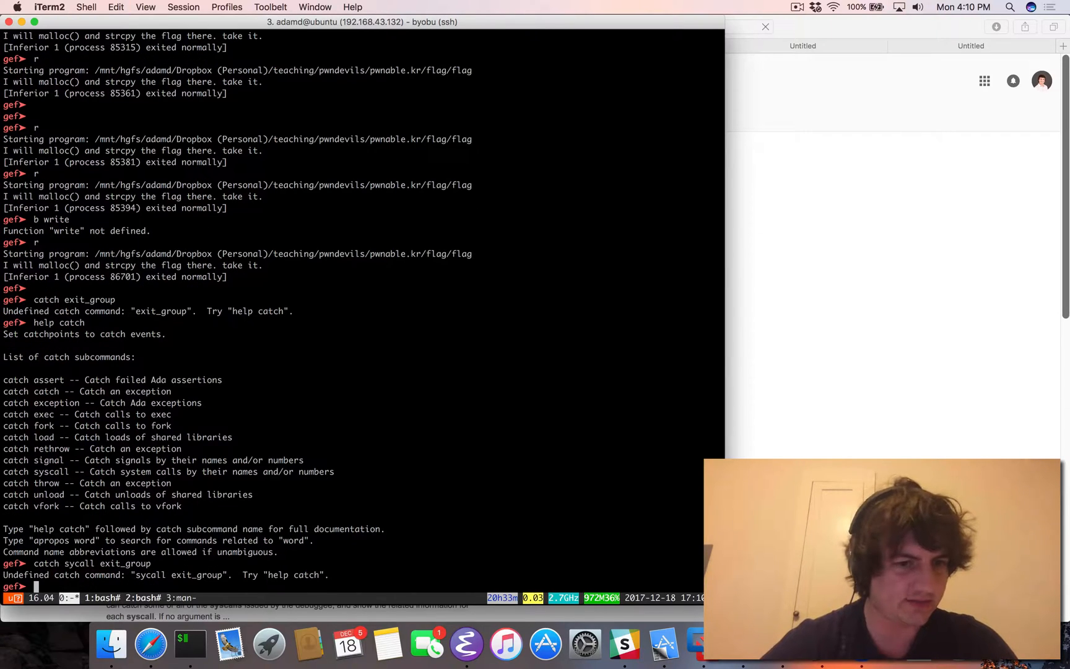
text(catch sycall write)
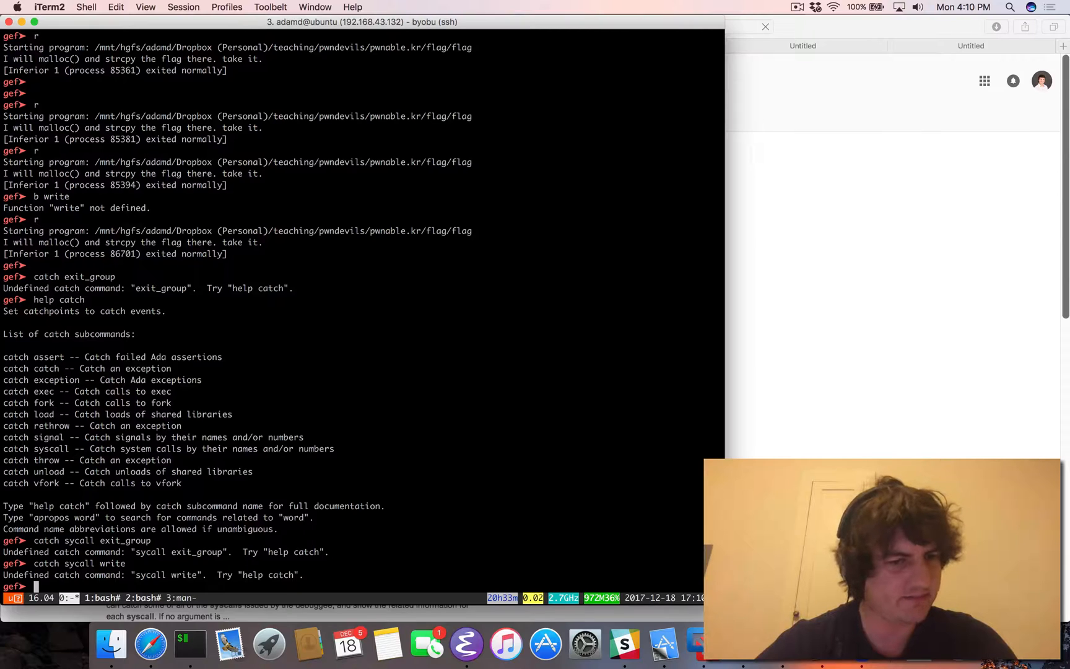
text(help syscall)
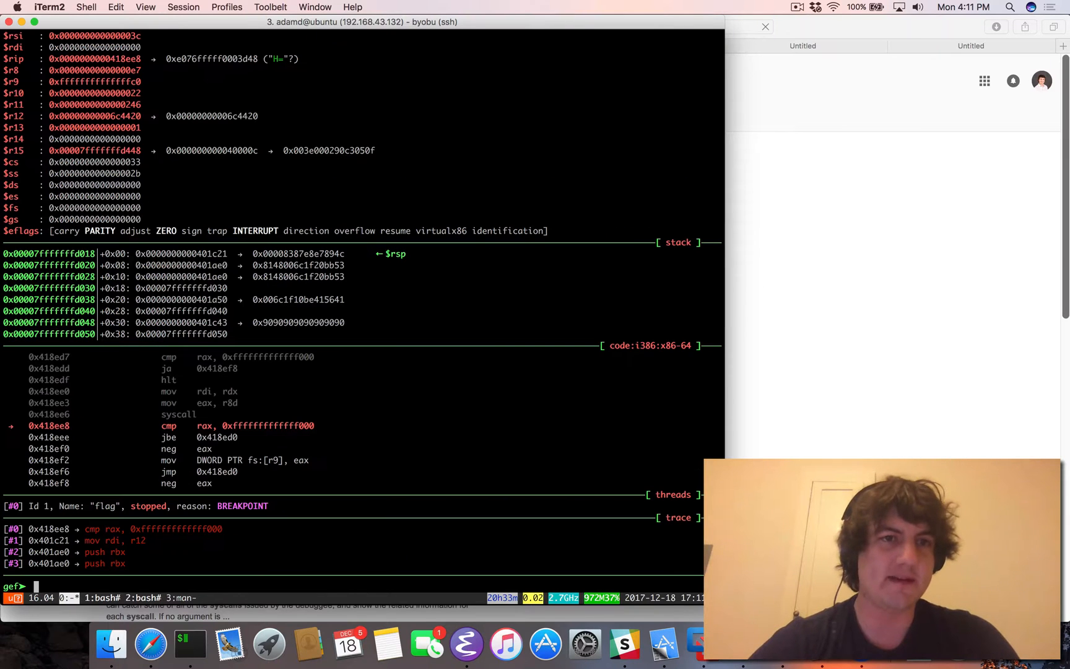
Read 'help find', attempt a core-file load that fails, and search 'gdb create core dump'.
text(hfind)
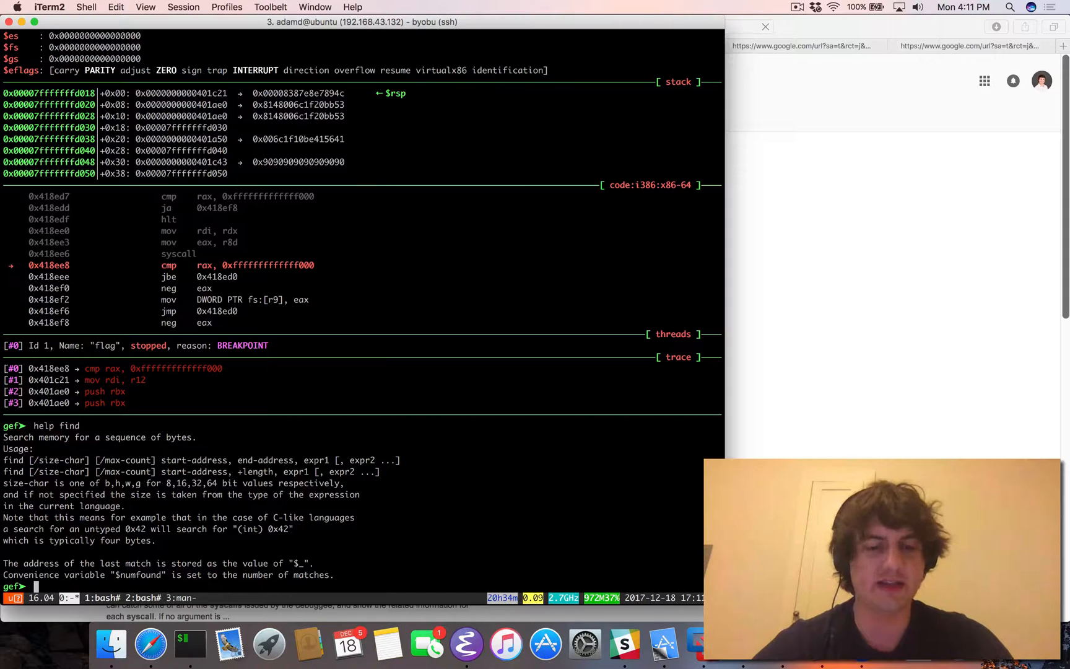
text(core-file)
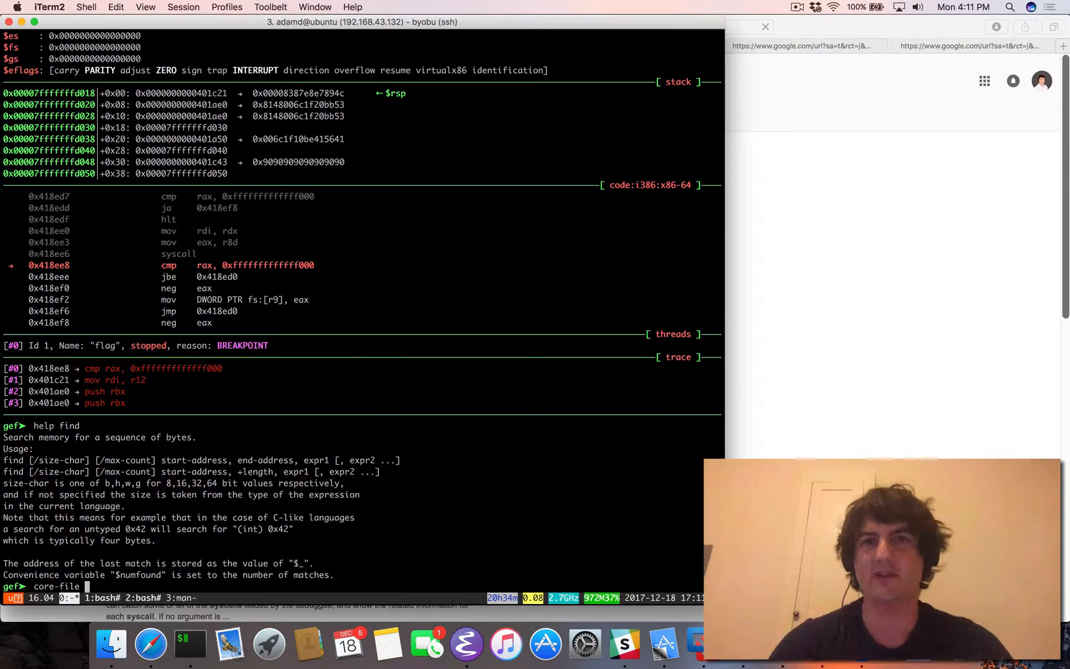
text(testing)
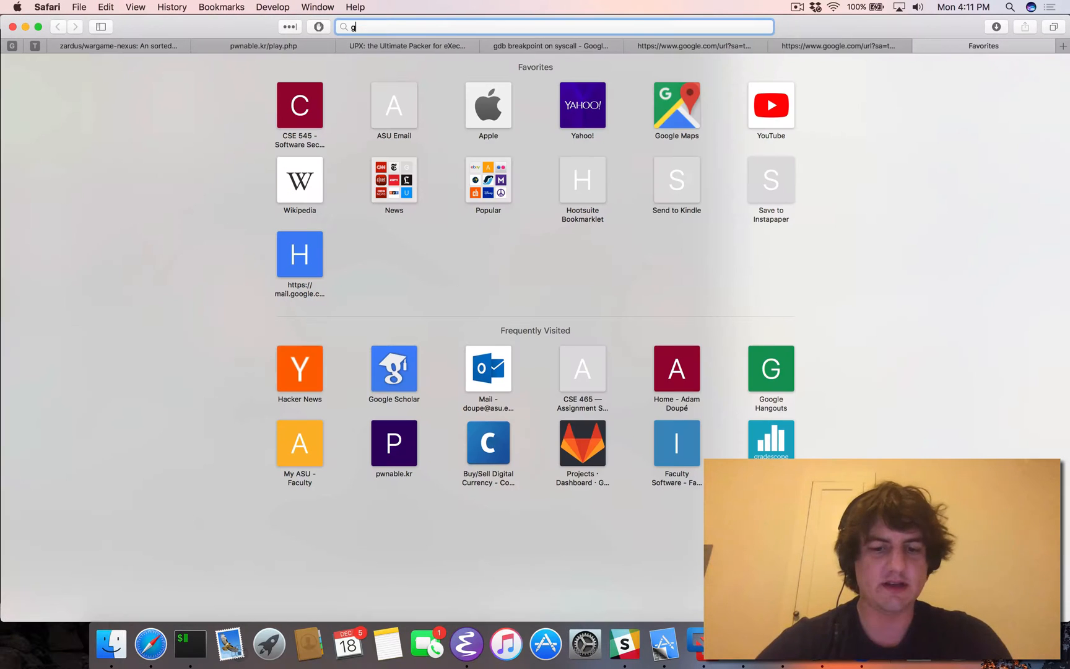
text(db create core du)
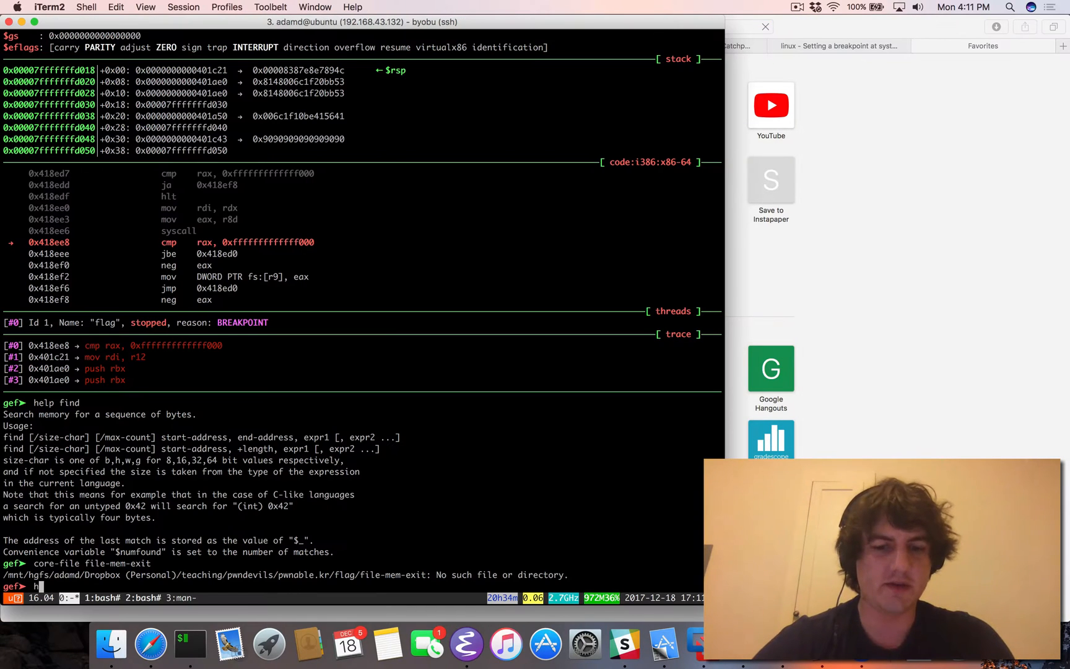
Consult gdb help for mem, dump memory and generate-core-file and draft the flag-core command.
text(help mem)
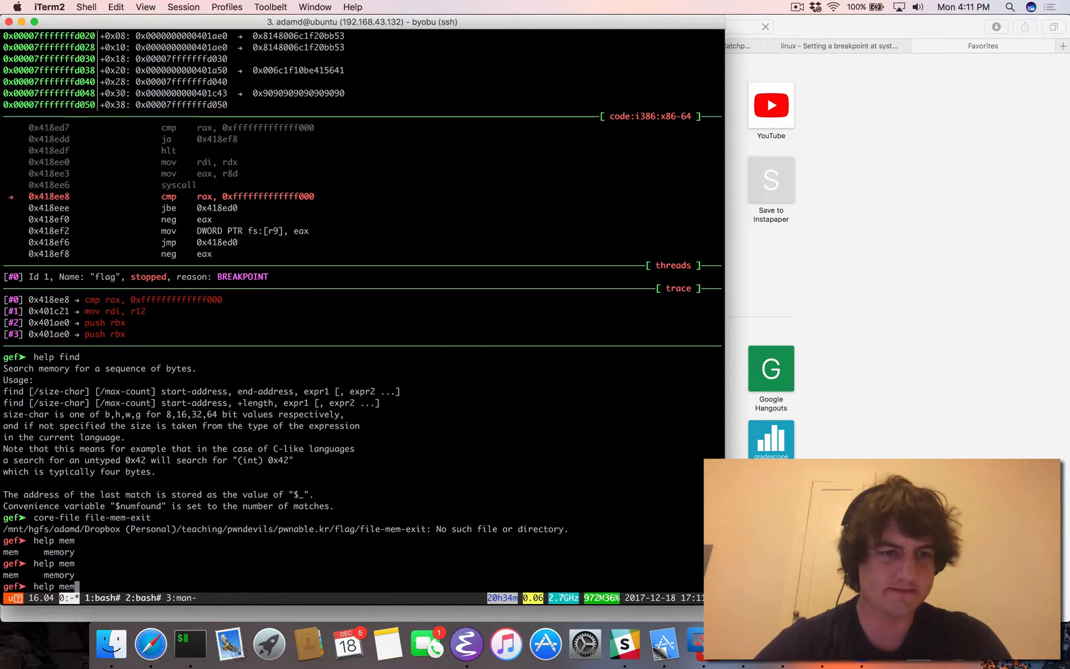
text(help dump)
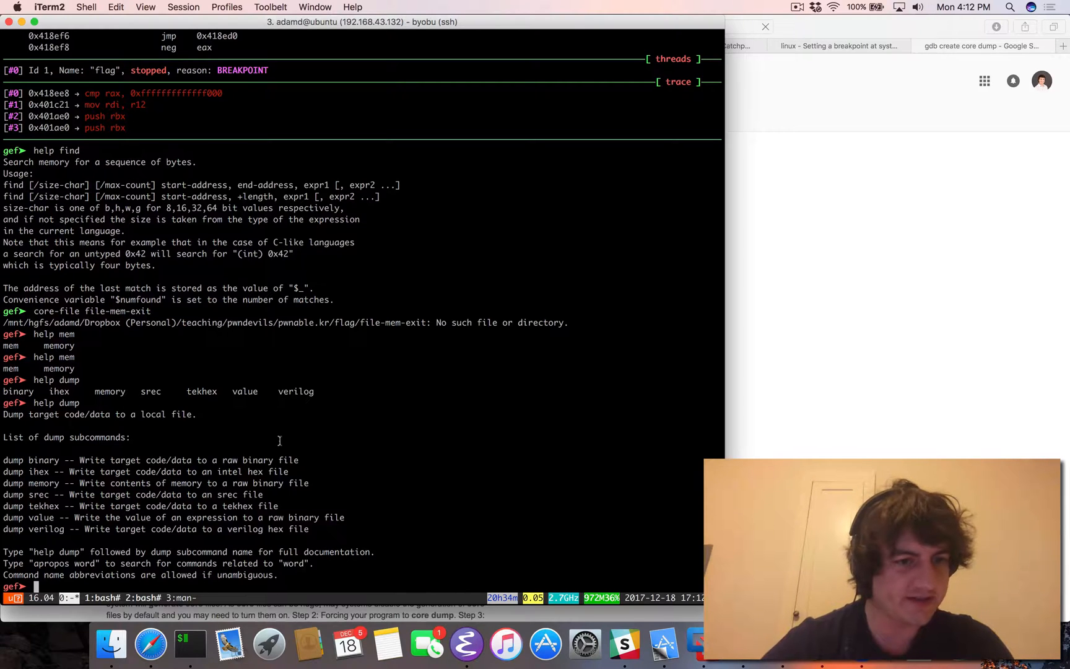
text(help dump h)
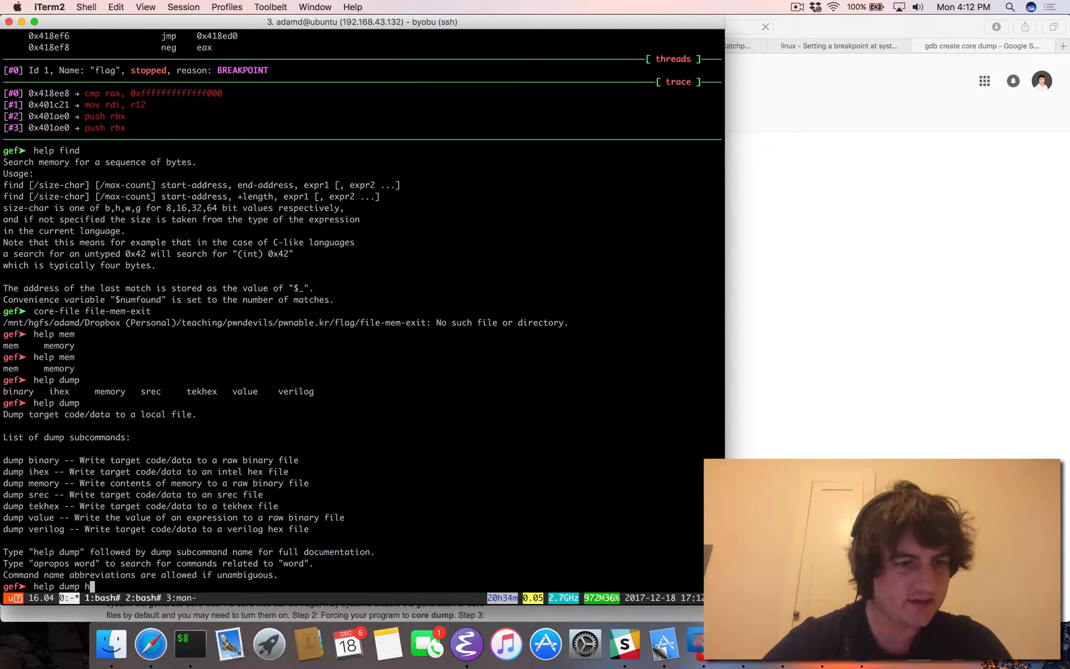
text(emory)
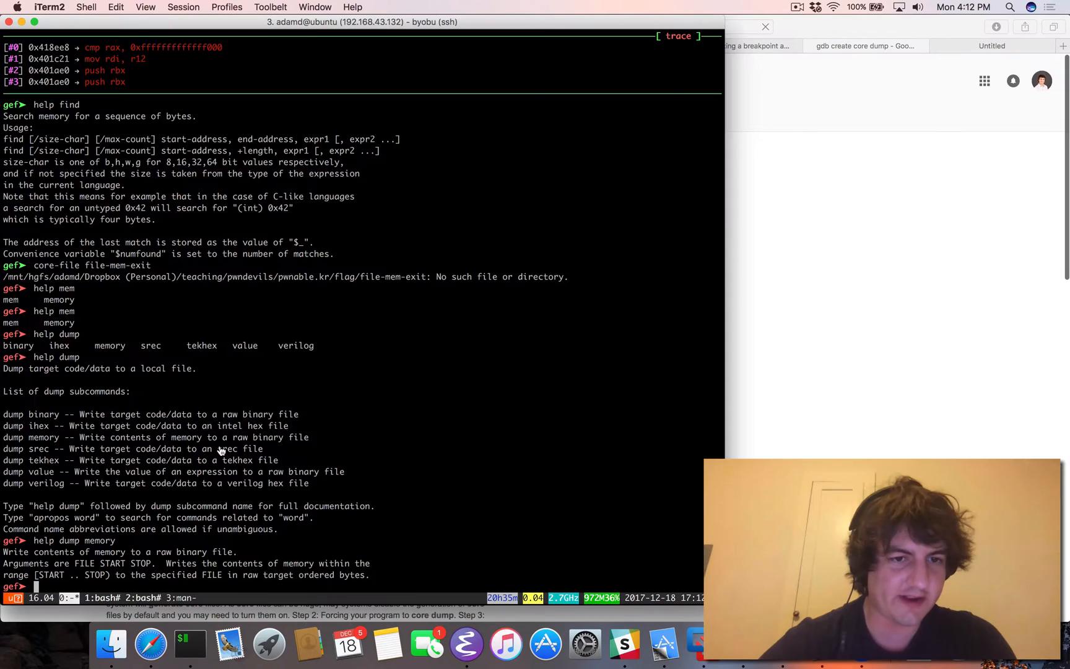
text(geenr)
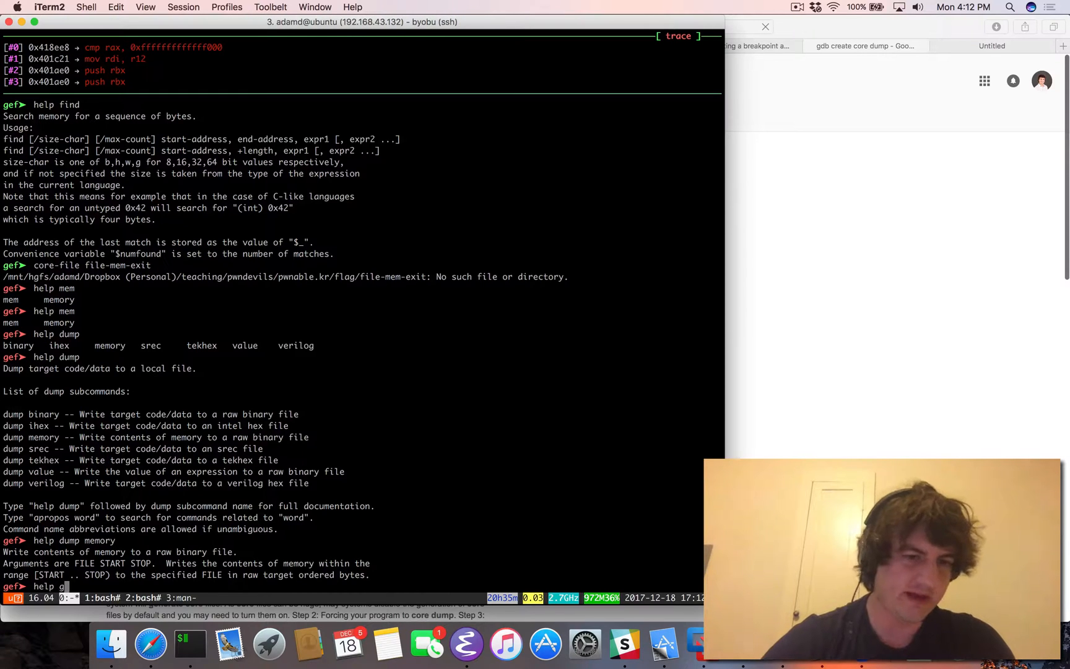
text(enerate-core-file)
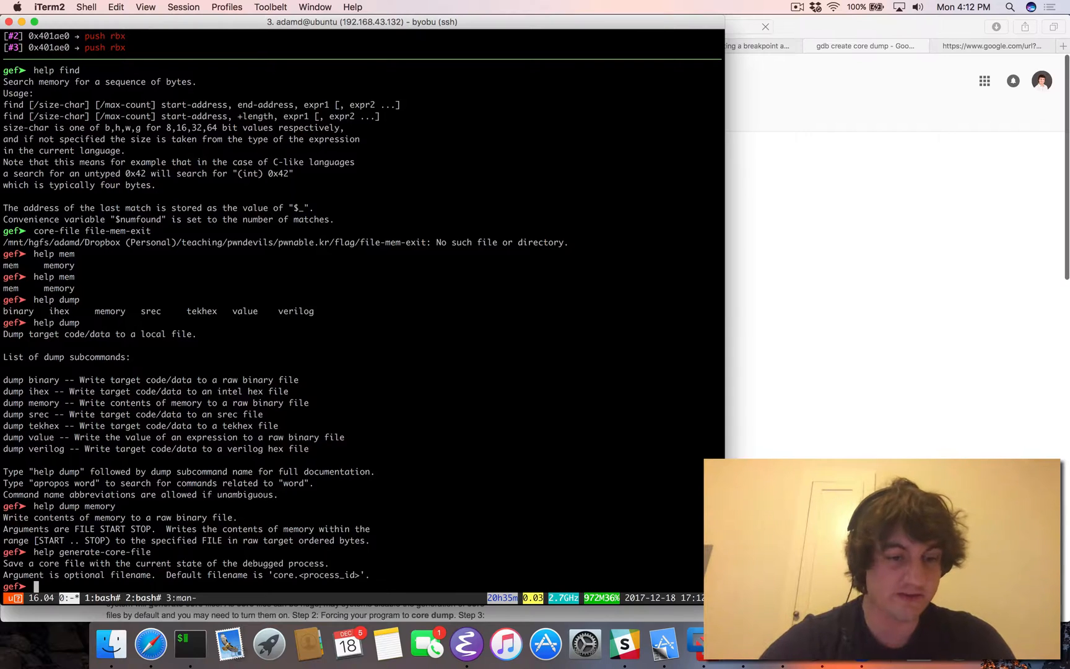
text(generate-core-)
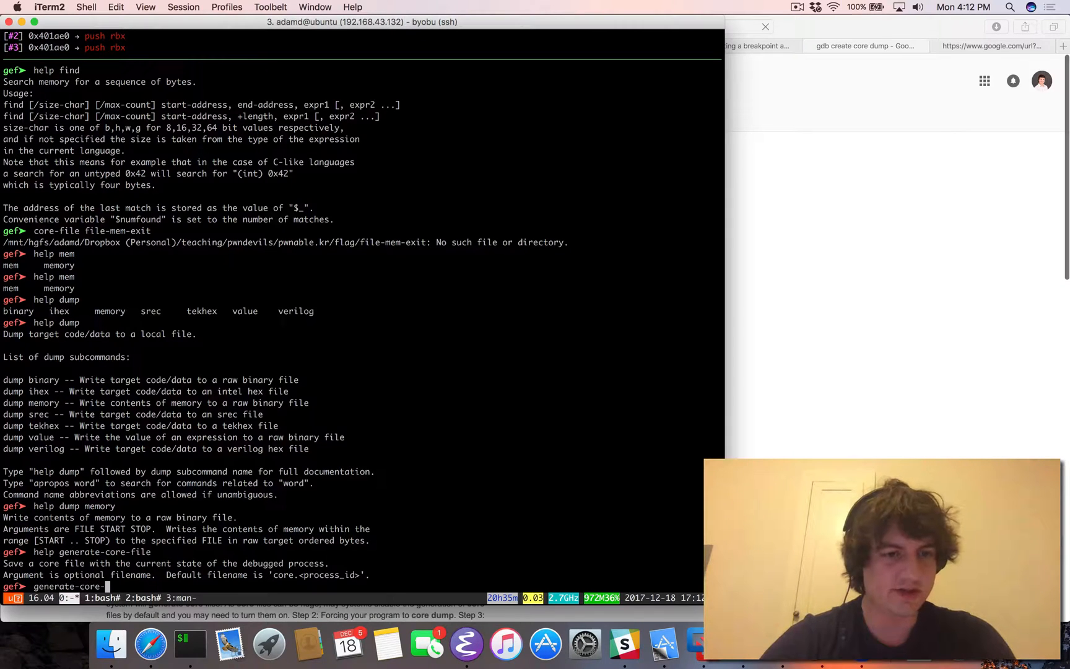
text(file)
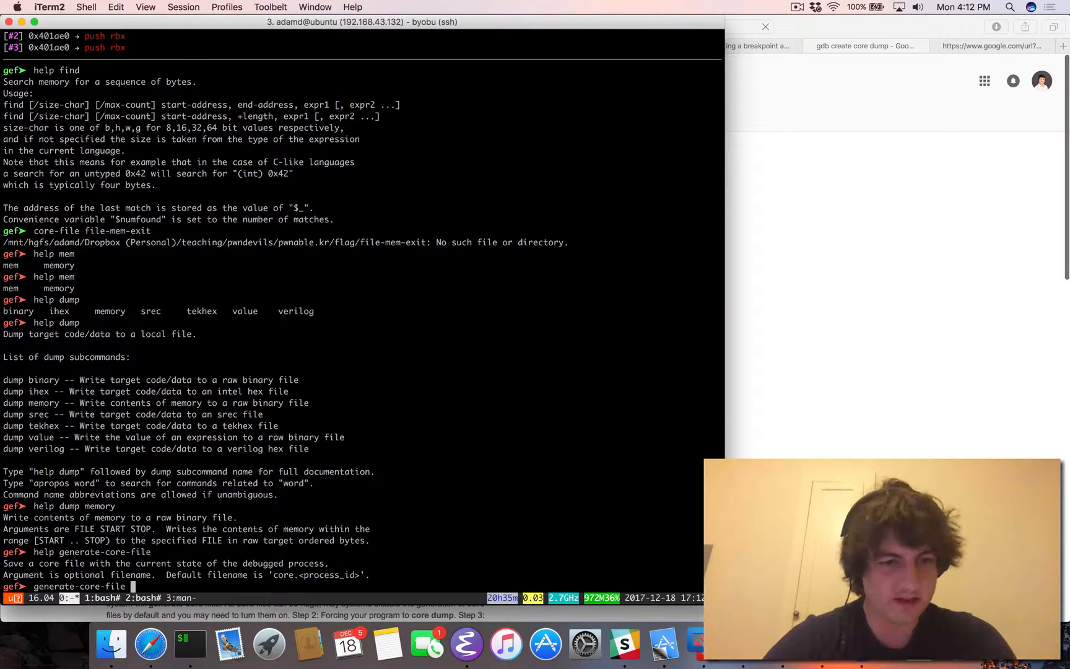
text(fl)
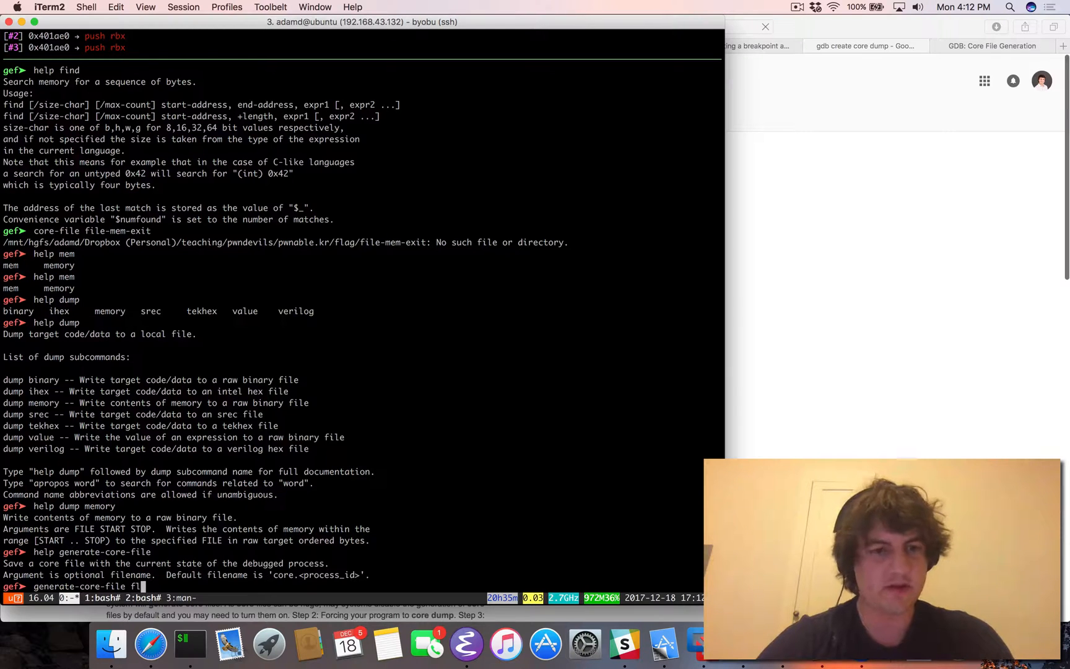
text(ag-core)
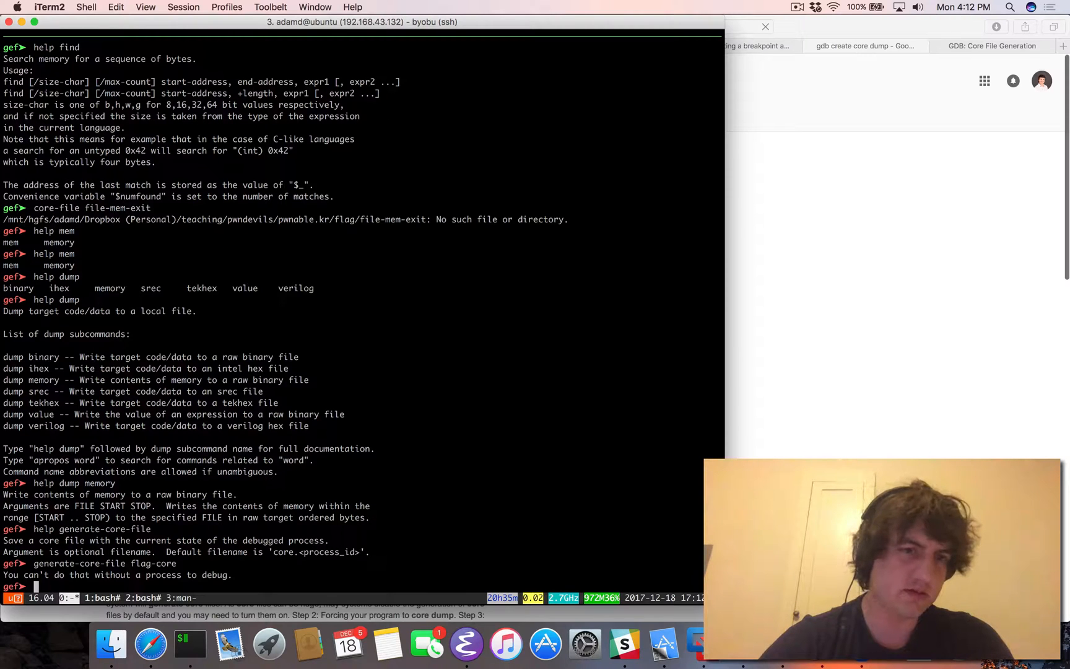
Run to the breakpoint, save the process with 'generate-core-file flag-core', and quit gdb.
text(br)
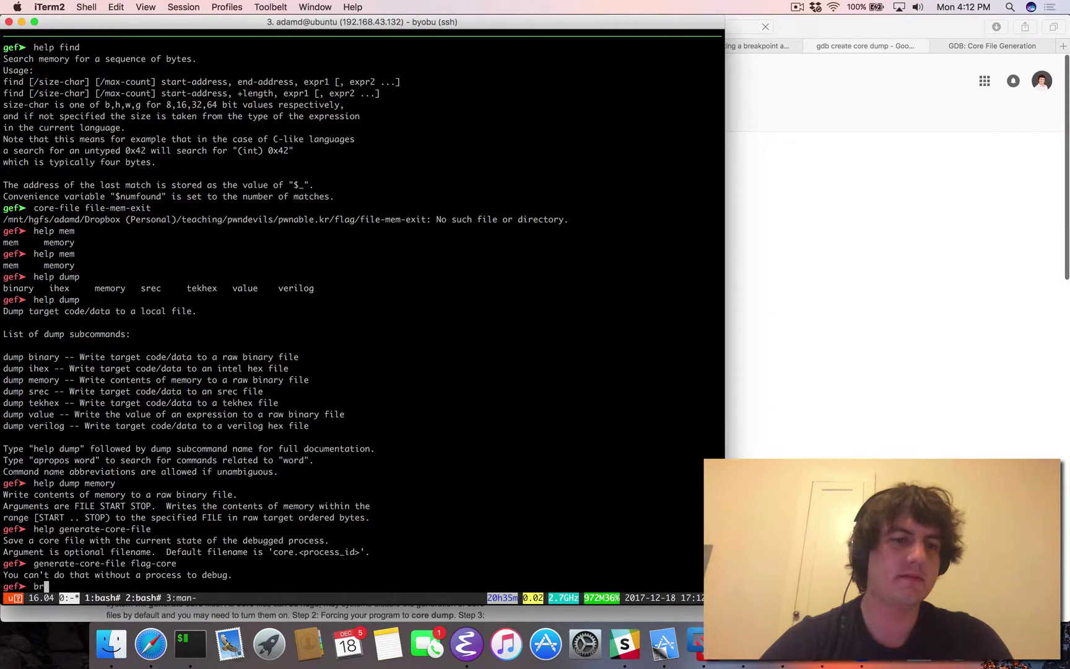
key(Enter)
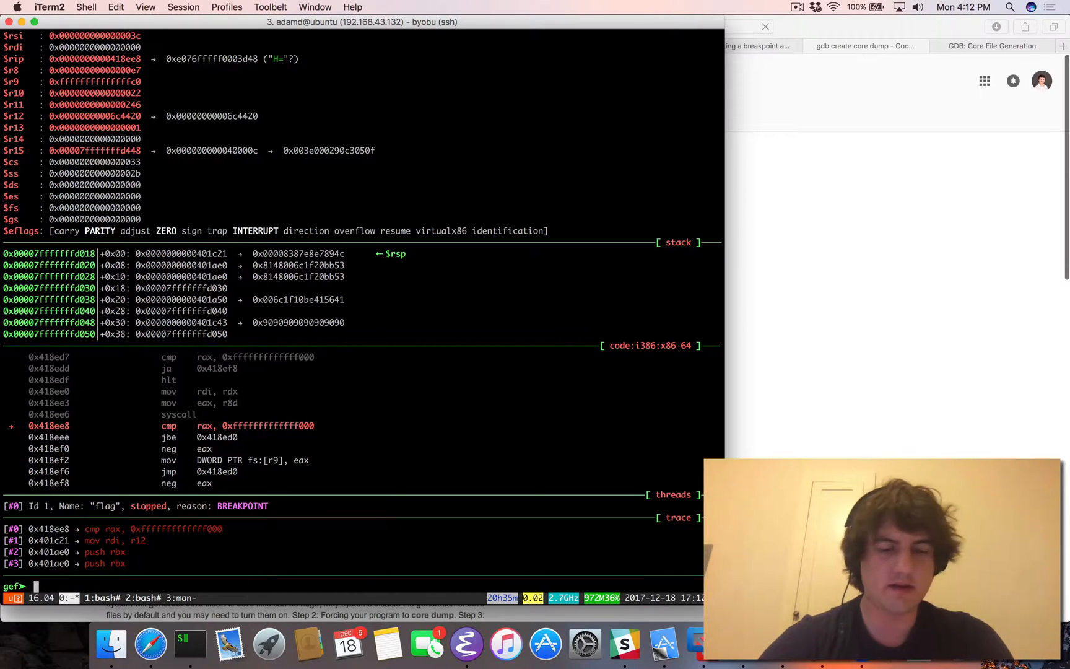
text(generate-core-file flag-core)
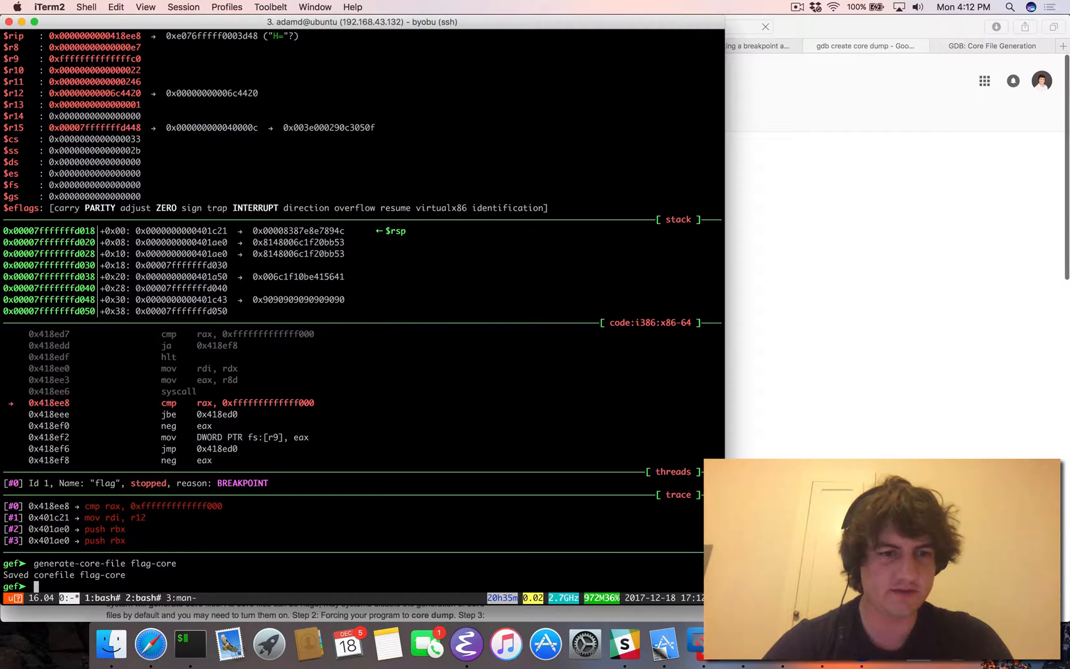
key(Return)
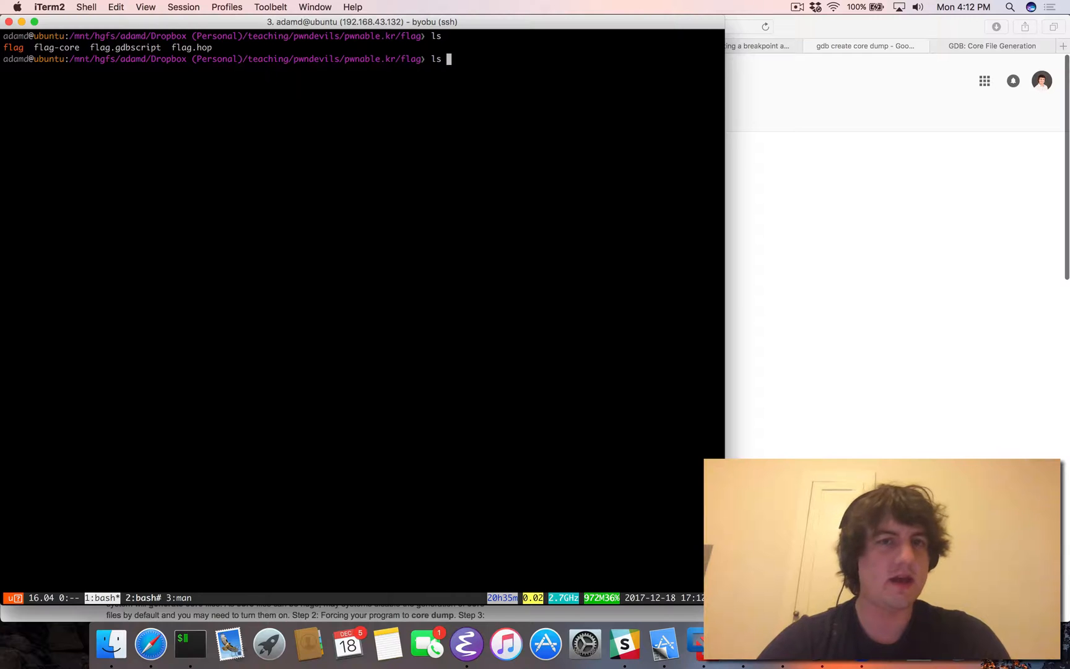
Run 'file flag-core' to confirm an ELF core, then 'strings flag-core | less'.
text(file flag-core)
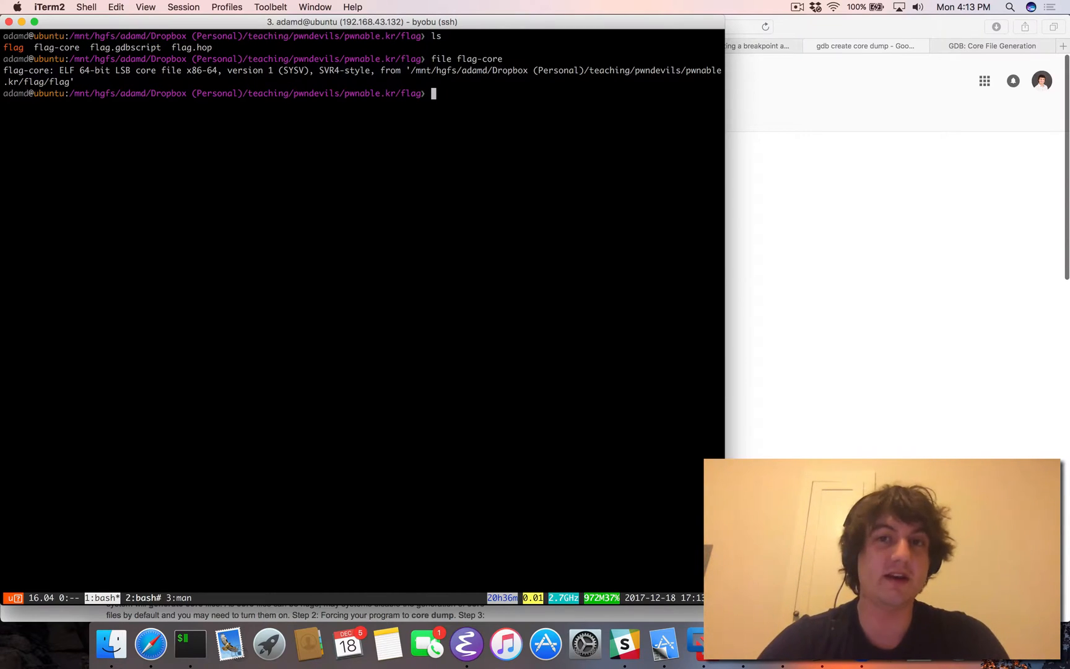
text(strin)
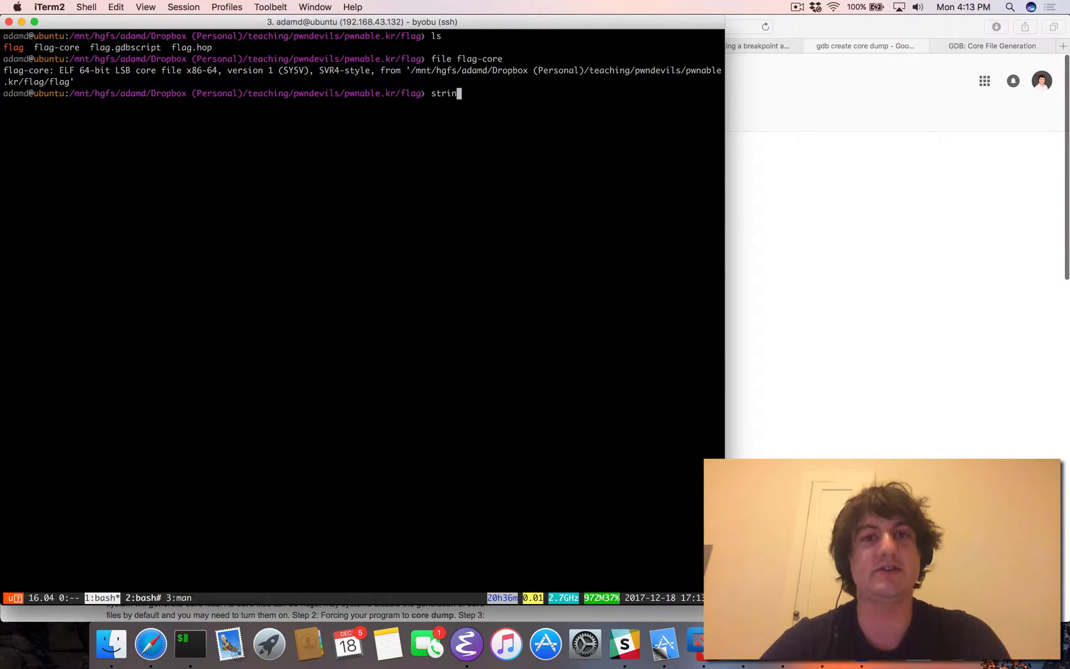
text(gs fla)
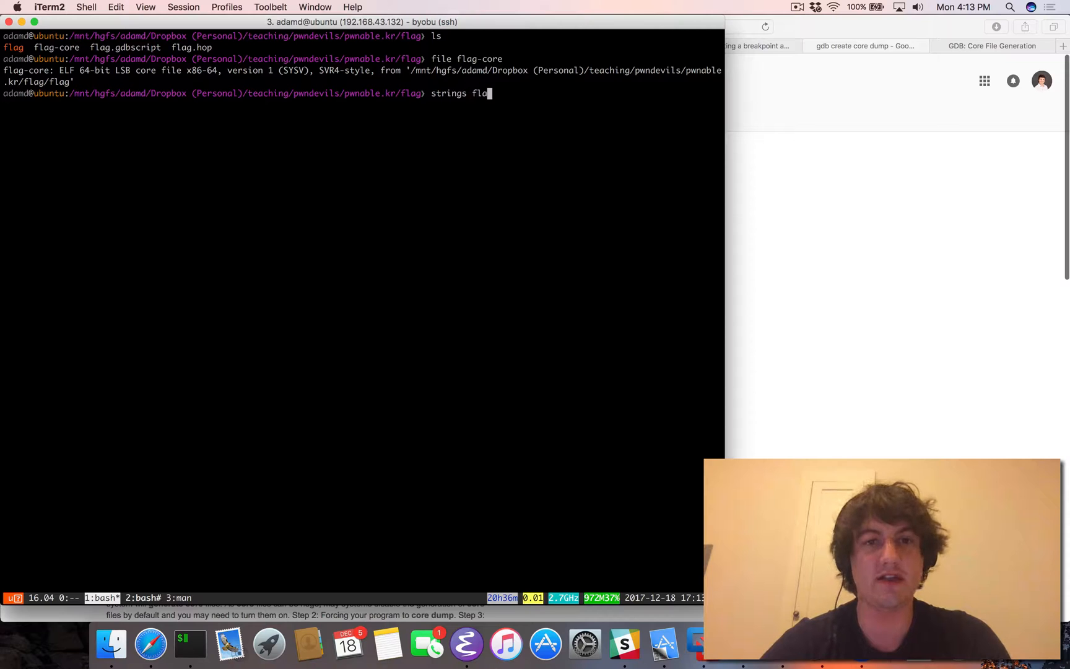
text(c-)
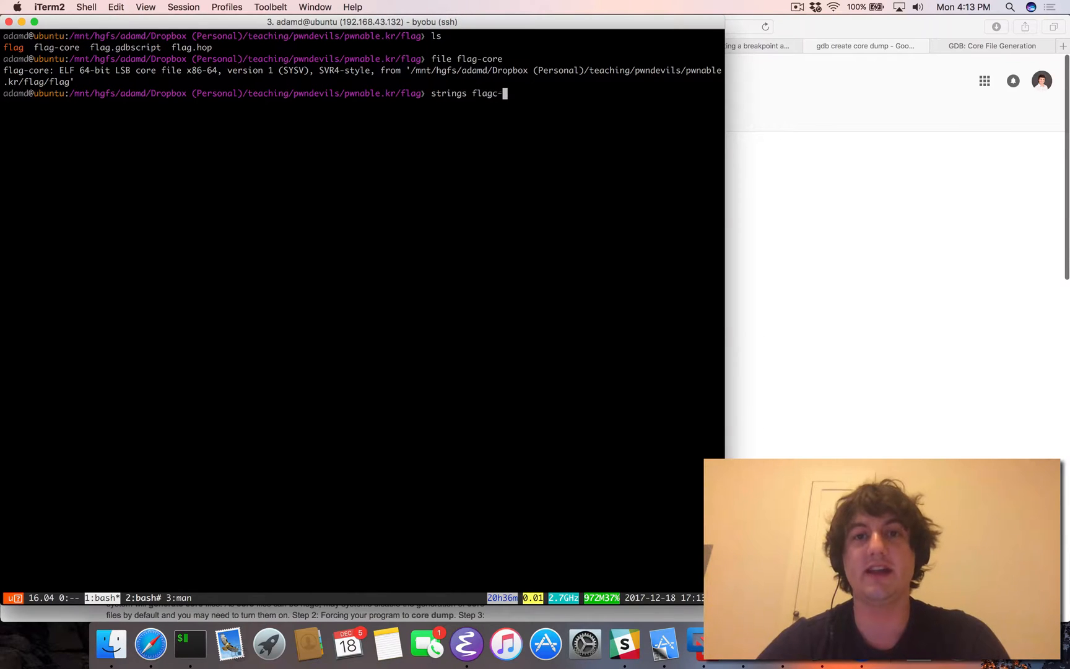
text(core)
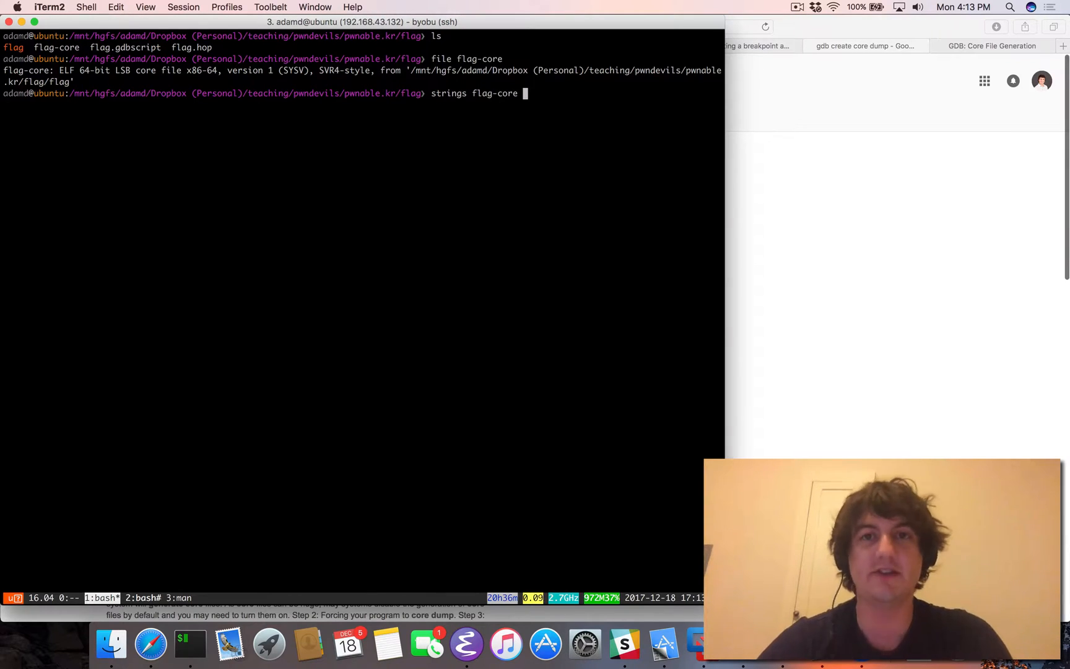
text(| ;e)
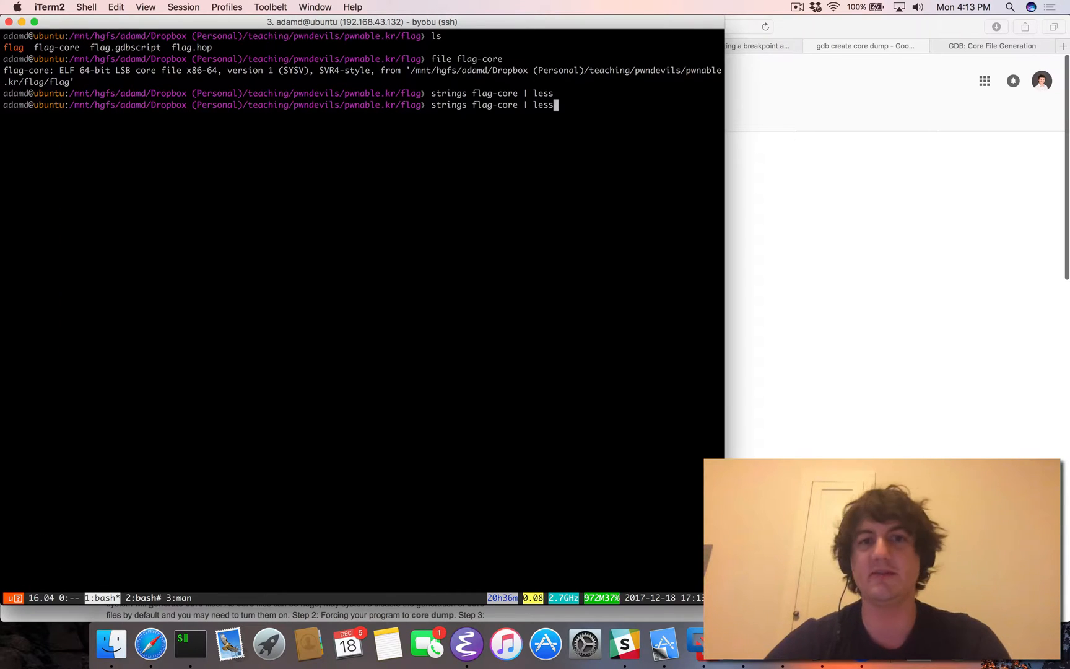
Dump only strings of length 10+ from flag-core, spot the UPX flag, and bring up pwnable.kr.
text(-n)
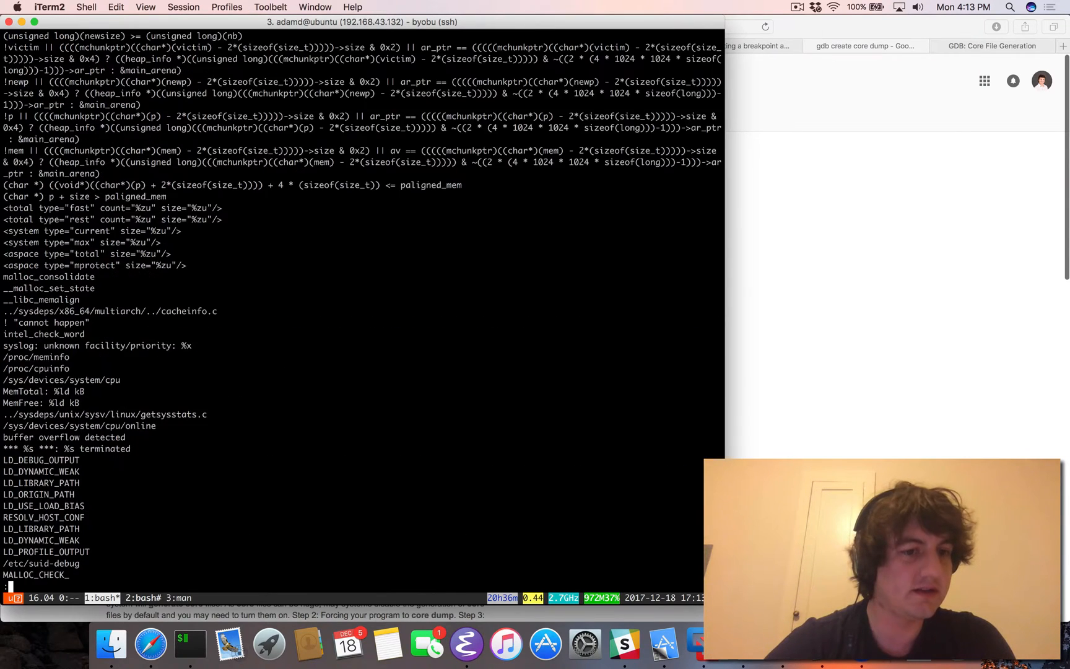
scroll(down, 3)
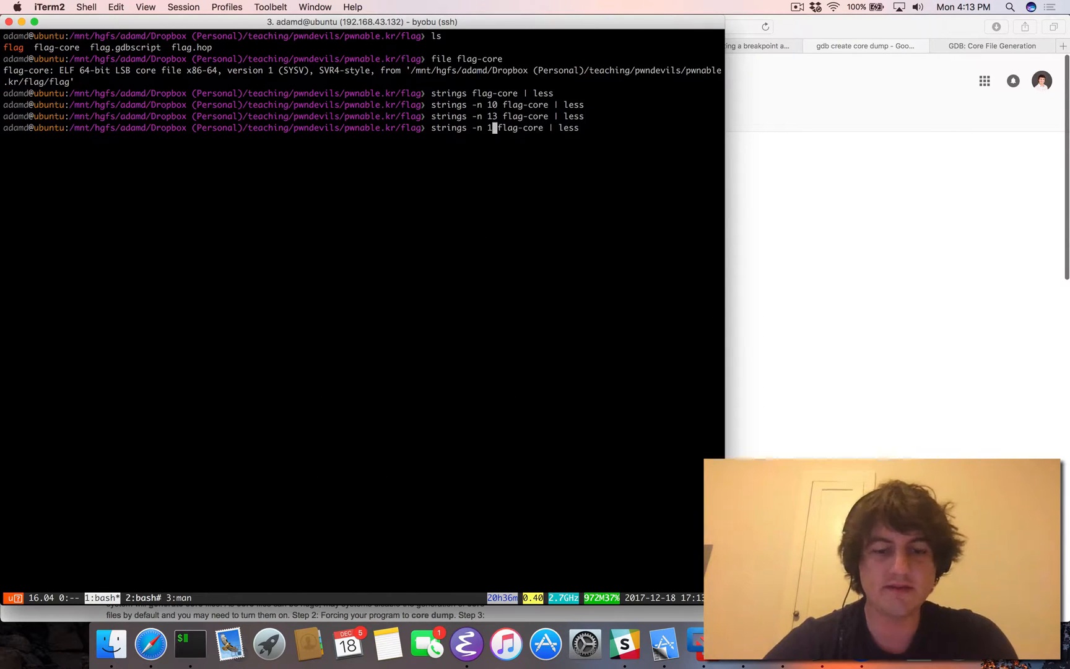
key(Return)
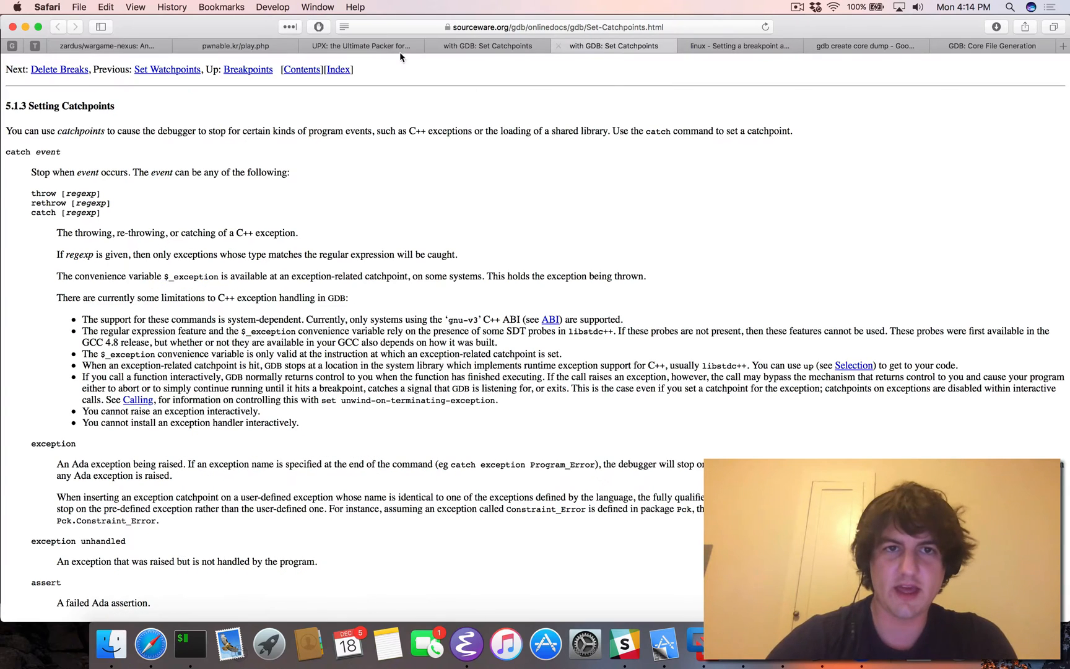
click(235, 46)
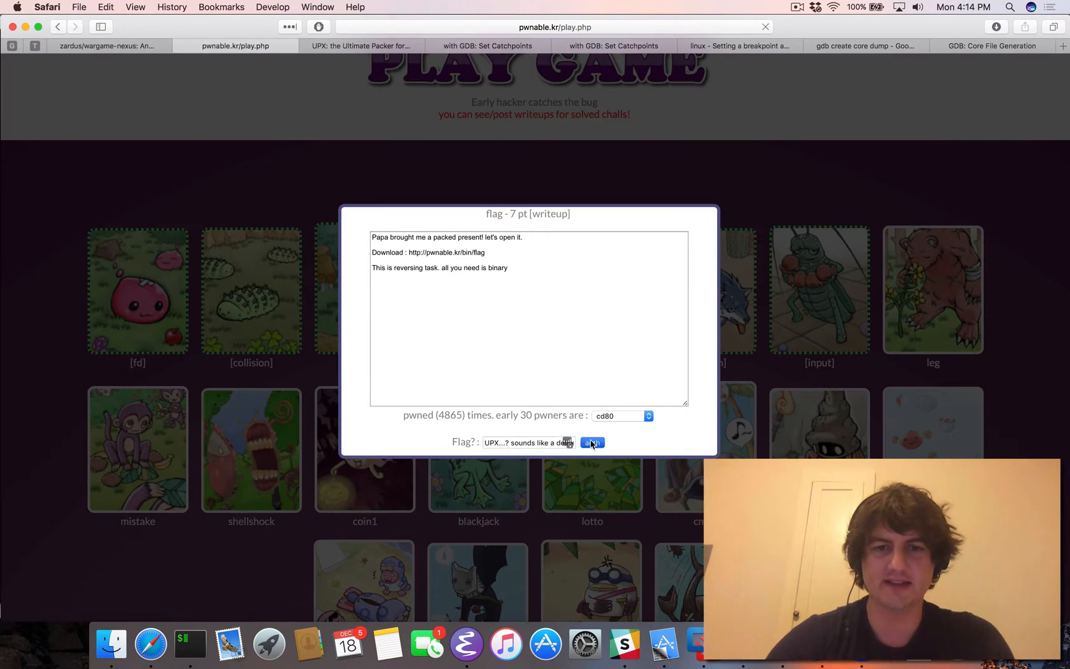
Submit the flag via auth and dismiss the "already authenticated this flag" notice.
click(592, 442)
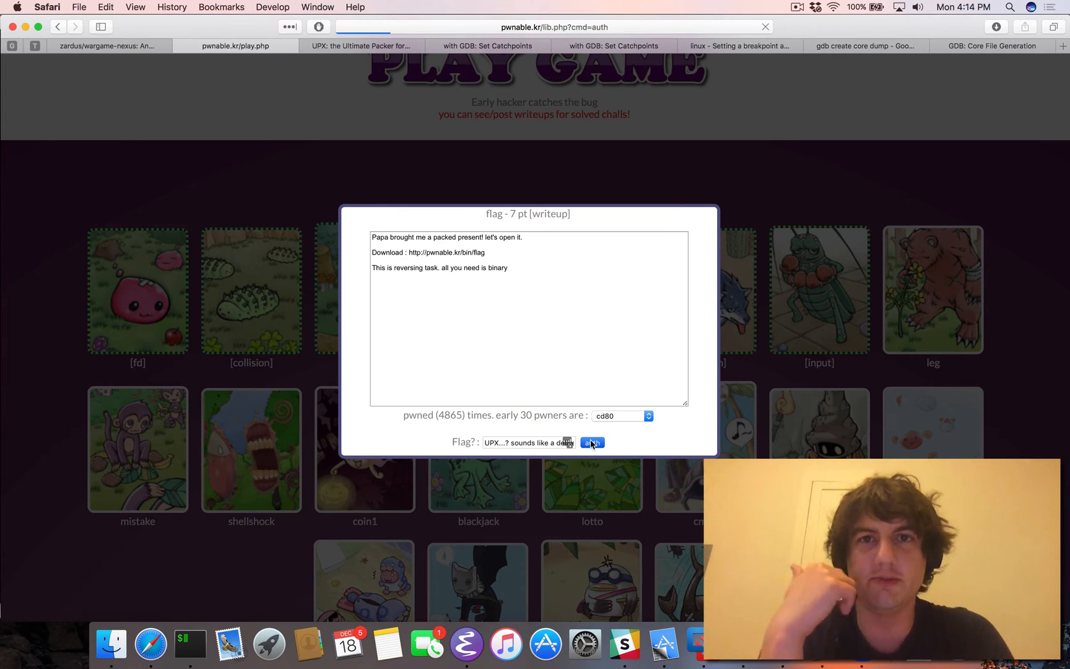
click(591, 442)
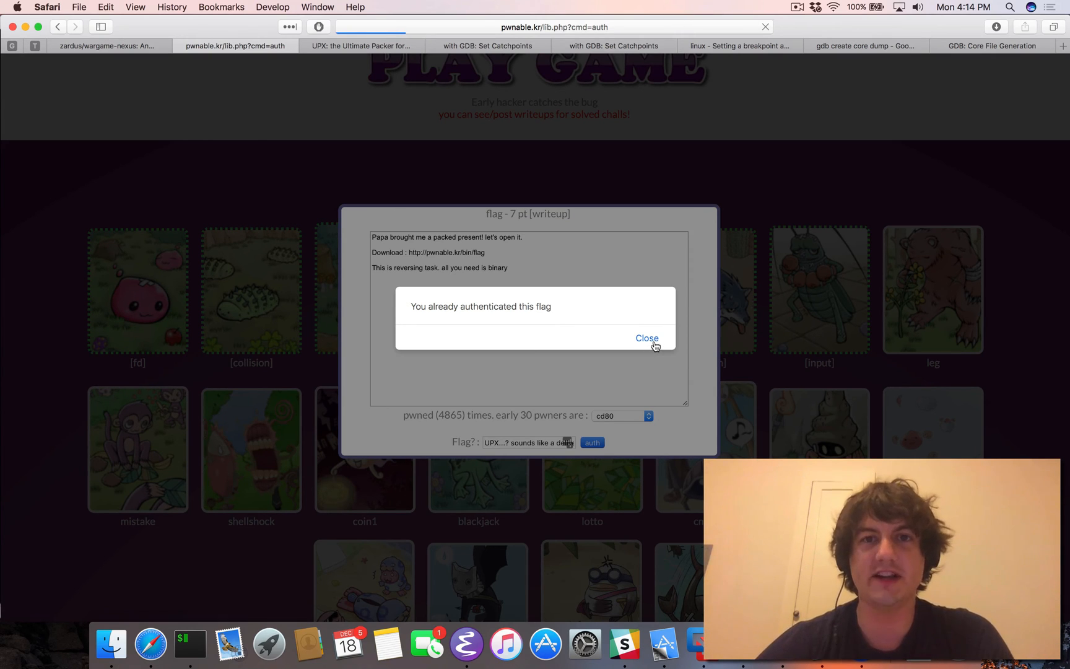
click(647, 338)
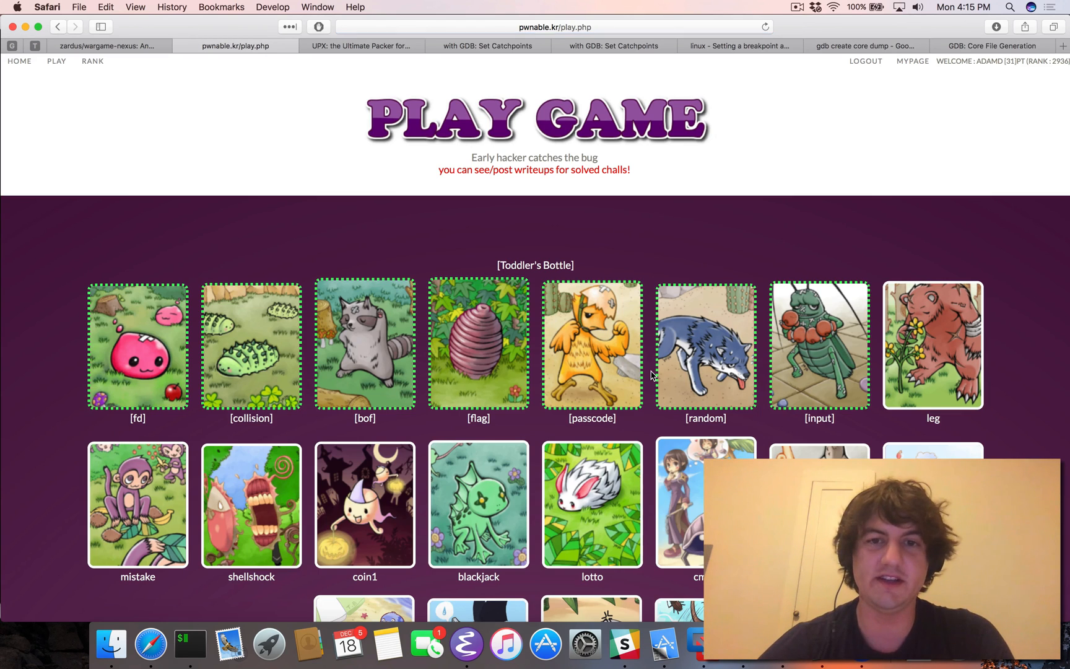